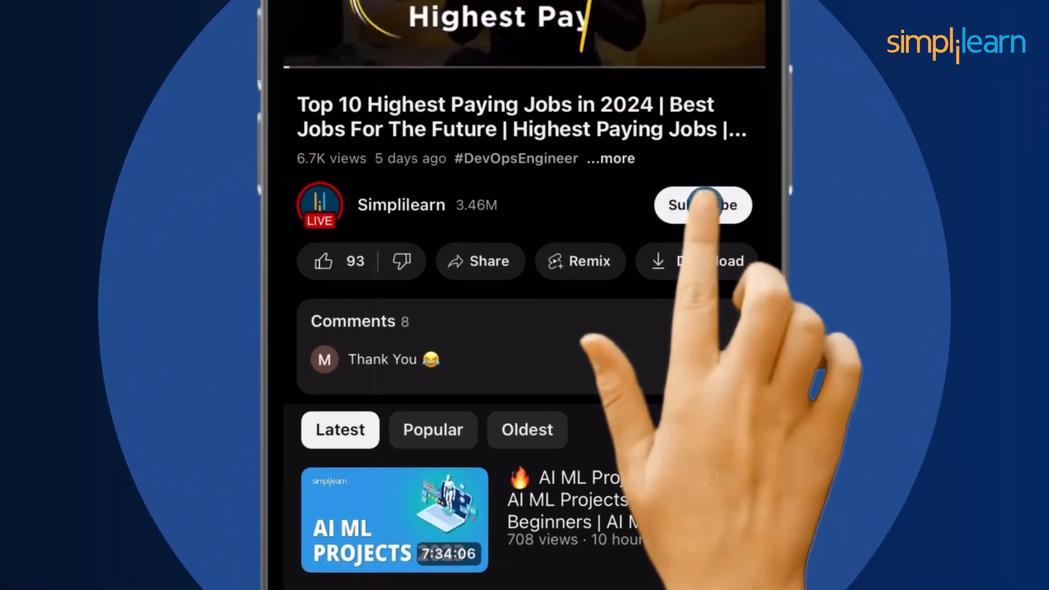
Subscribe to the channel and open the video's comments panel
click(359, 320)
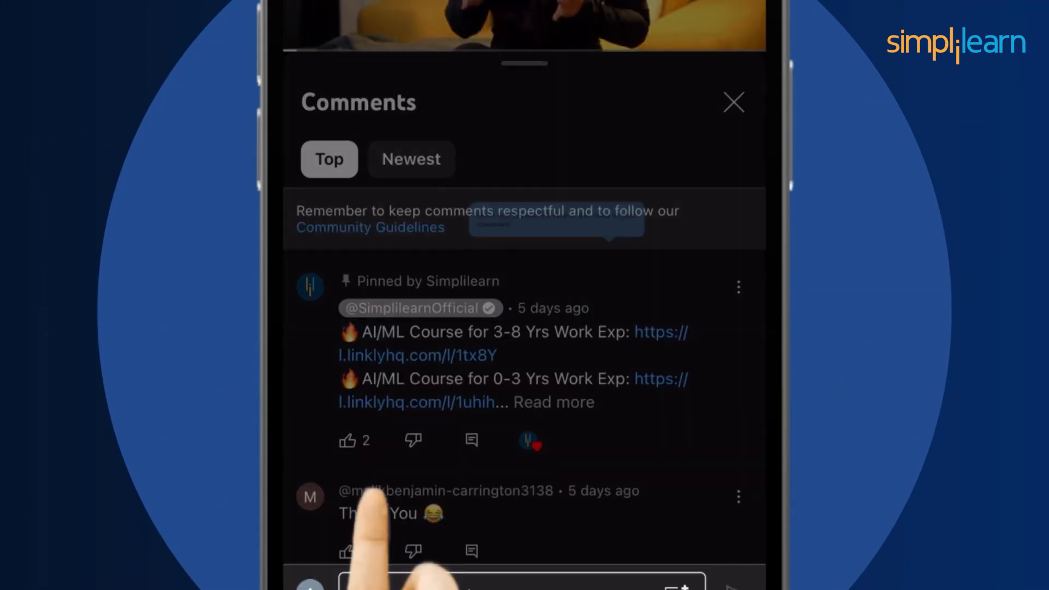
click(733, 103)
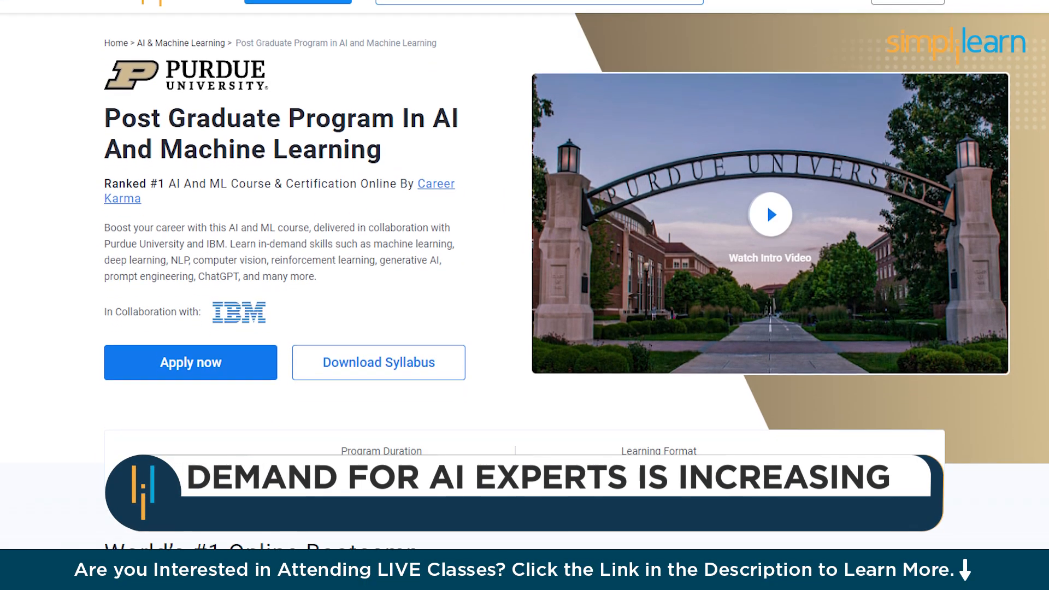
scroll(down, 3)
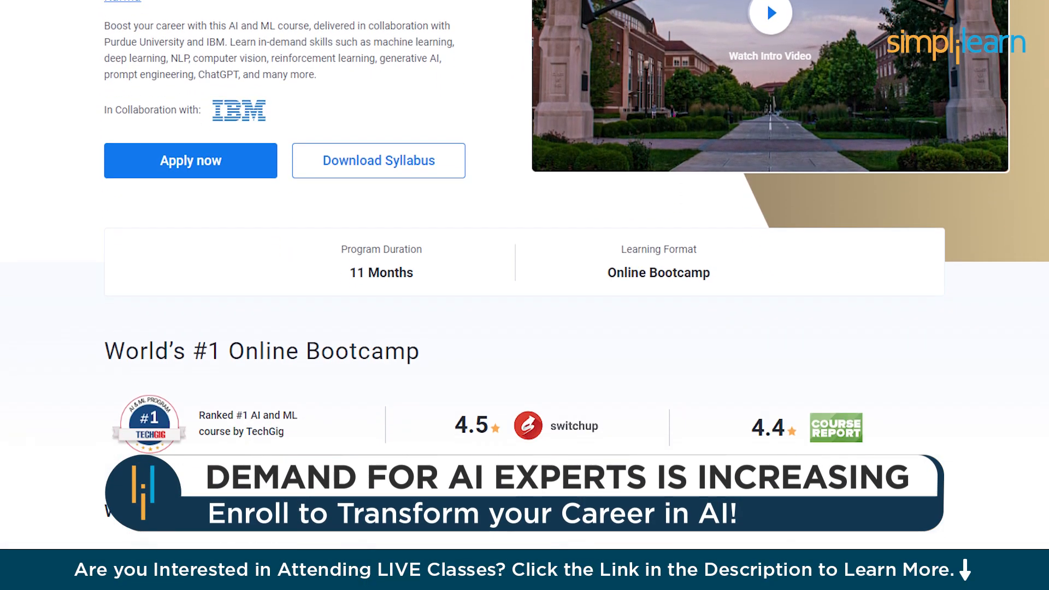
scroll(down, 3)
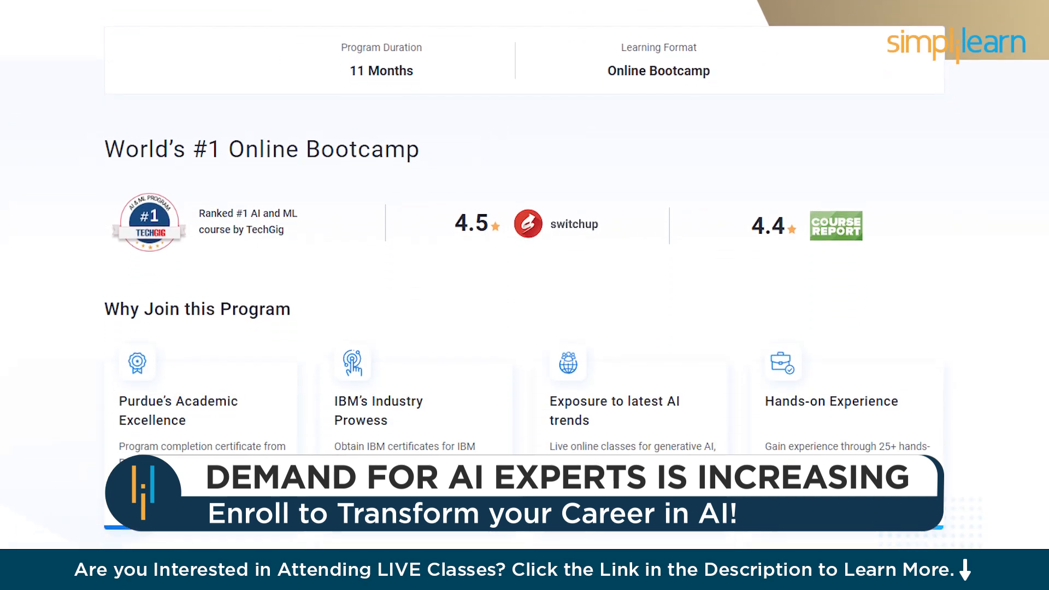
scroll(down, 3)
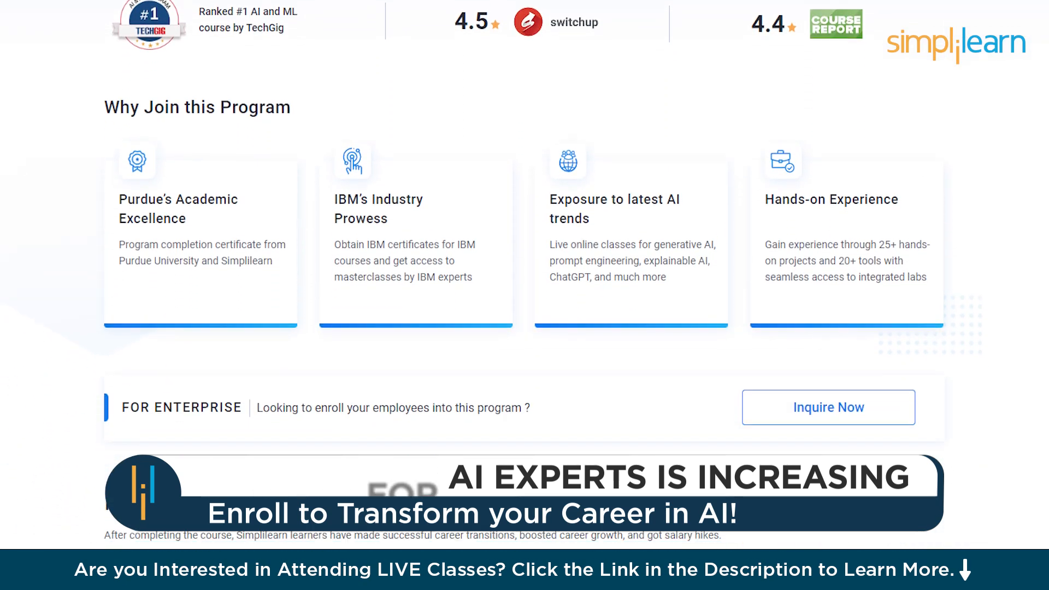
scroll(down, 3)
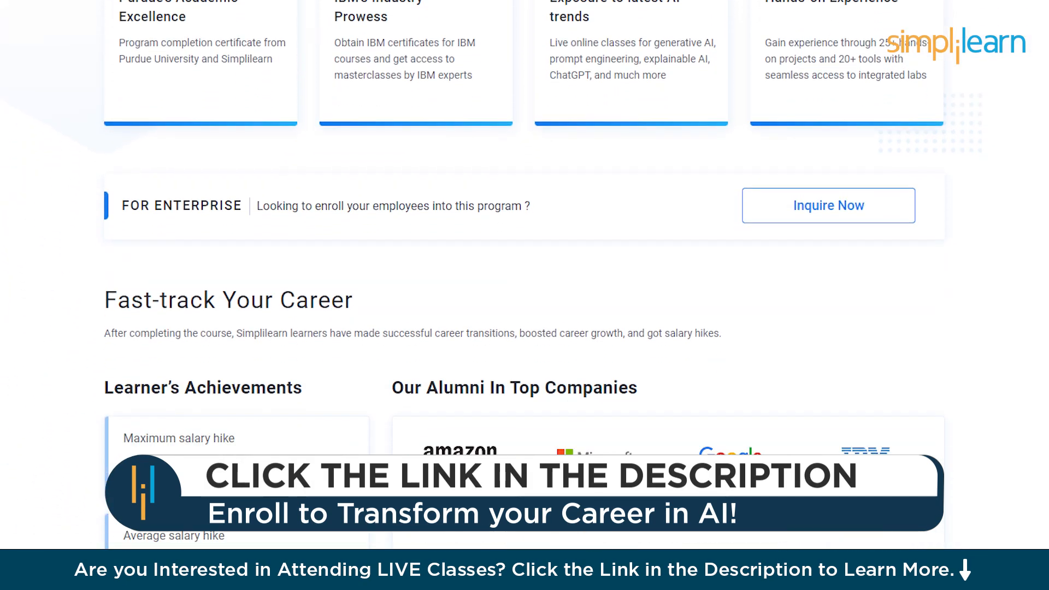
scroll(down, 3)
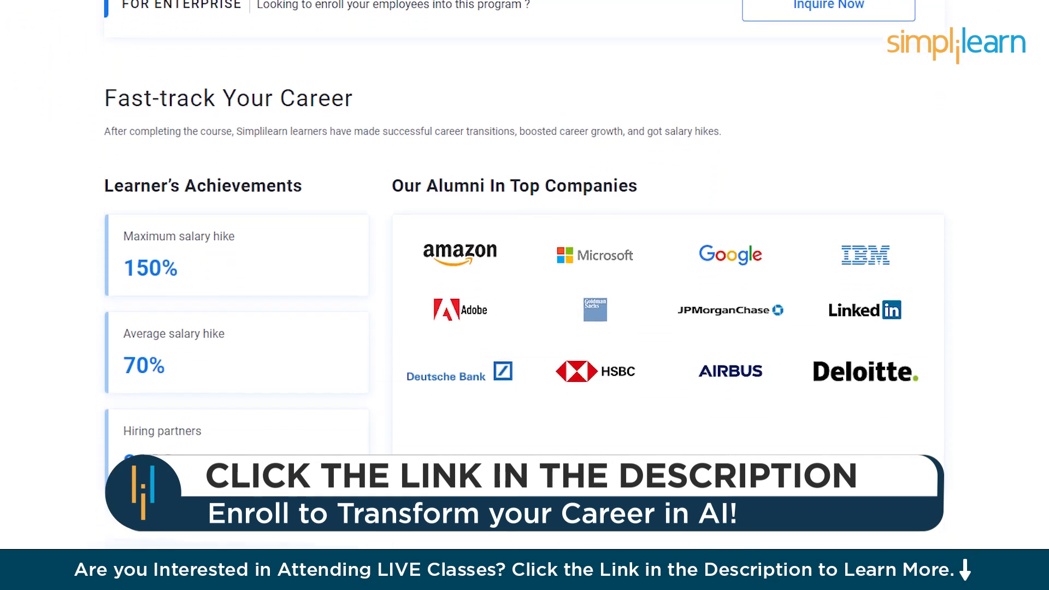
scroll(down, 3)
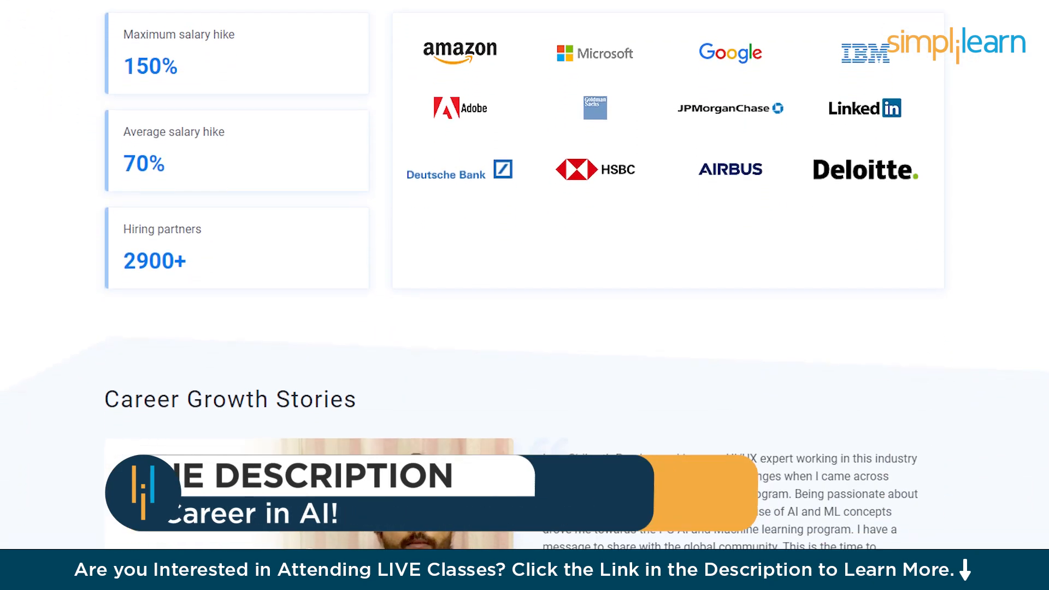
scroll(down, 3)
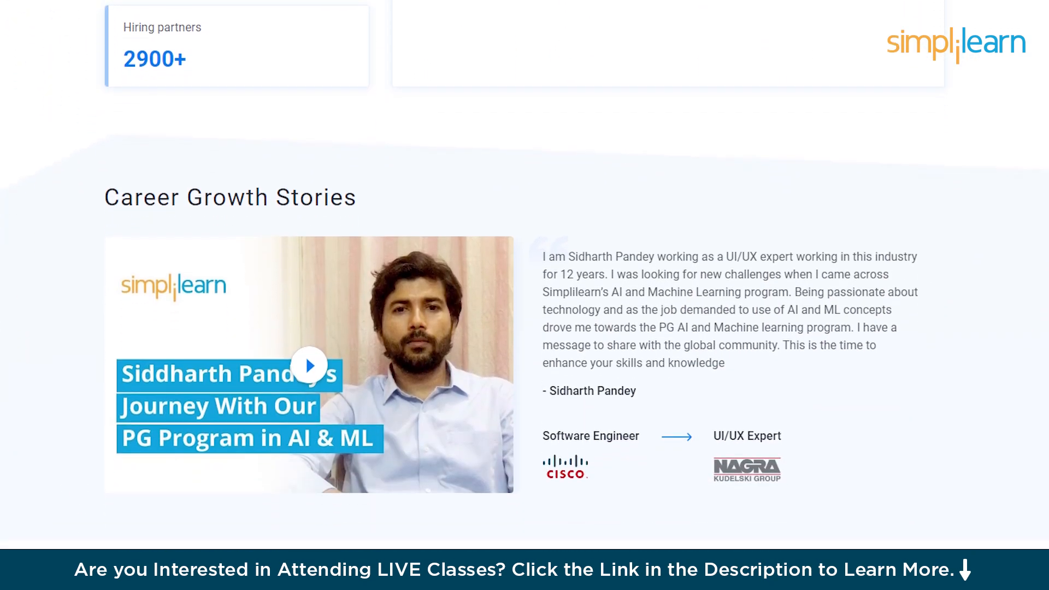
scroll(down, 3)
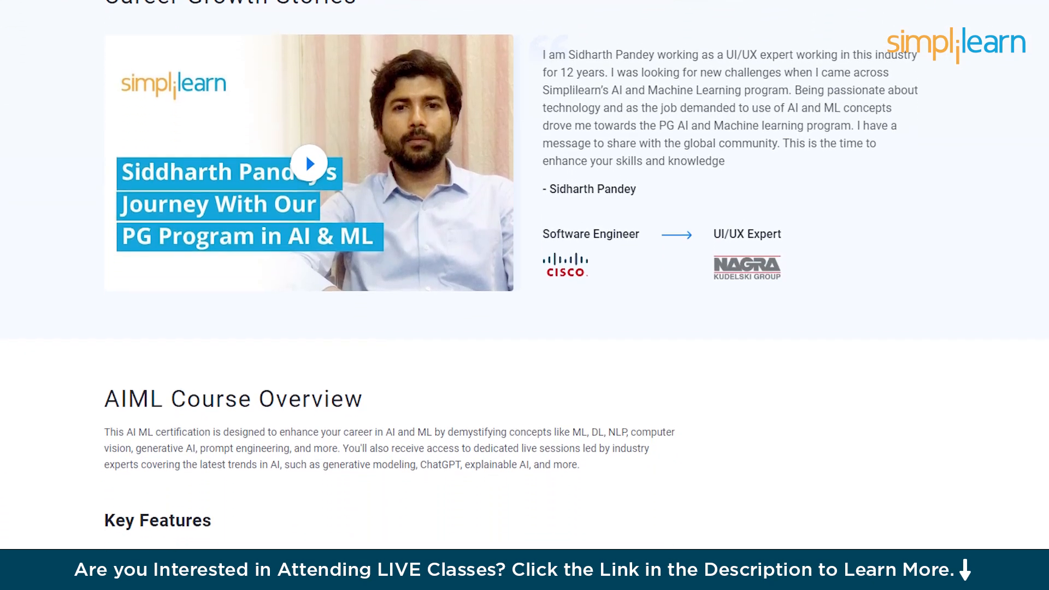
scroll(down, 3)
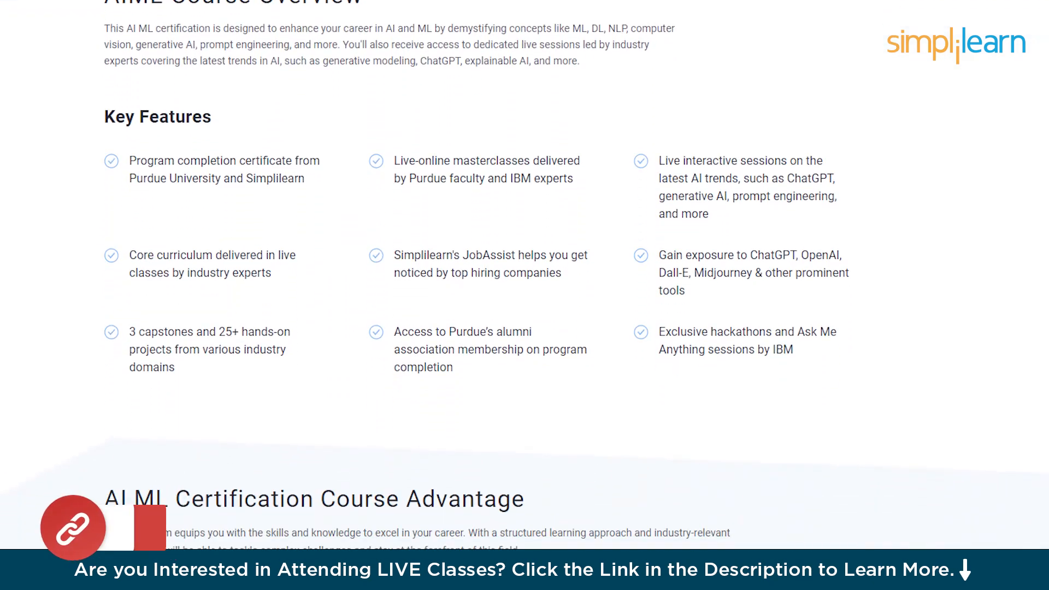
scroll(down, 3)
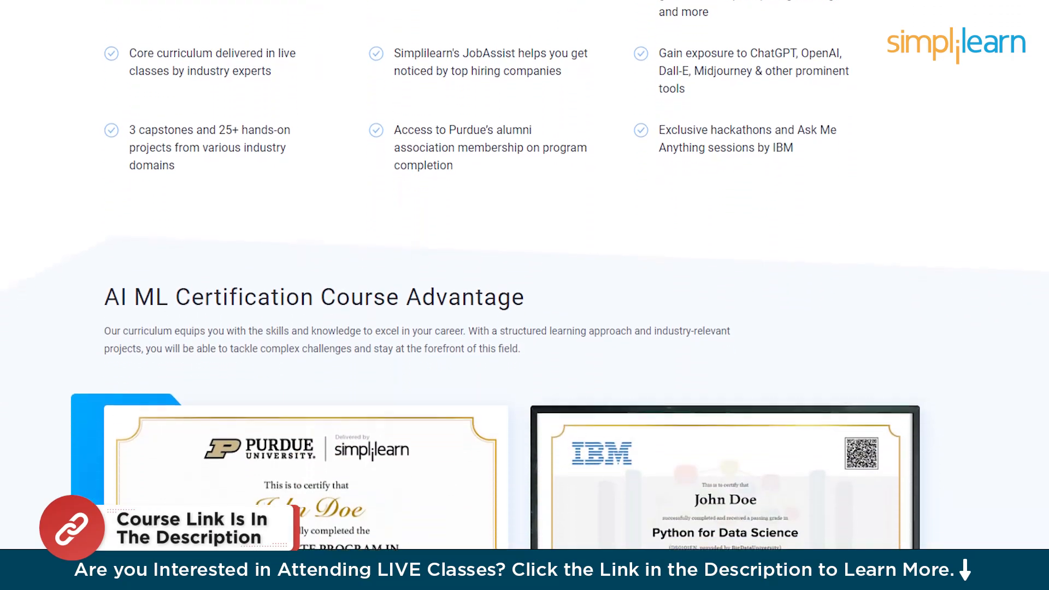
scroll(down, 3)
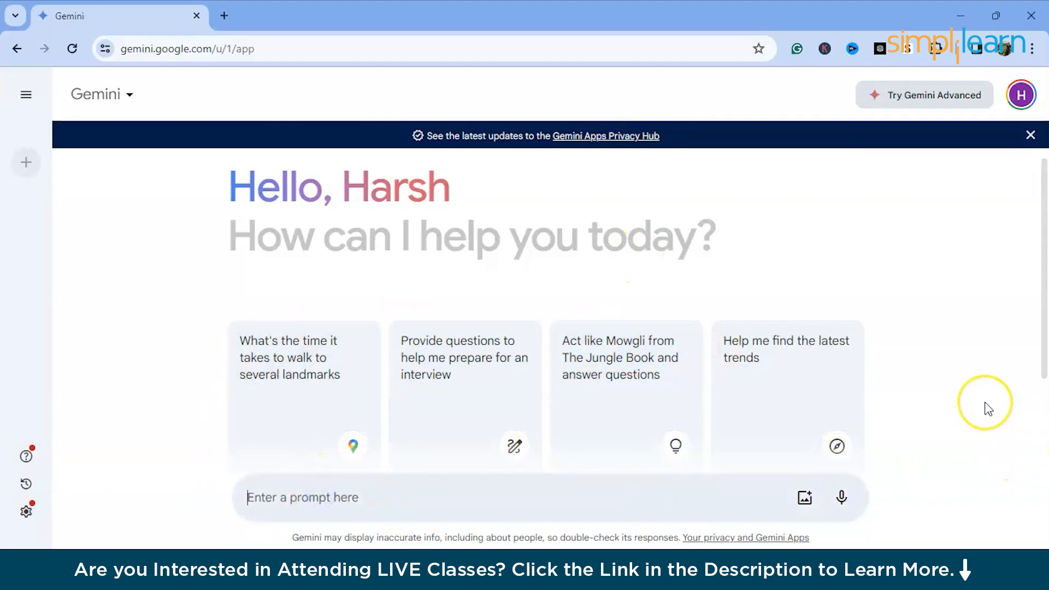
Send 'how to learn excel using gemini' and read through the listed learning approaches
text(how to learn excel using gemin)
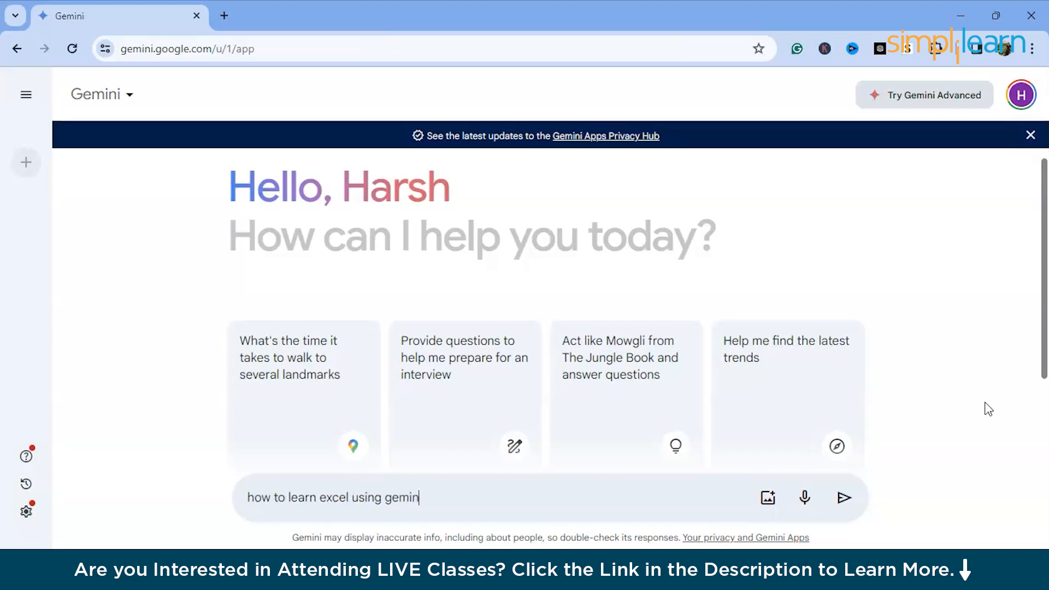
click(845, 497)
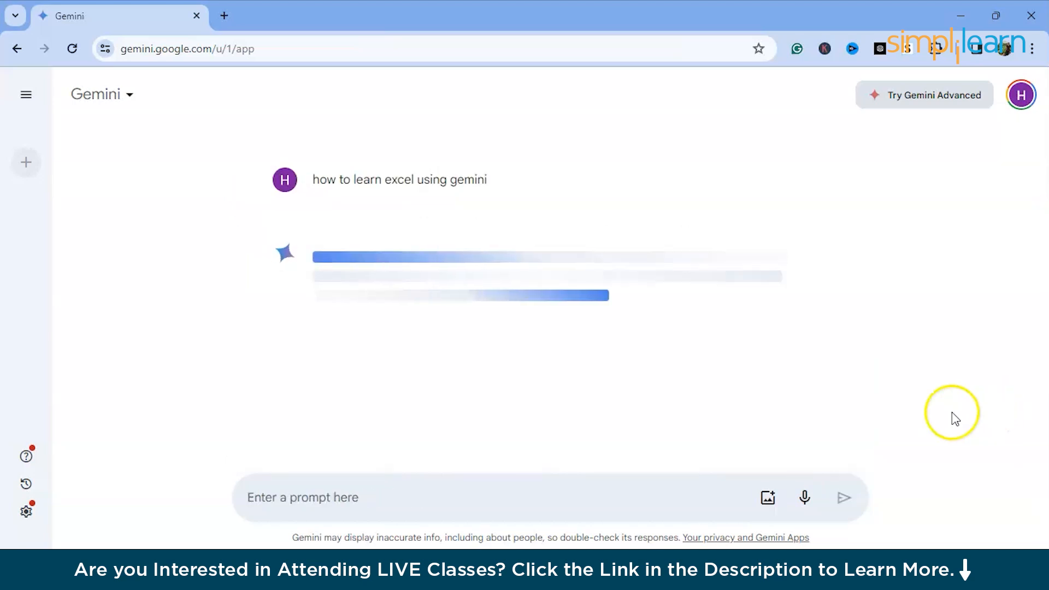
mouse_move(495, 327)
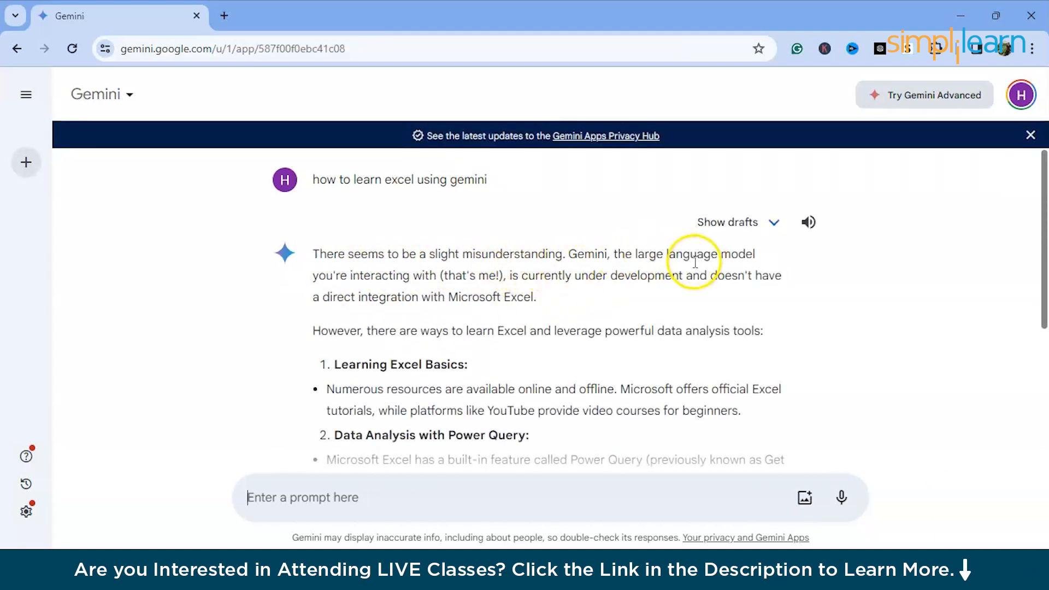
mouse_move(571, 301)
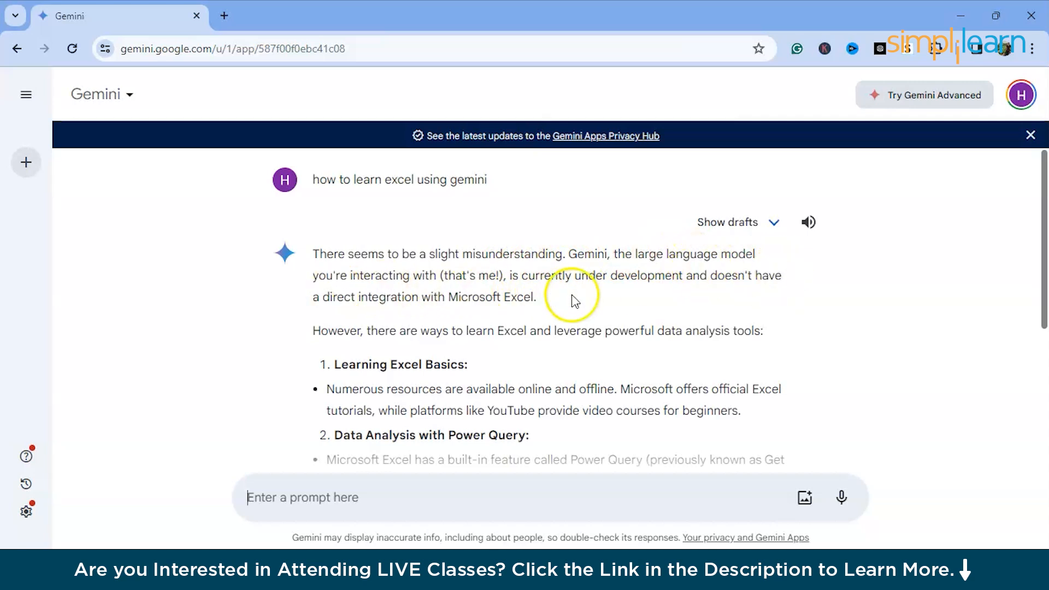
scroll(down, 3)
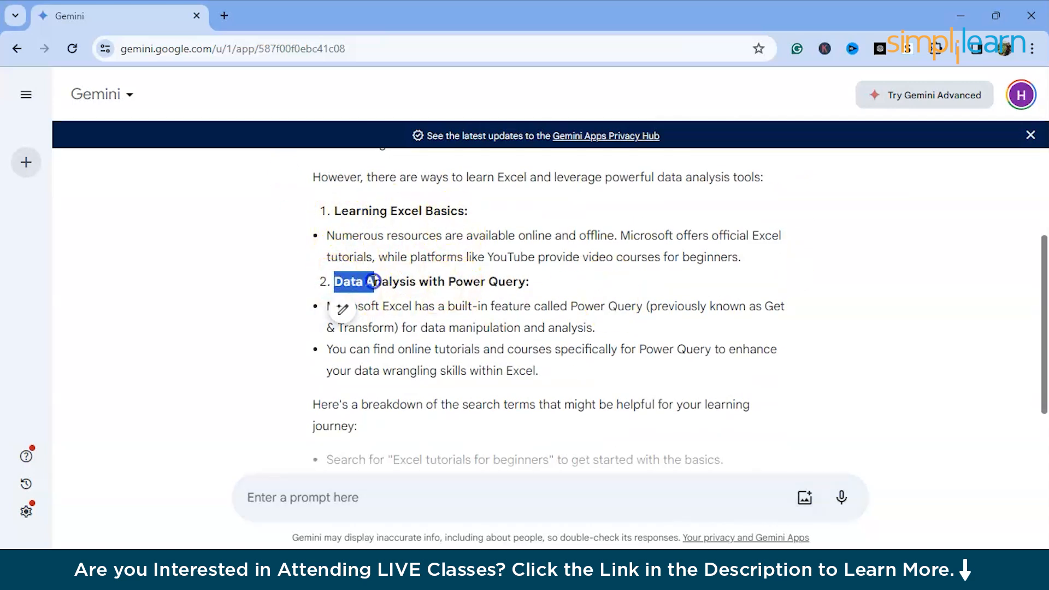
scroll(down, 3)
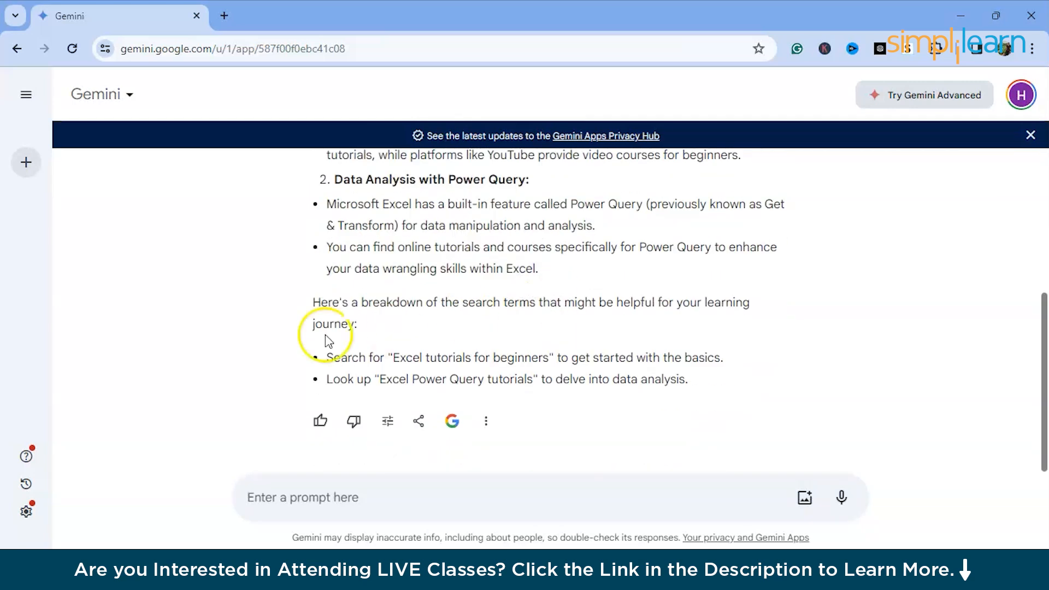
mouse_move(1006, 354)
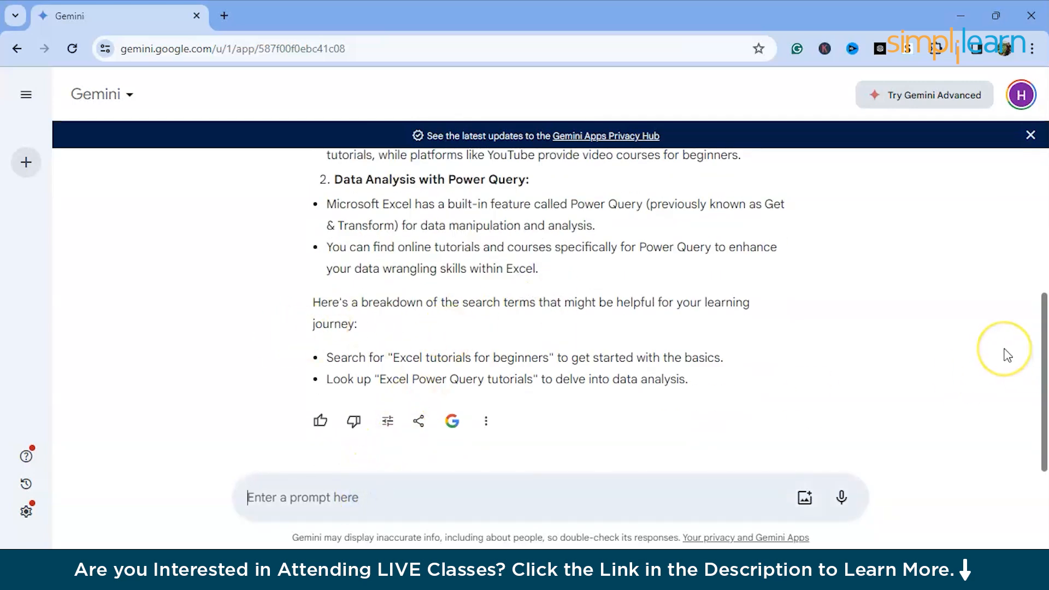
Send the prompt 'give me week wise excel syllabus'
text(give me week)
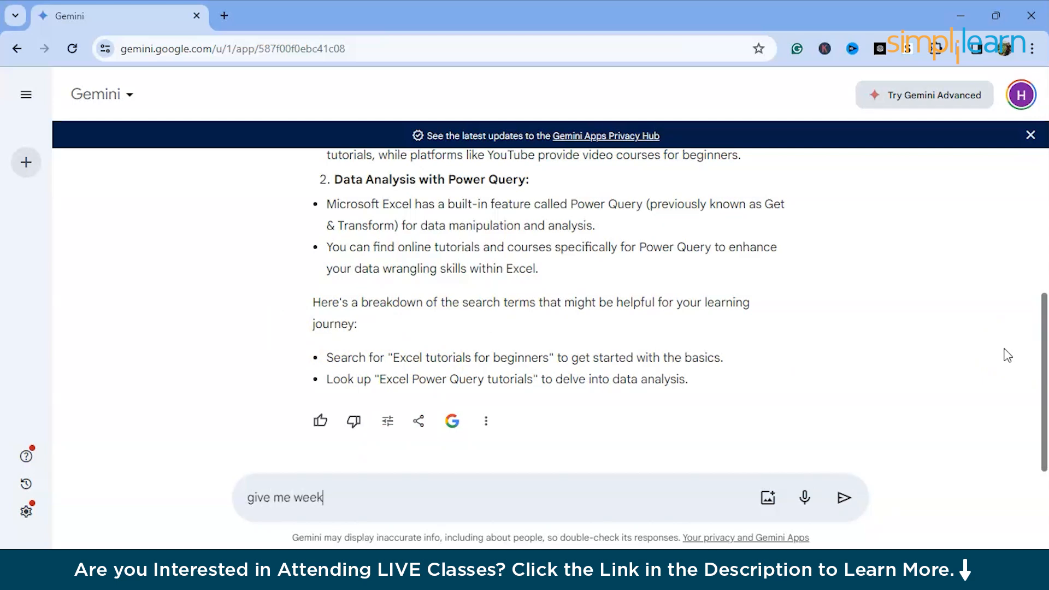
text(wise exc)
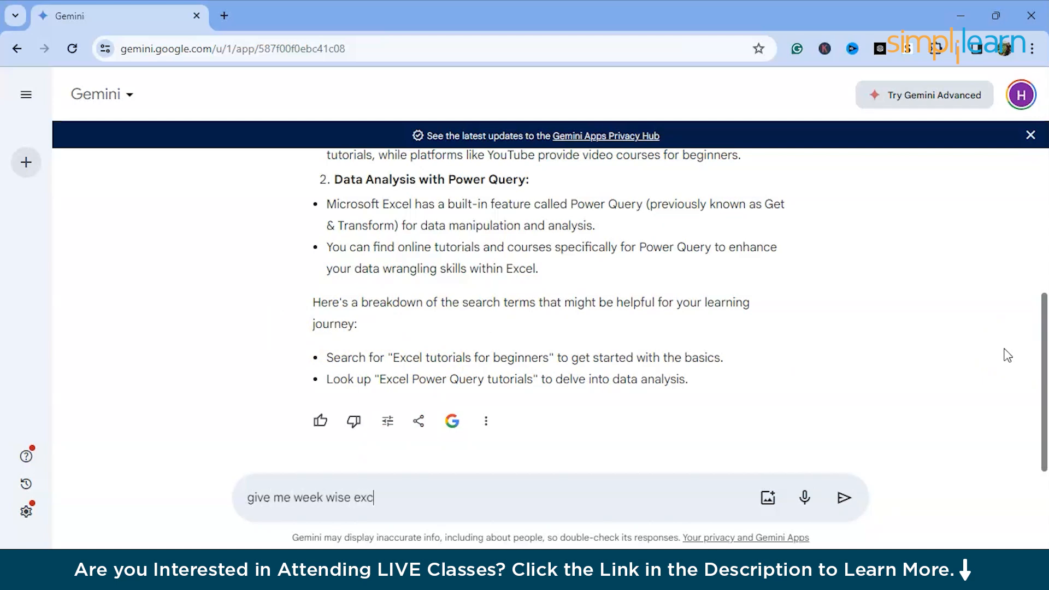
text(el syl)
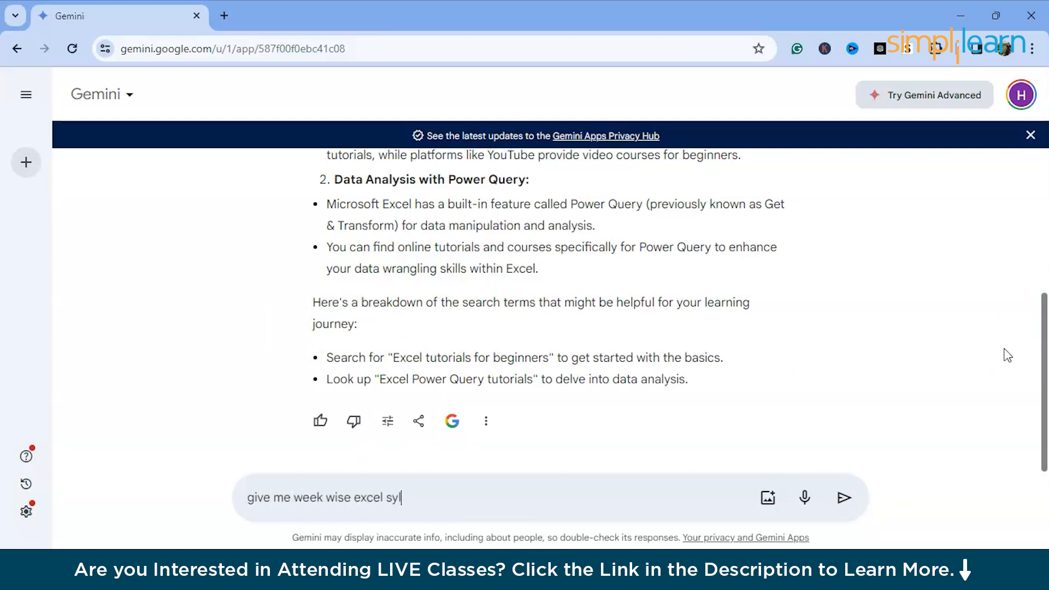
key(Backspace)
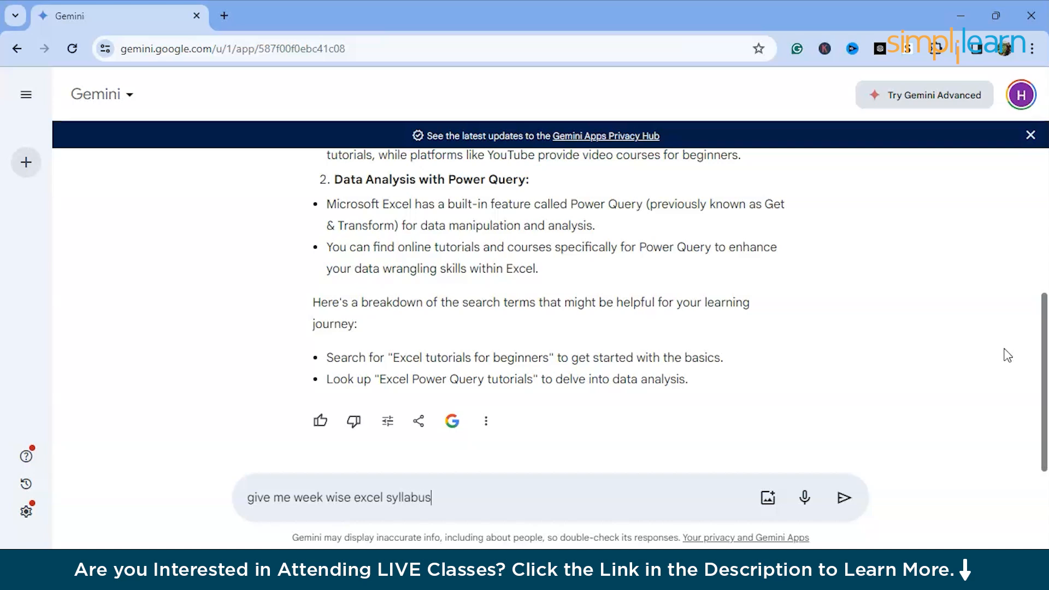
click(843, 497)
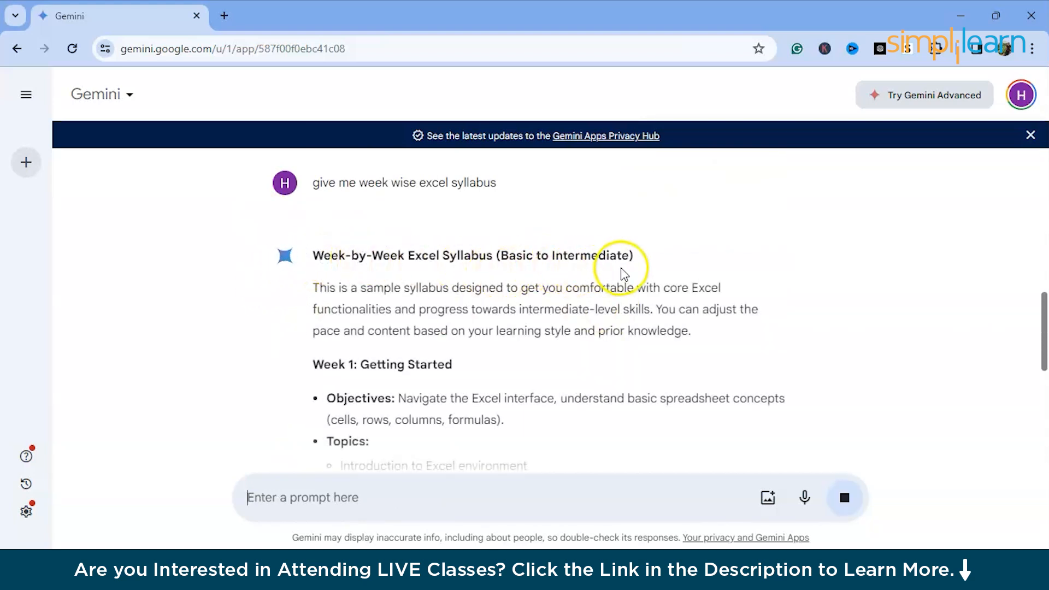
Read the week-by-week syllabus answer down to the Sources box, highlighting a Week 1 topic
scroll(down, 3)
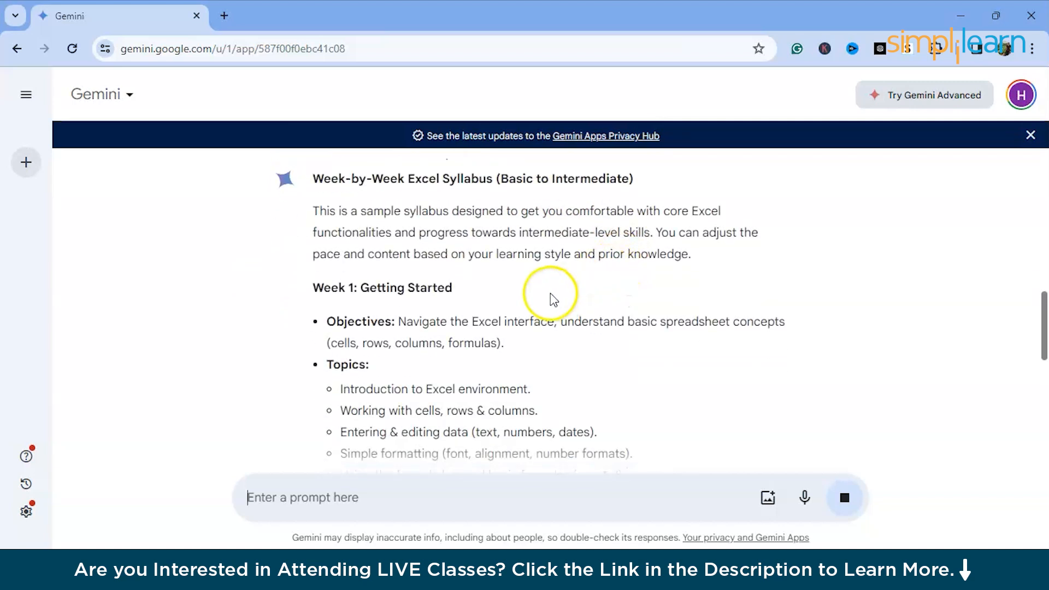
scroll(down, 3)
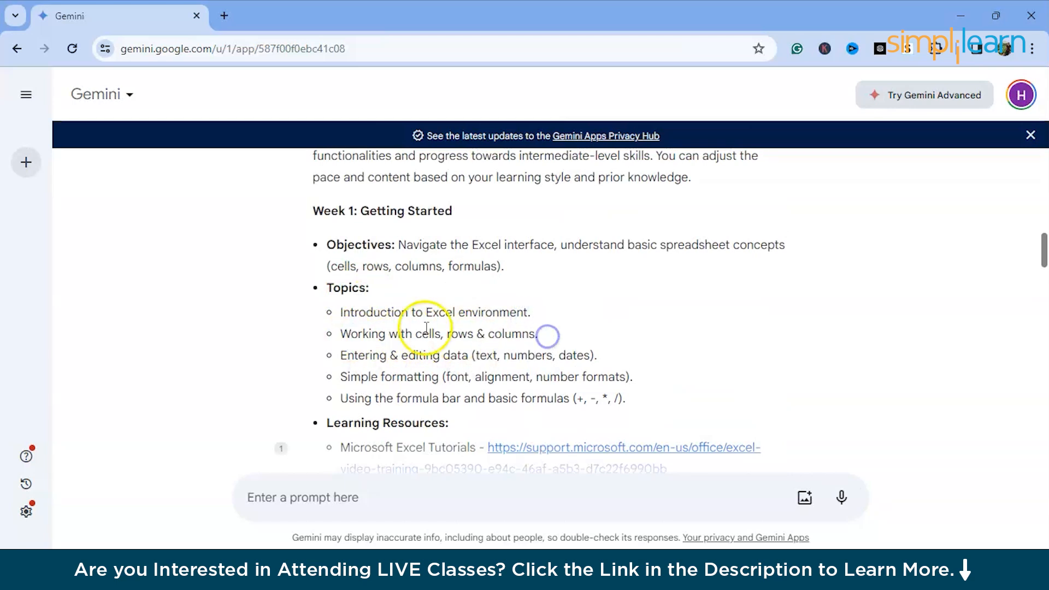
double_click(352, 312)
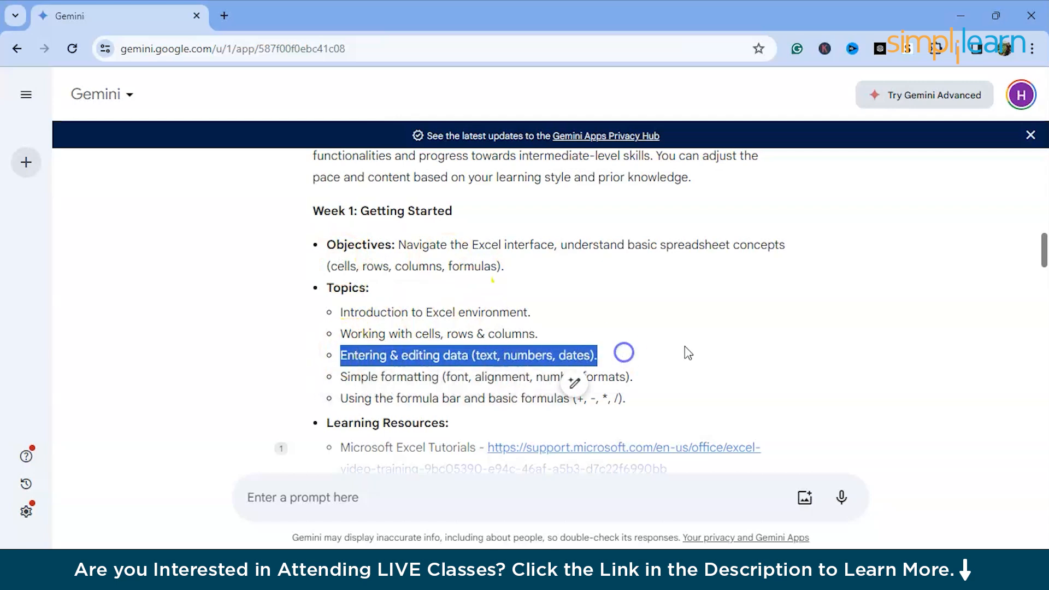
scroll(down, 3)
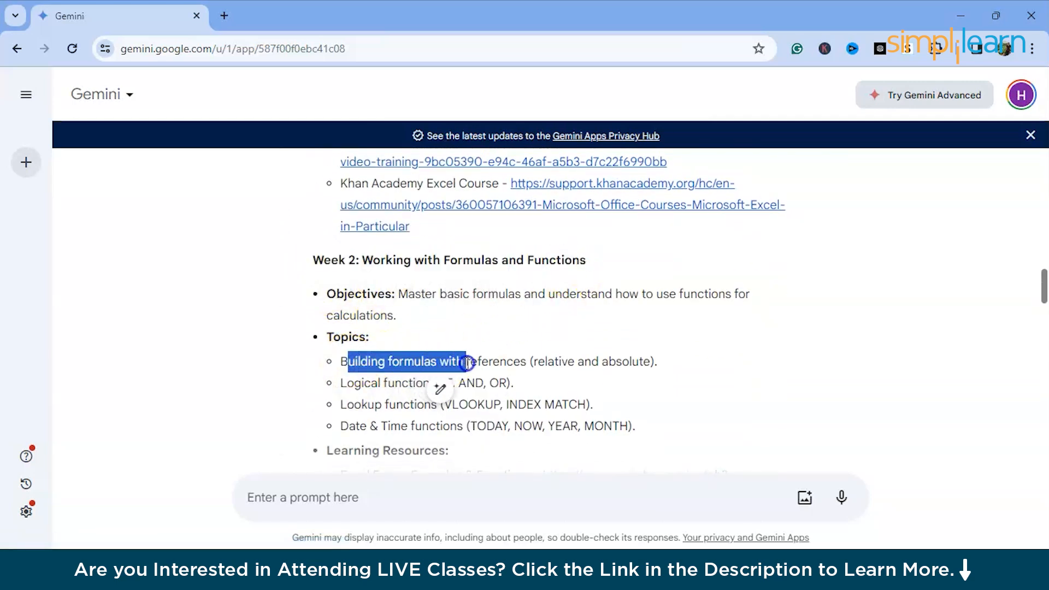
scroll(down, 3)
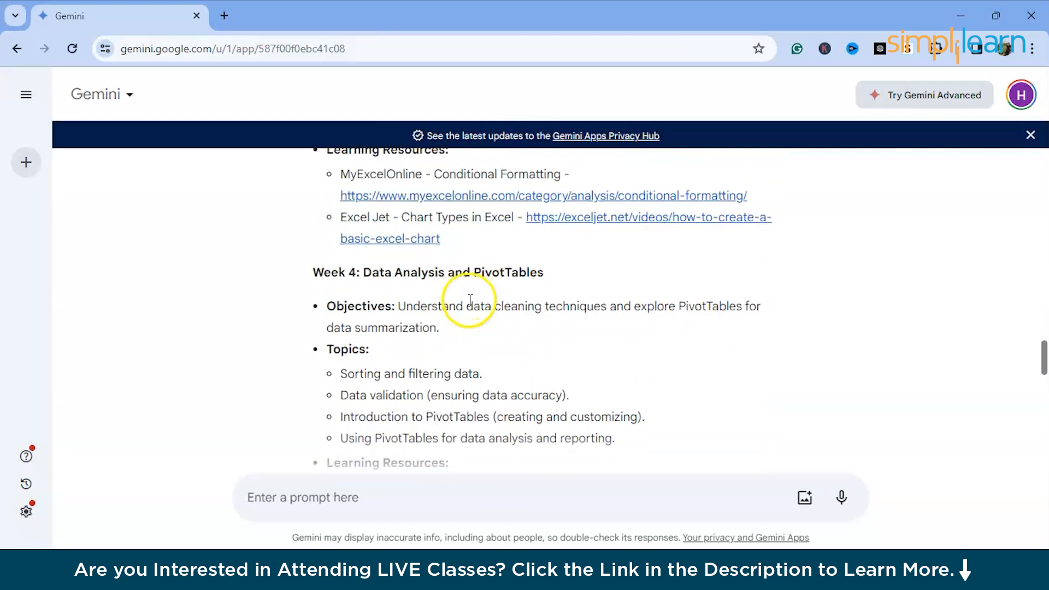
scroll(down, 3)
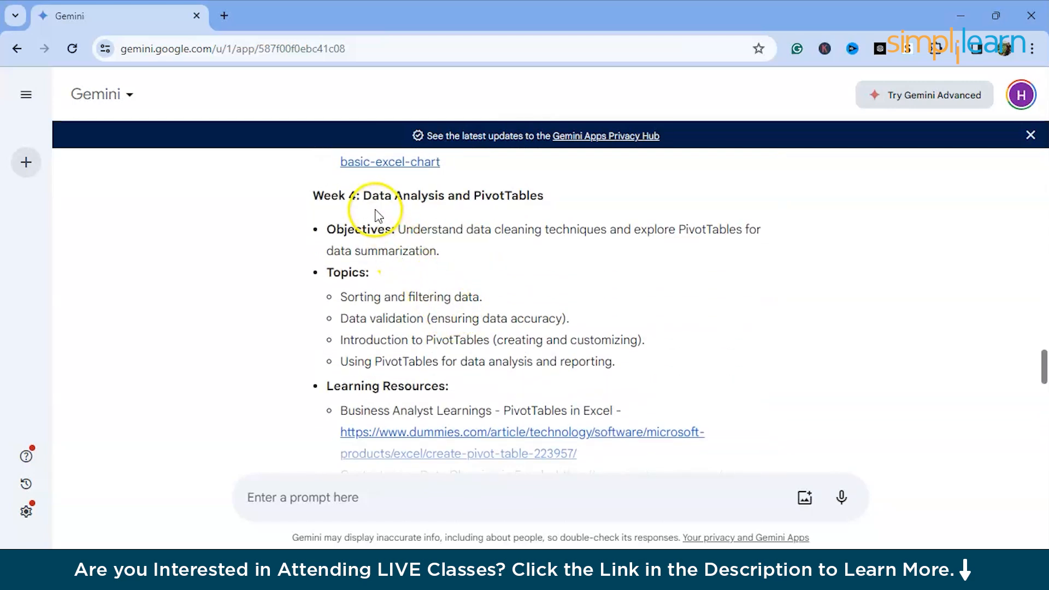
scroll(down, 3)
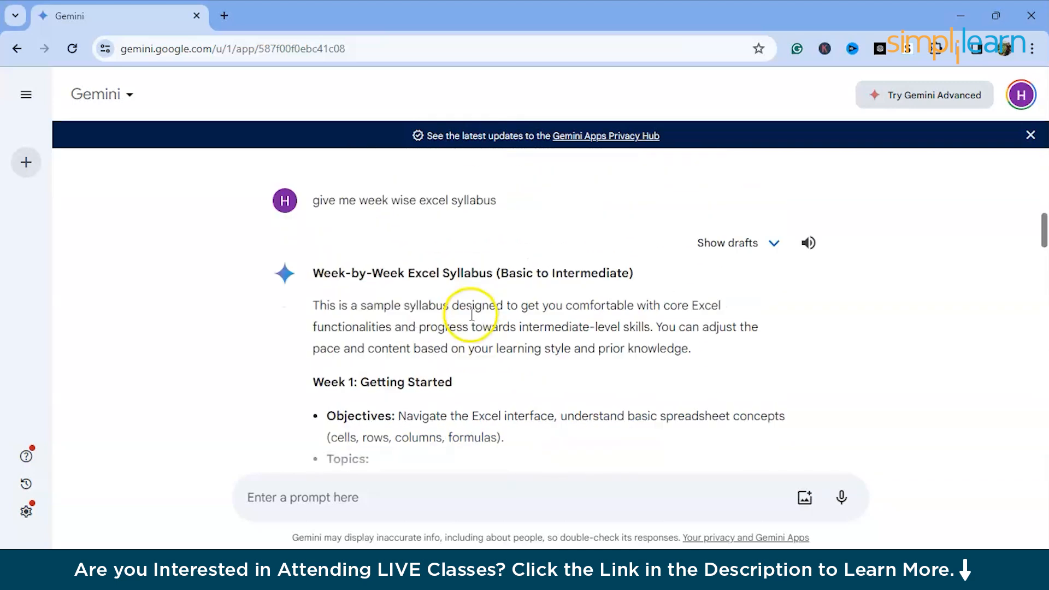
scroll(down, 3)
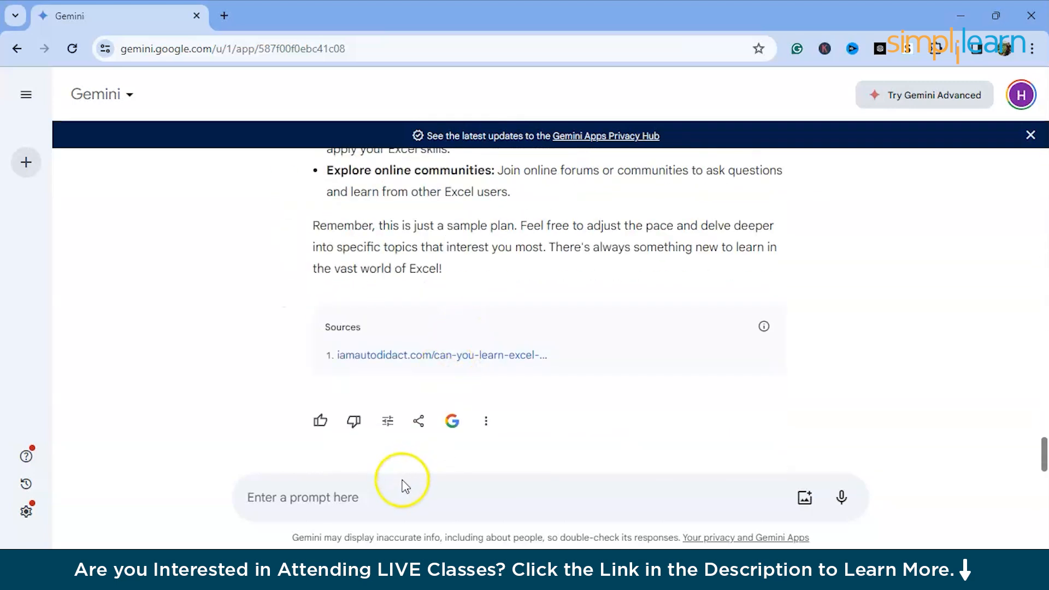
mouse_move(886, 401)
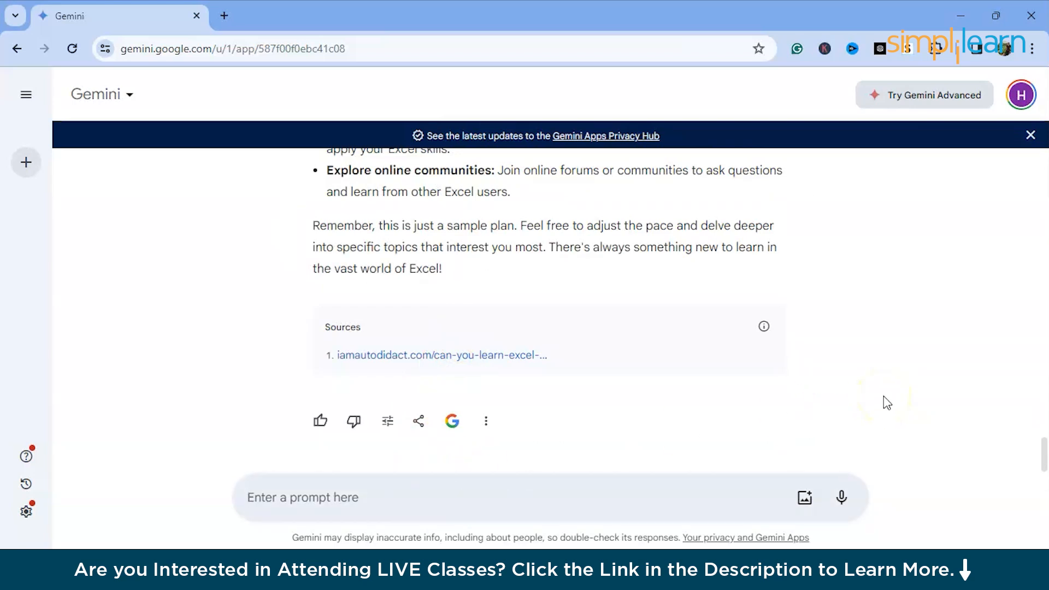
Send 'give me brief about the week 1 syllabus briefly' to Gemini
text(give)
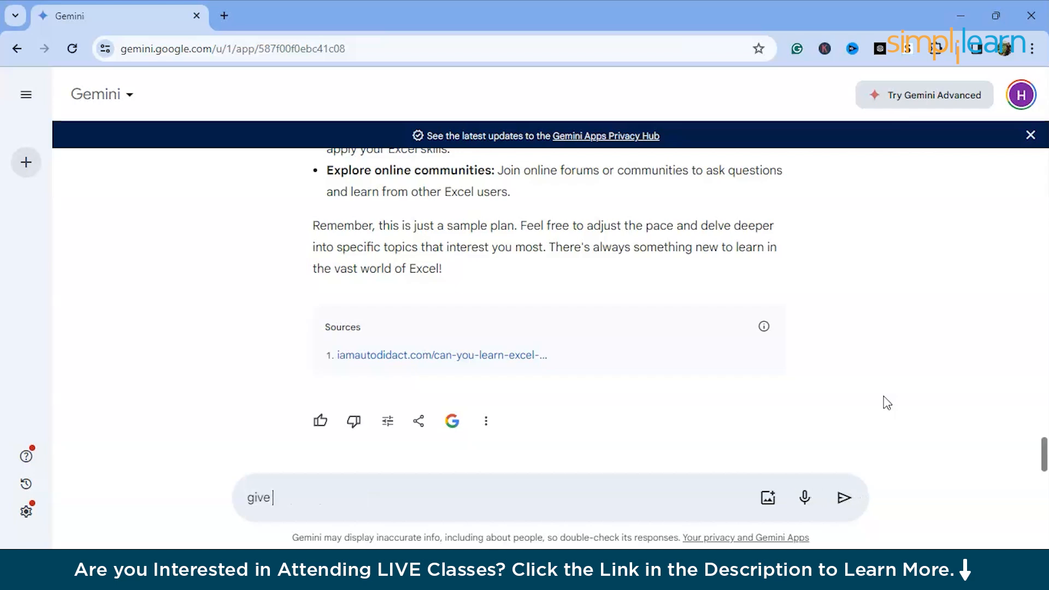
text(me brief a)
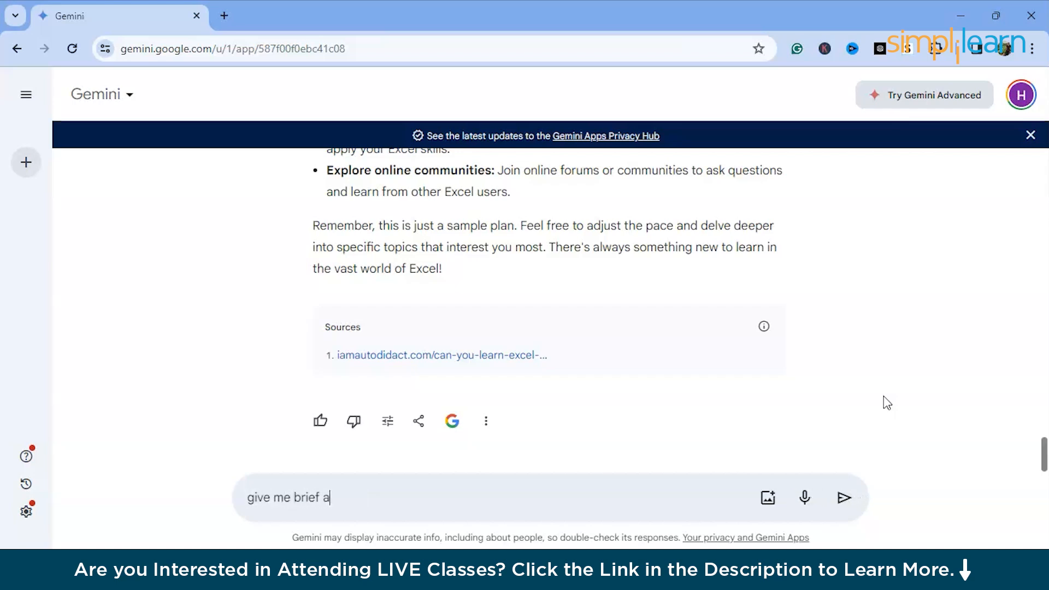
text(bout the)
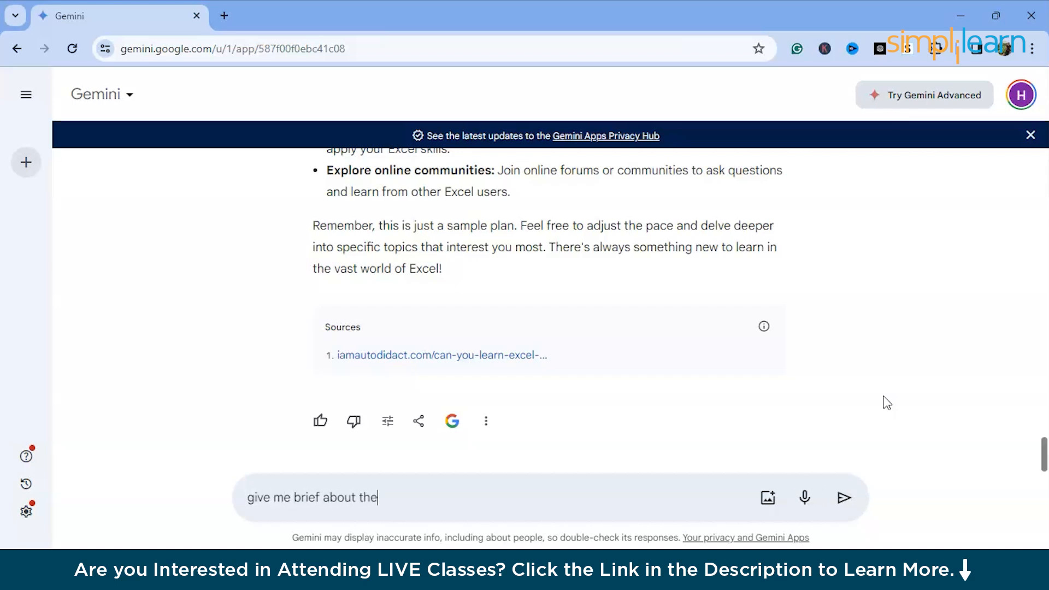
text(week 1 sy)
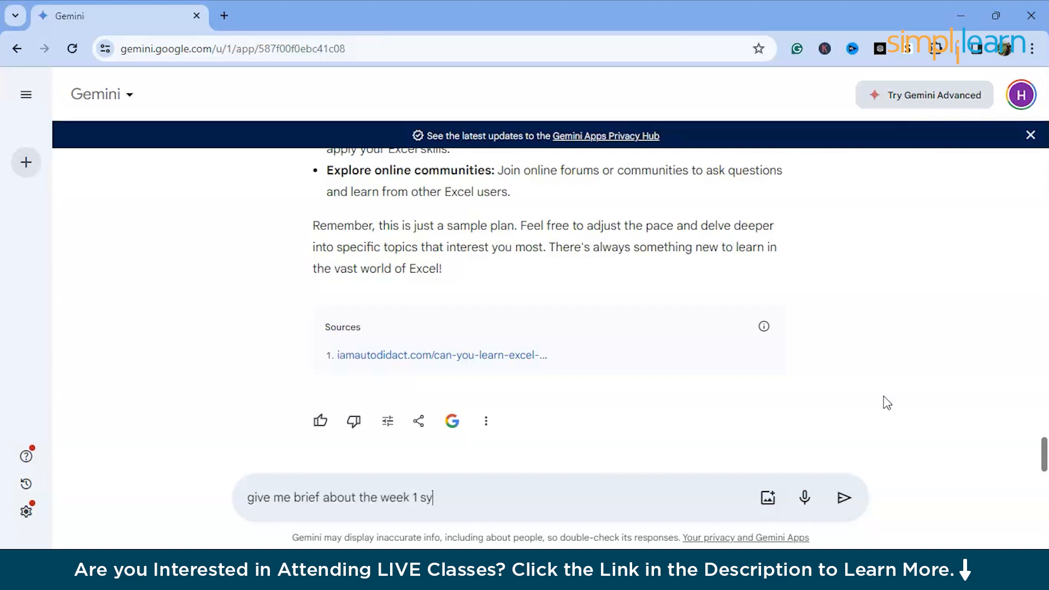
text(llab)
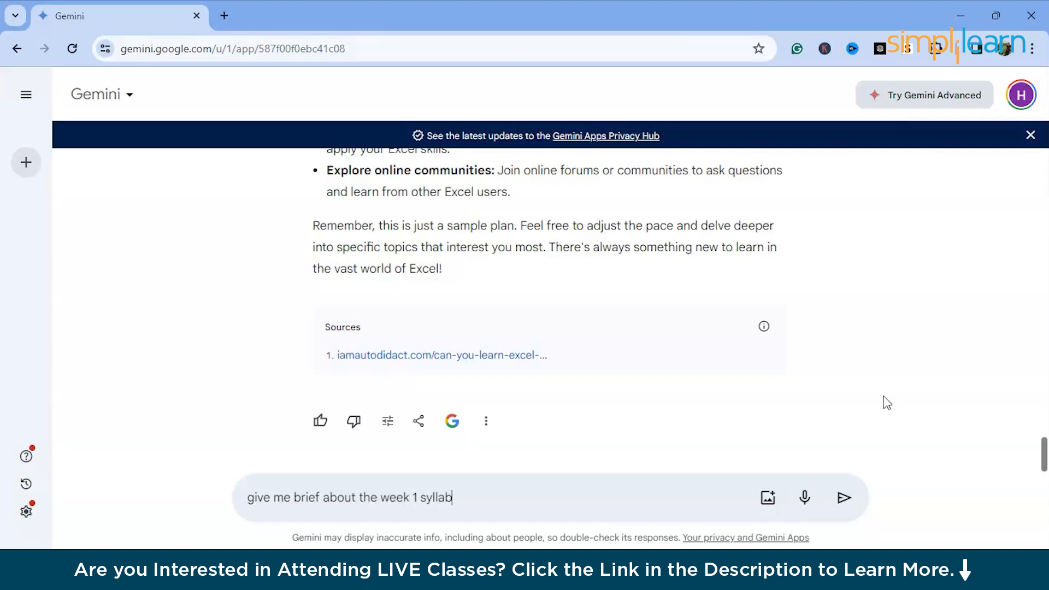
text(us briefy for the same)
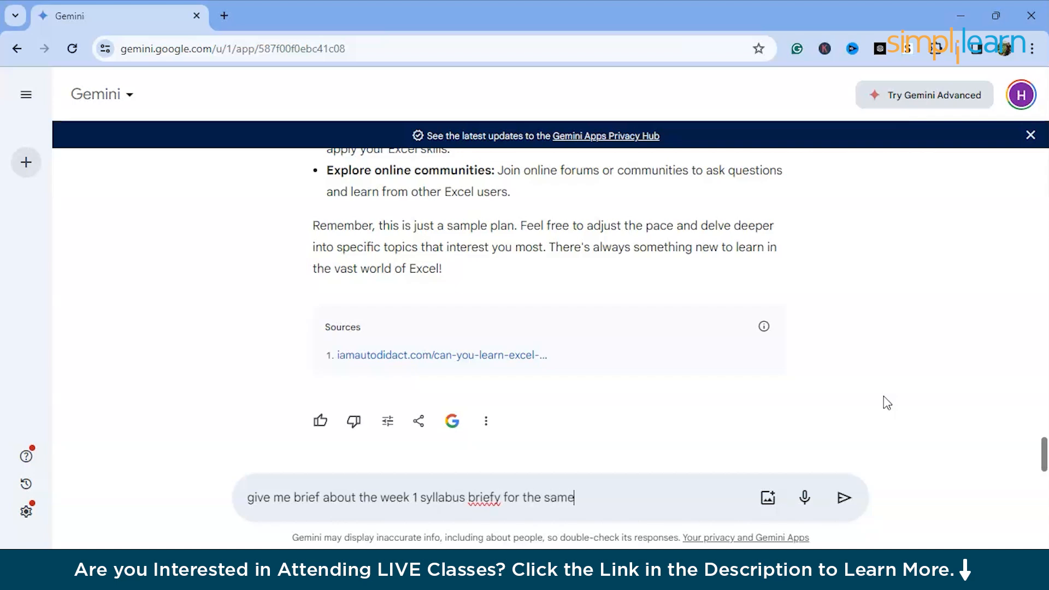
click(844, 497)
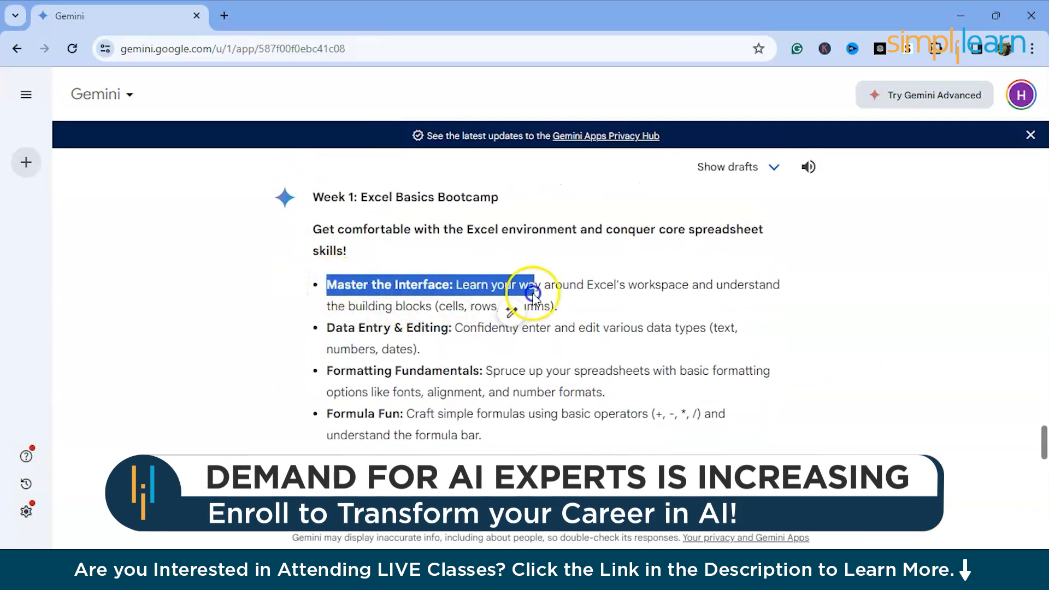
scroll(down, 3)
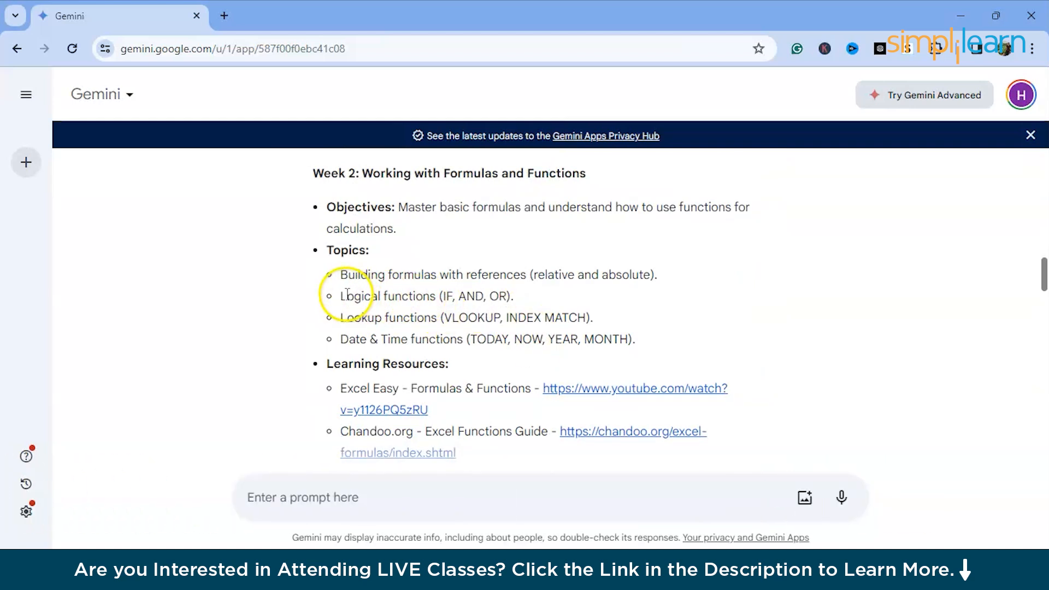
double_click(387, 296)
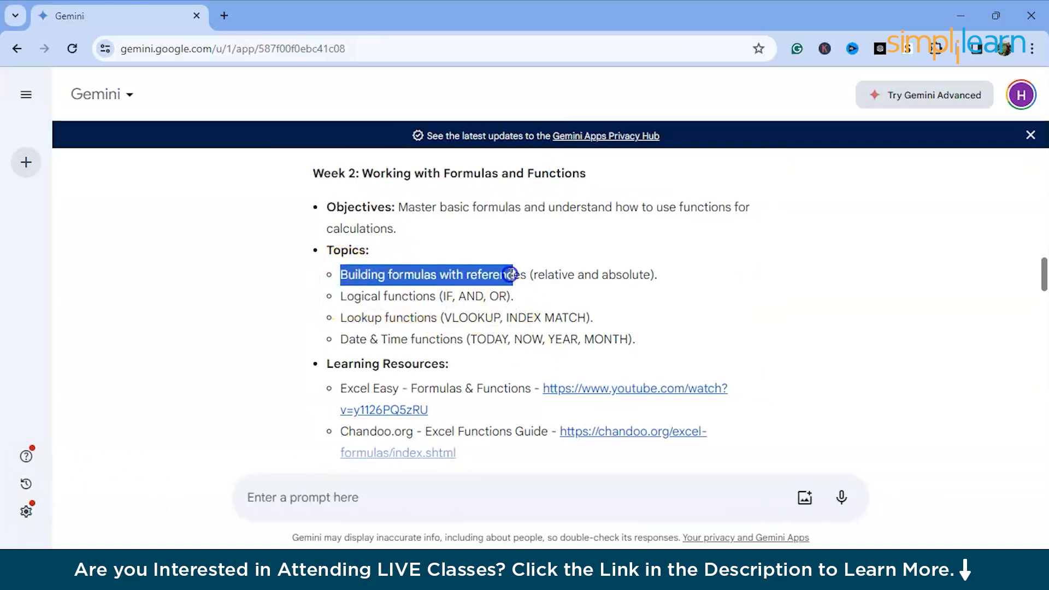
double_click(358, 317)
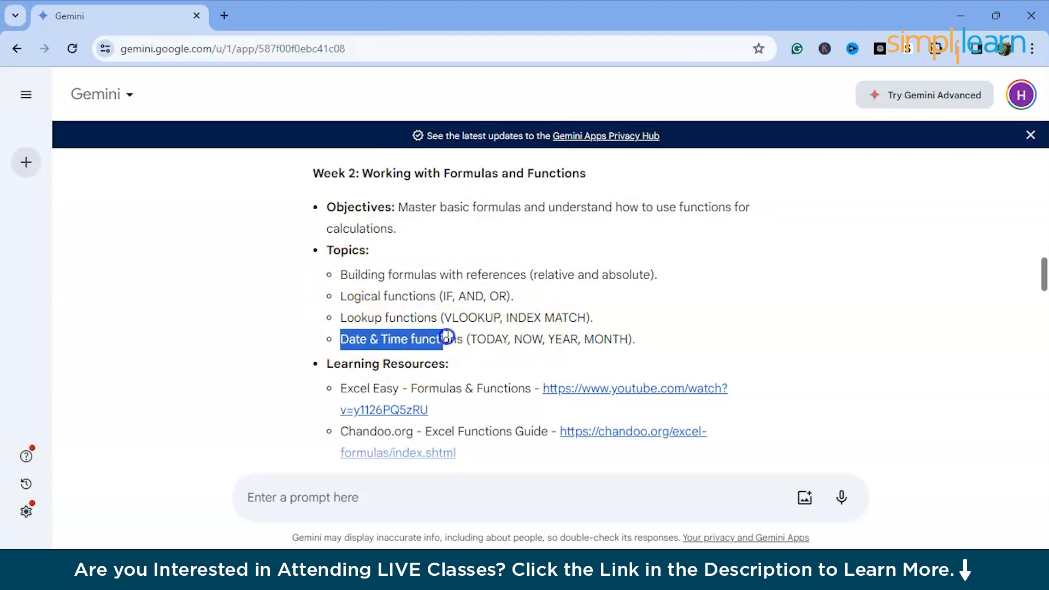
scroll(down, 3)
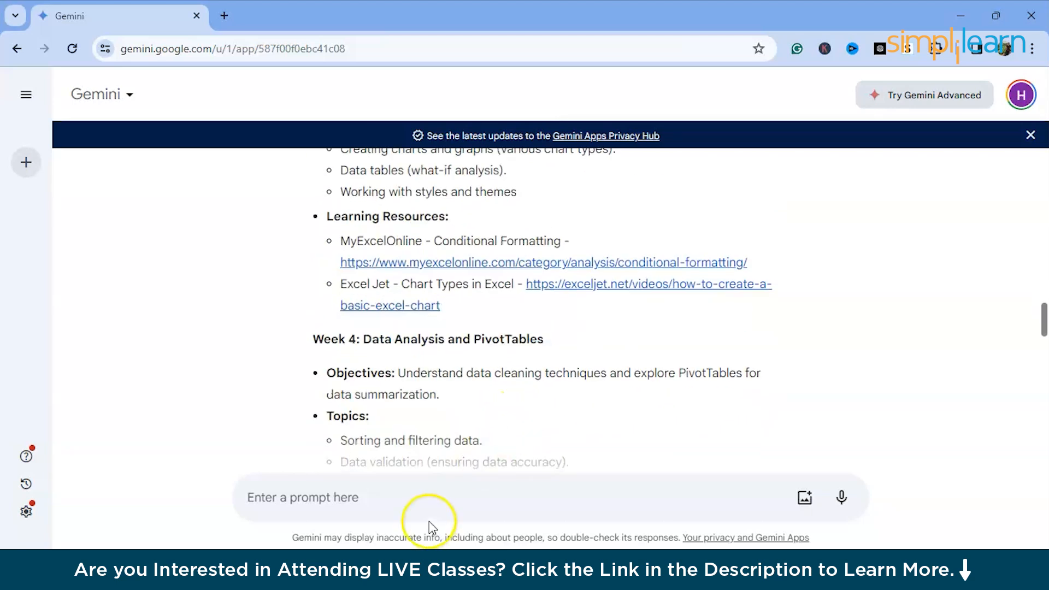
scroll(up, 3)
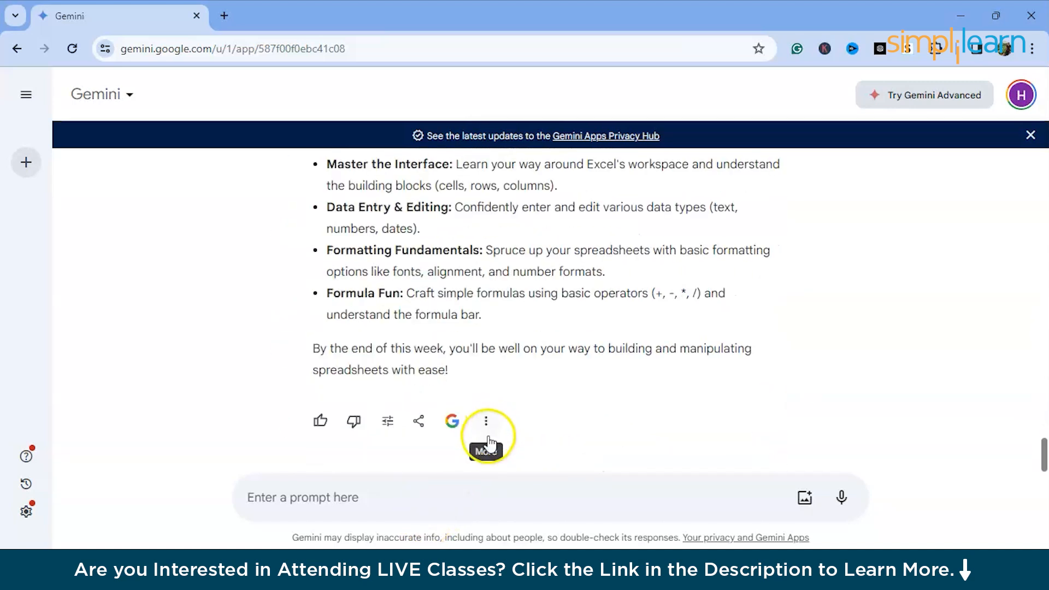
Send 'How to work with date function in excel explain me with example'
text(gi)
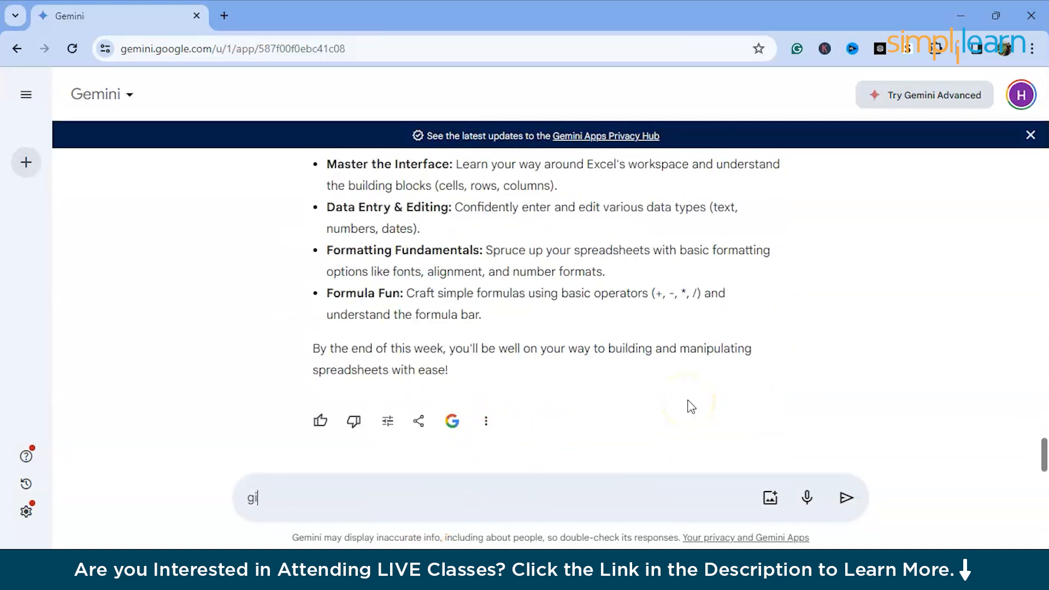
key(Backspace)
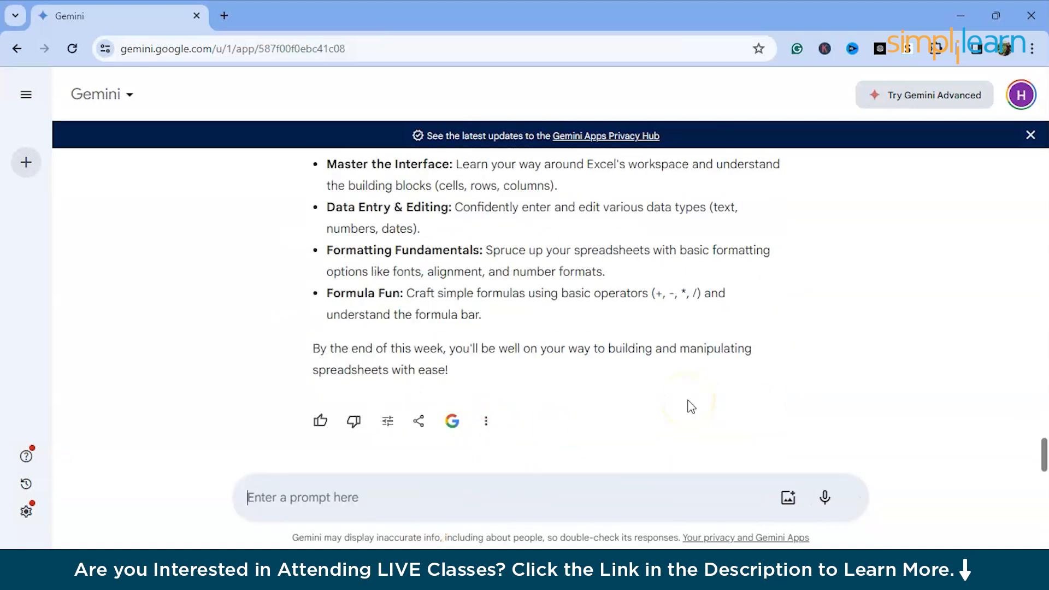
text(How to w)
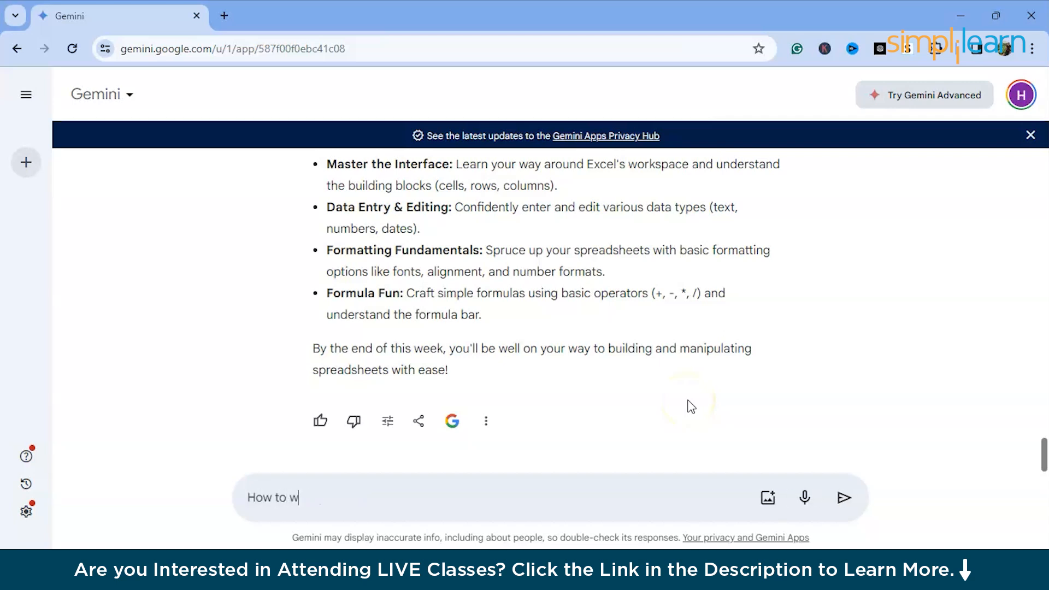
text(ork with dat)
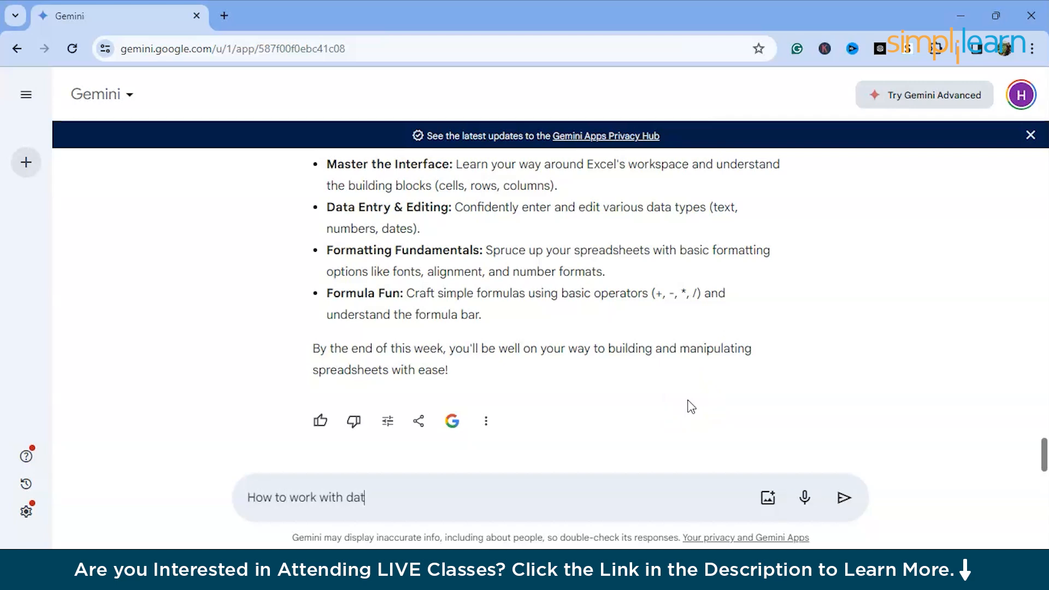
text(e function in)
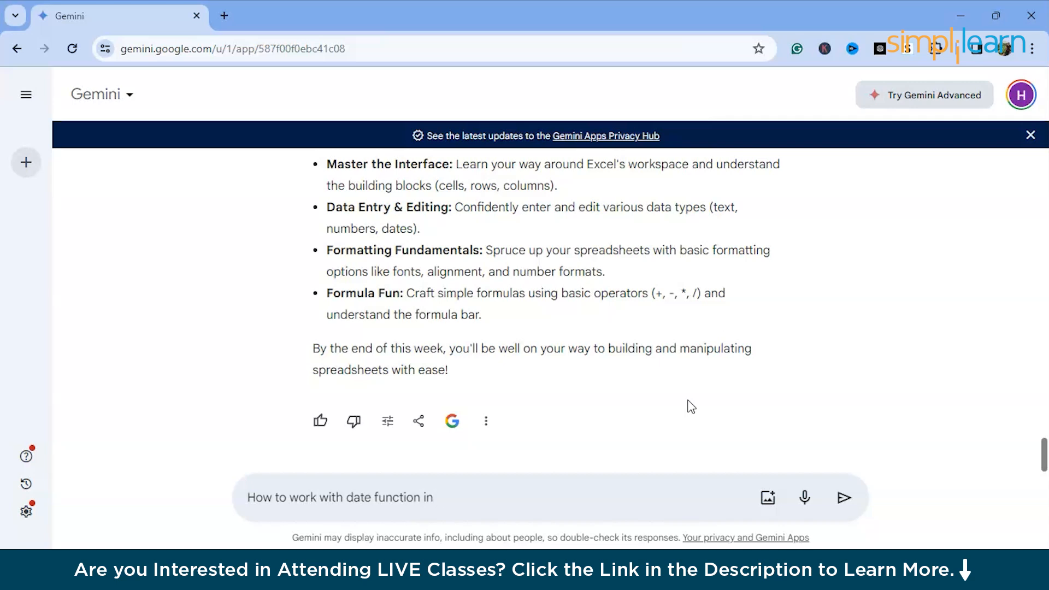
text(excel giv)
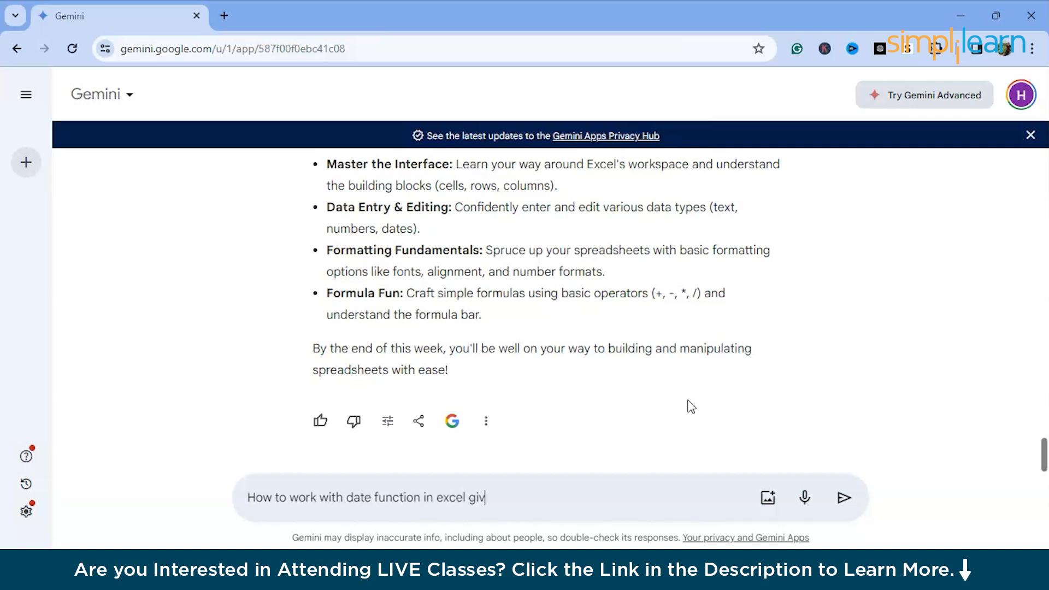
text(explain)
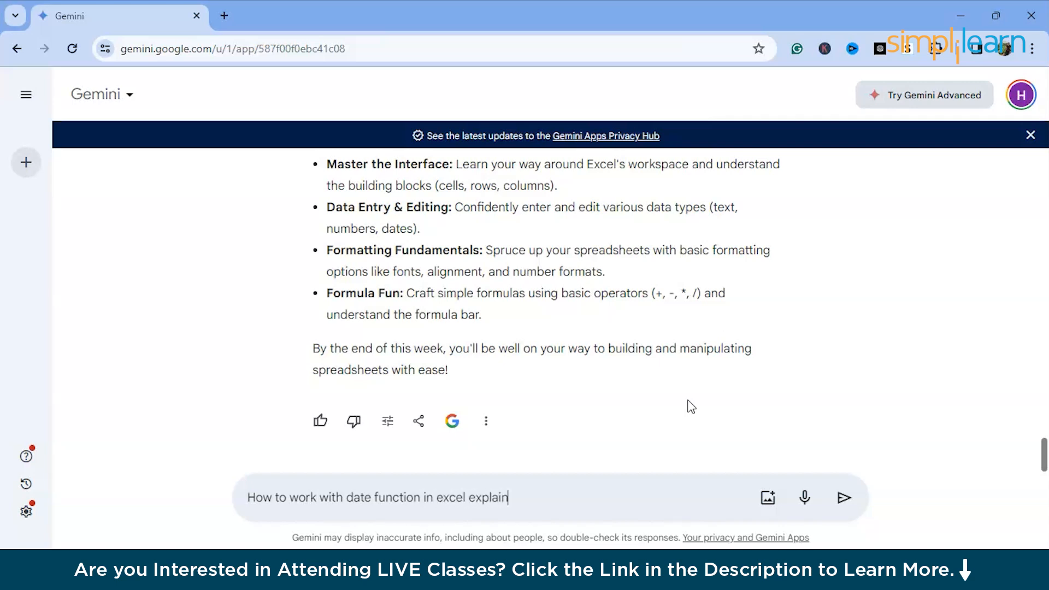
text(me with)
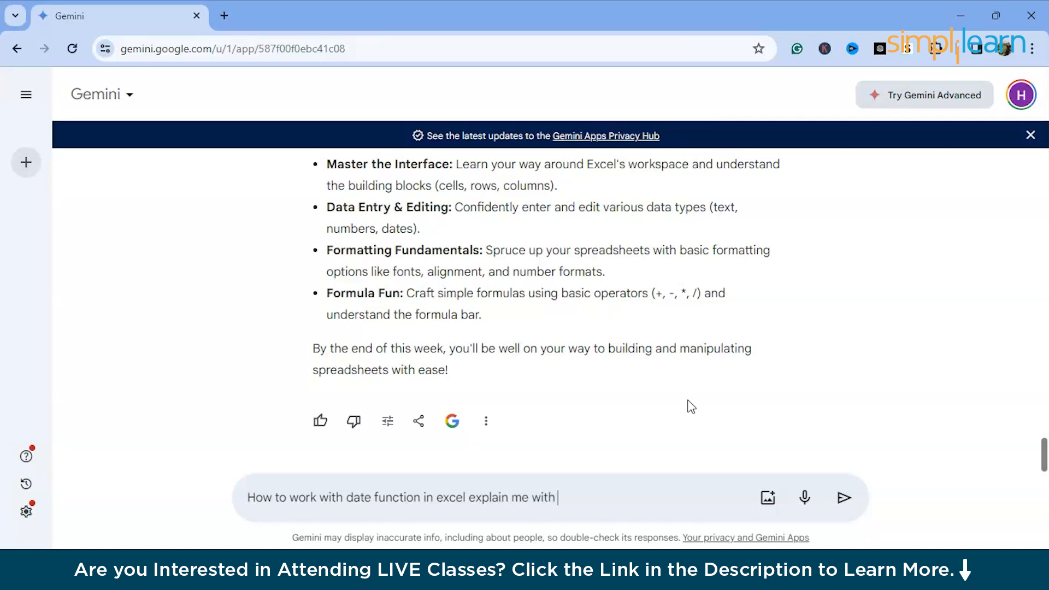
click(844, 497)
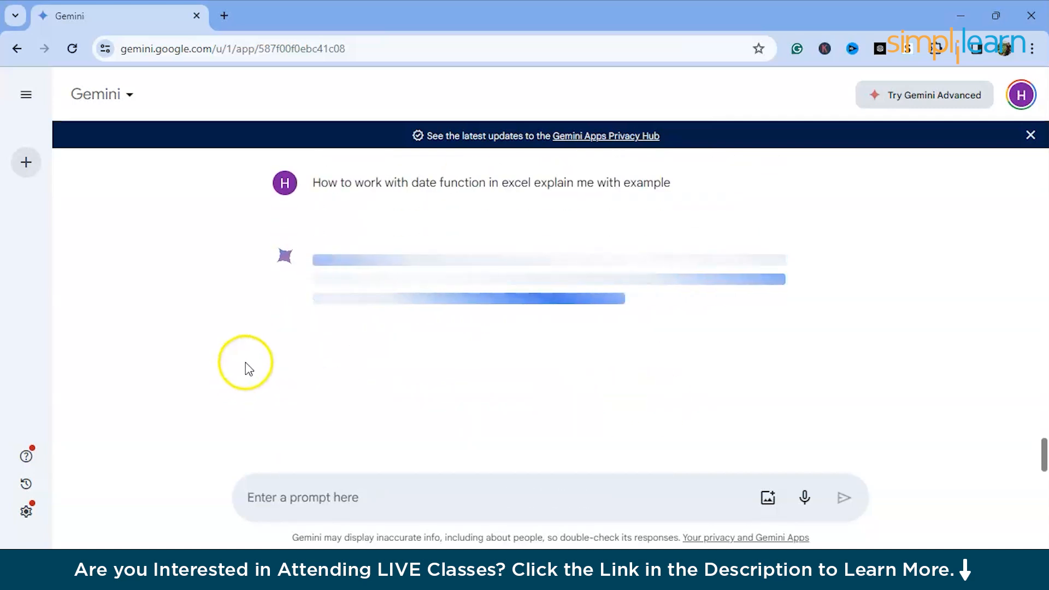
mouse_move(367, 413)
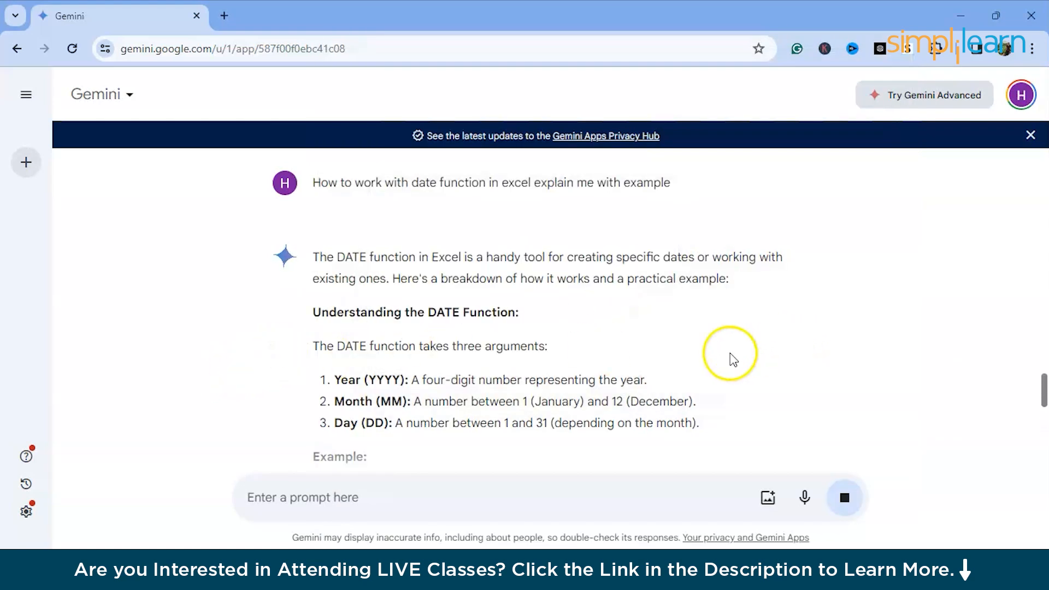
Highlight the DATE function introduction and its Month and Day arguments while reading
drag(313, 257, 505, 257)
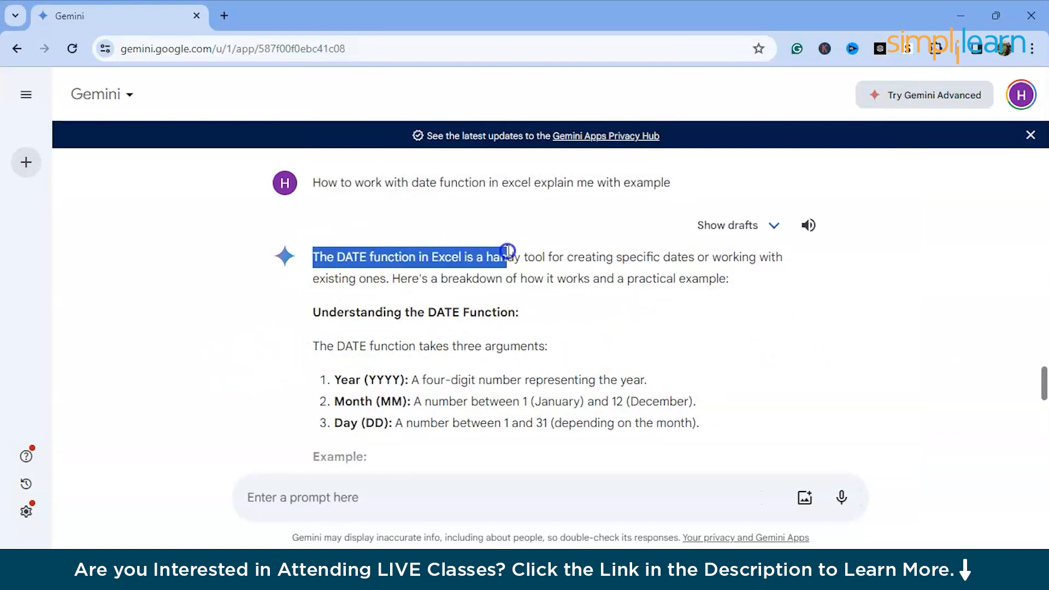
drag(505, 256, 783, 279)
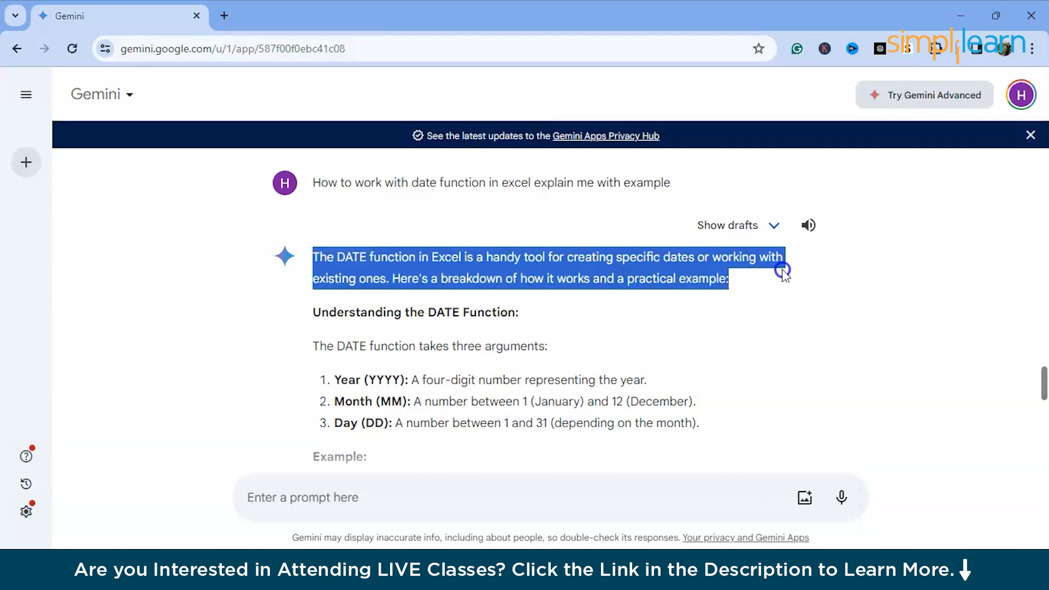
scroll(down, 3)
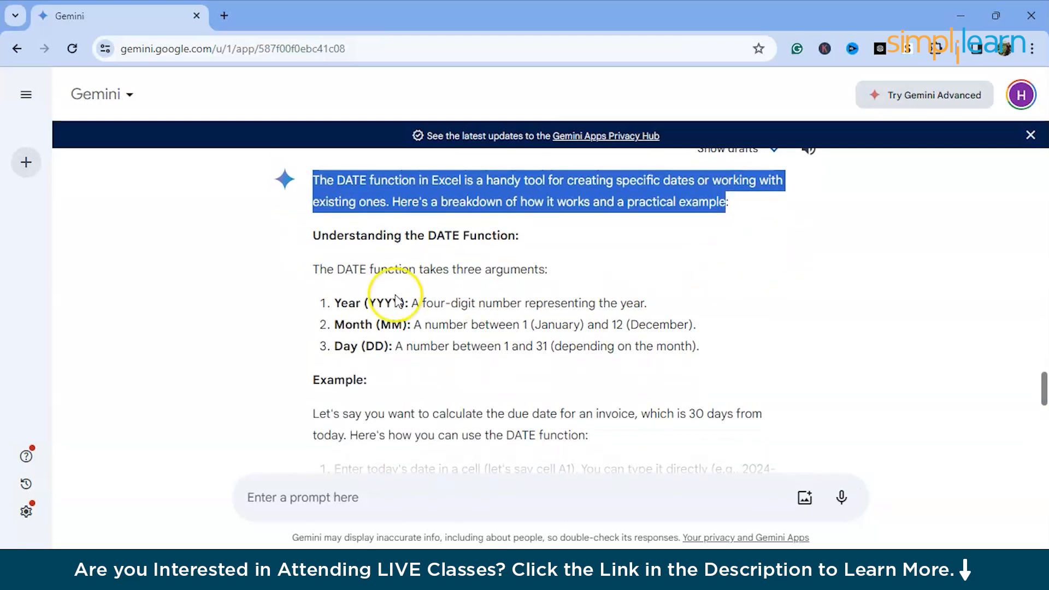
double_click(371, 325)
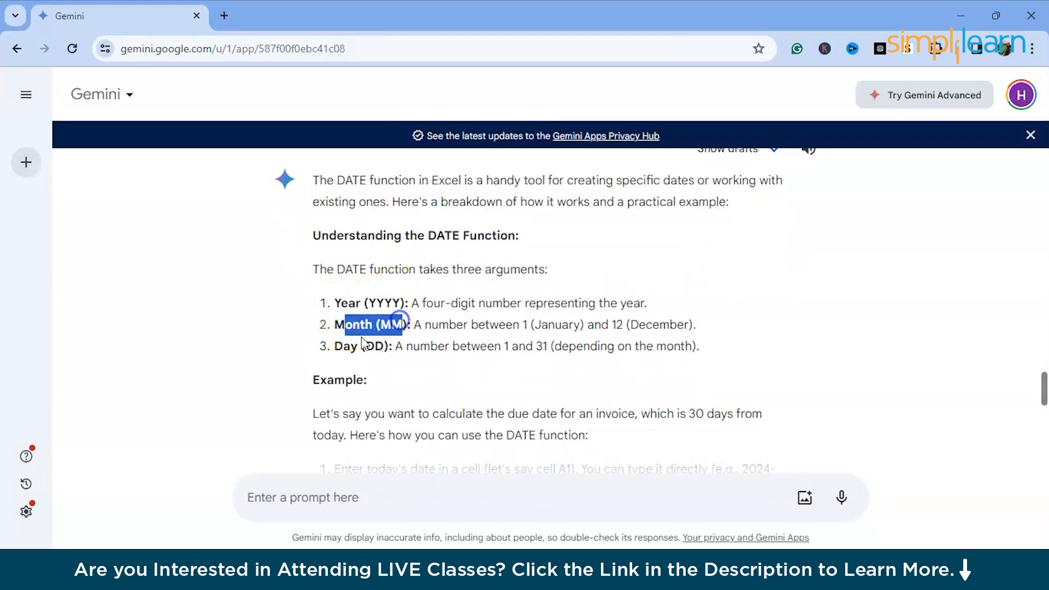
scroll(down, 3)
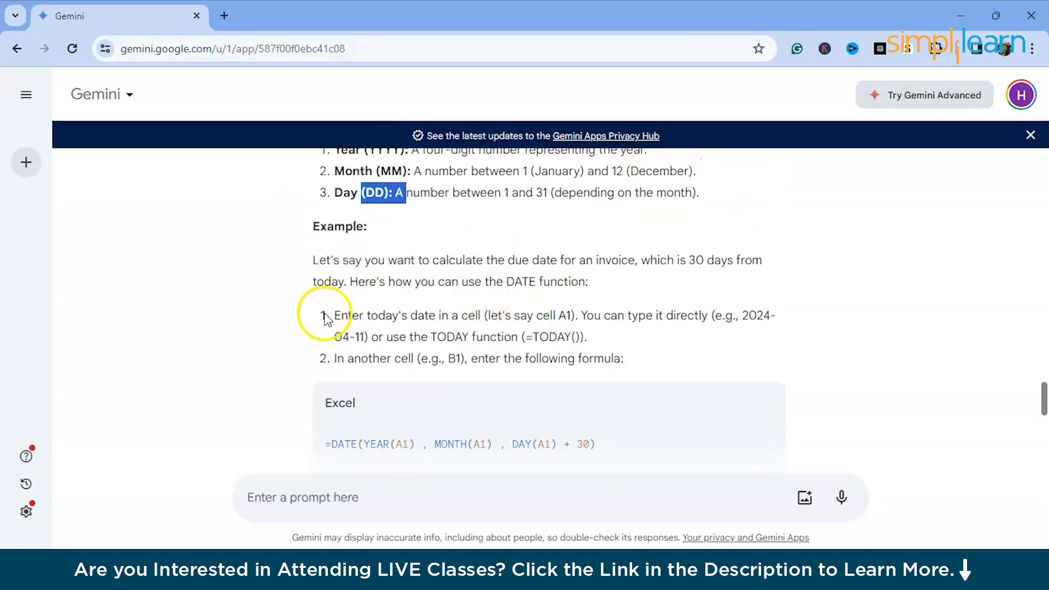
drag(334, 315, 565, 315)
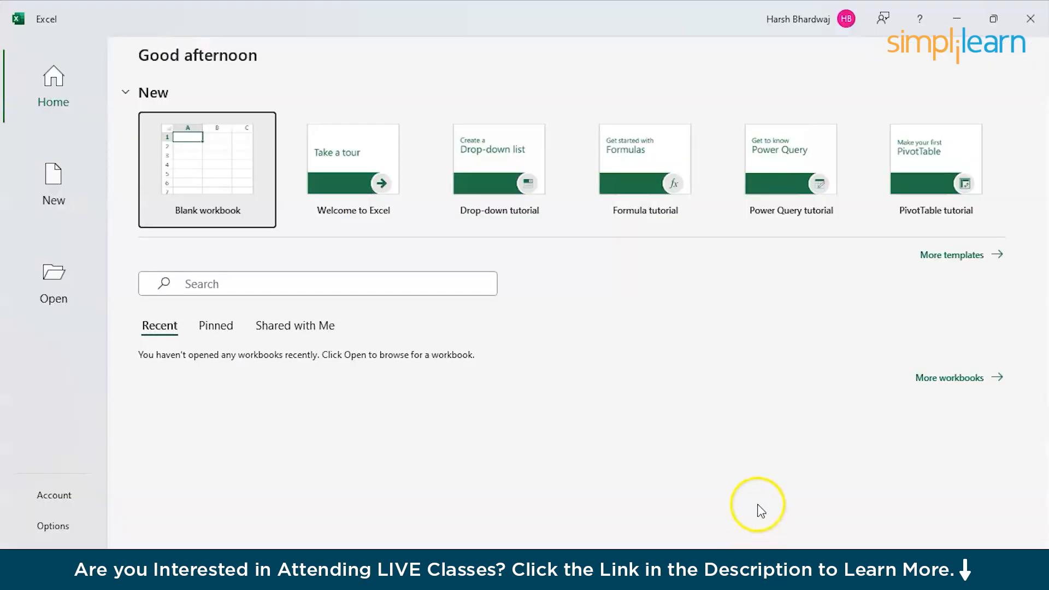
Create a blank workbook and paste Gemini's example date 2024-04-11 into cell A1
click(207, 170)
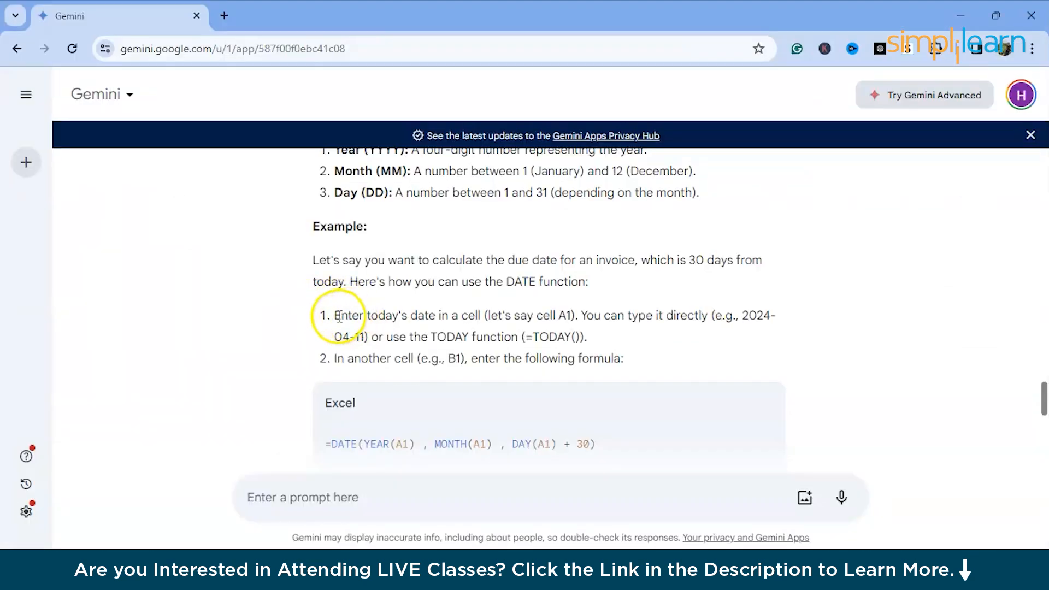
drag(336, 315, 485, 314)
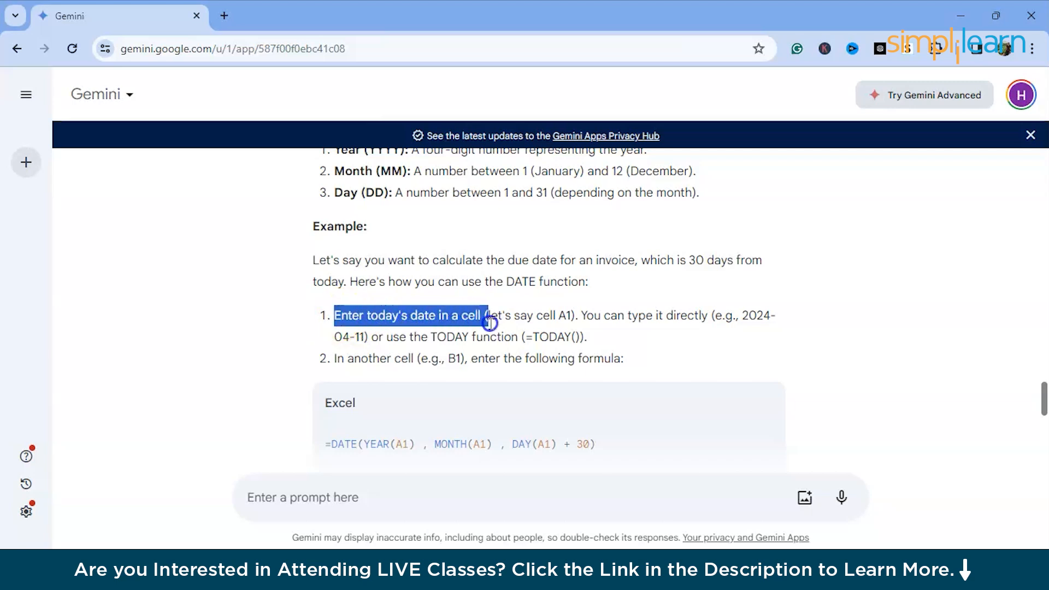
drag(485, 321, 729, 322)
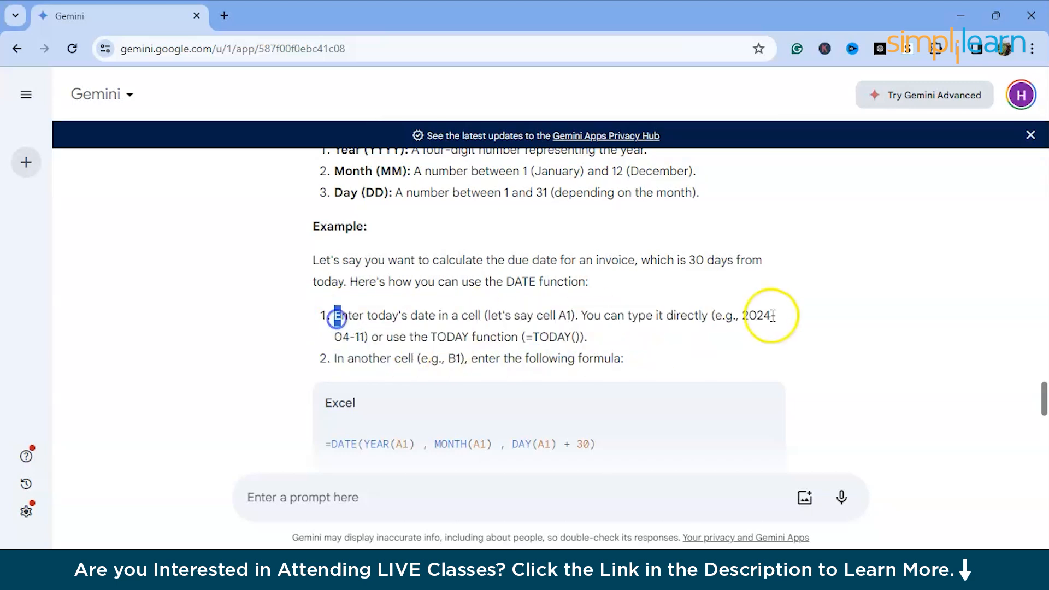
drag(751, 315, 362, 336)
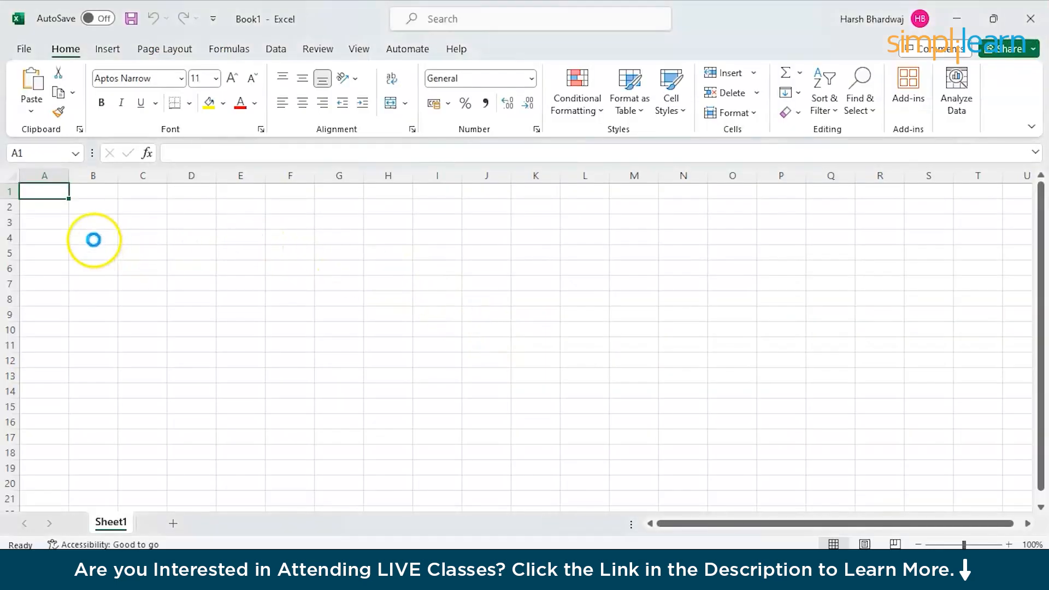
key(ctrl+v)
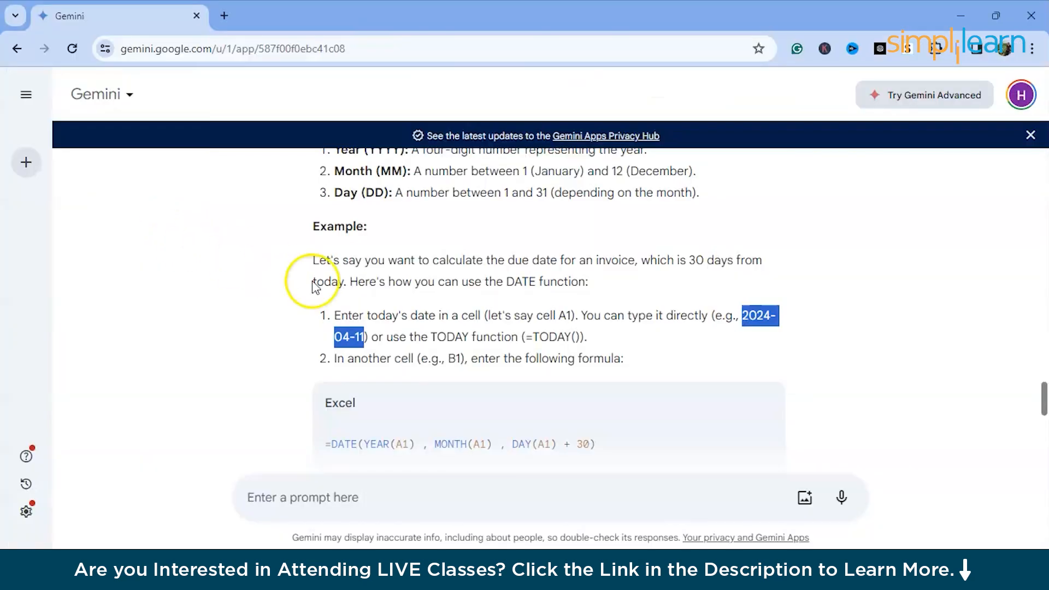
mouse_move(445, 337)
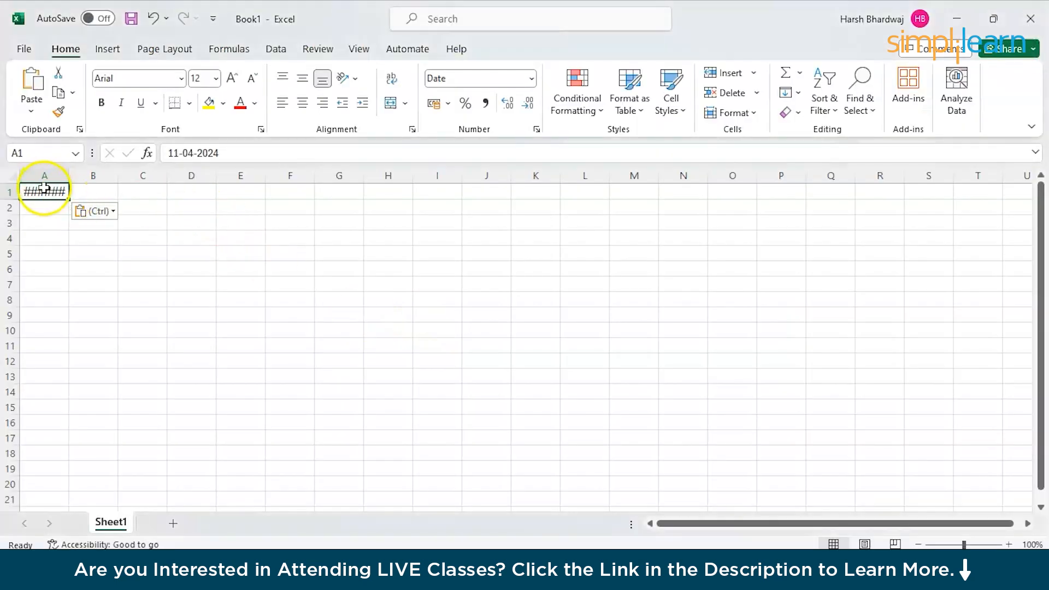
mouse_move(43, 193)
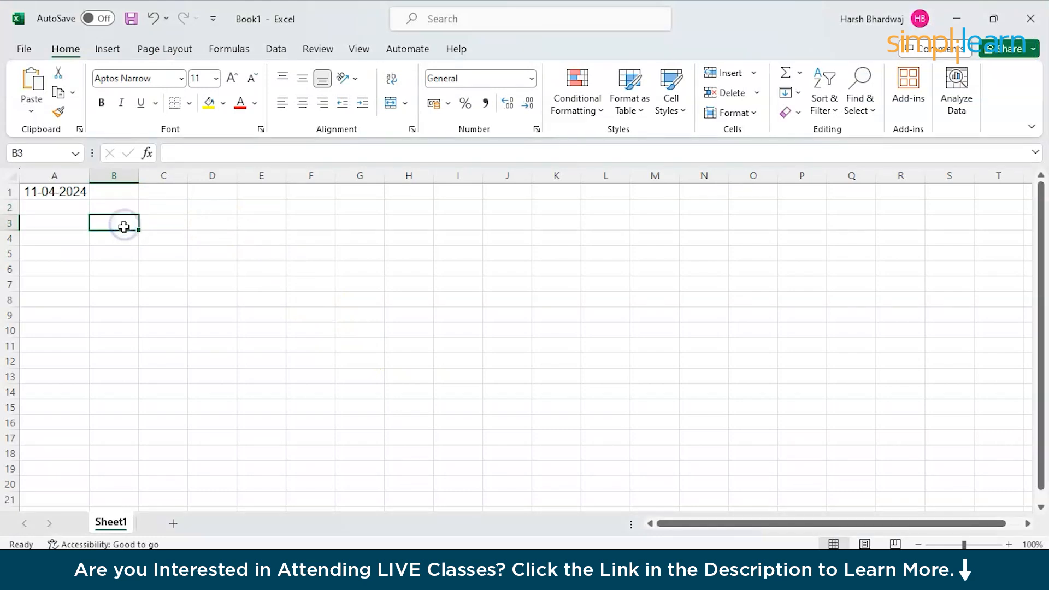
Enter the formula =today() in cell B3
text(=)
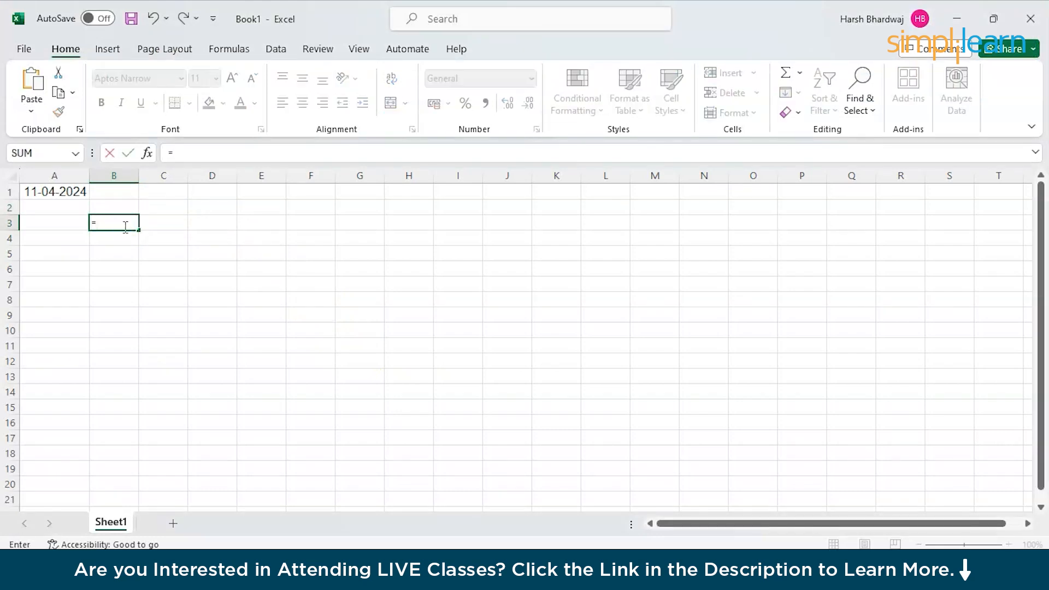
text(today)
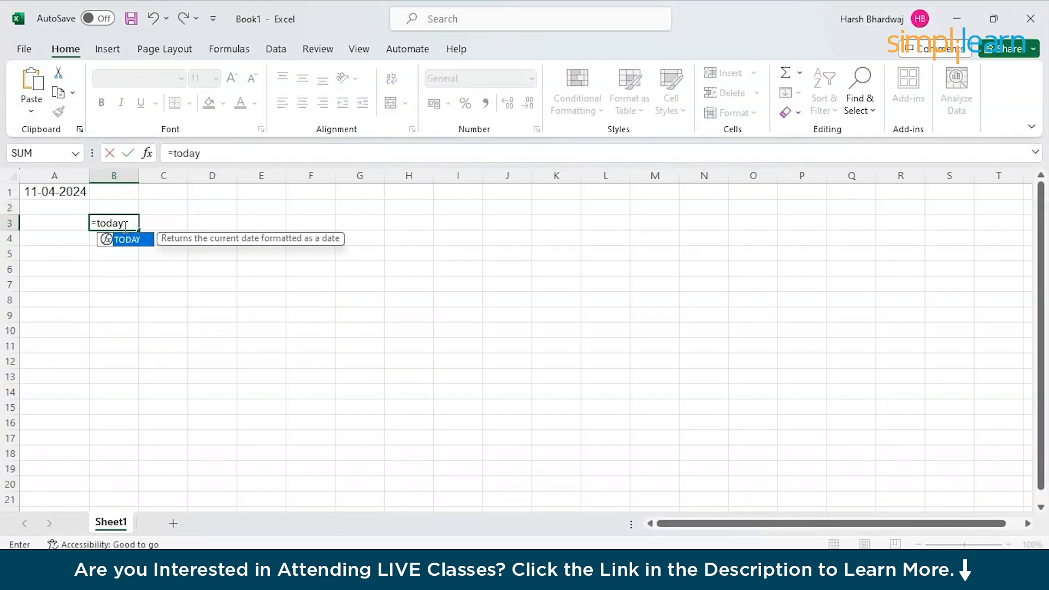
text(())
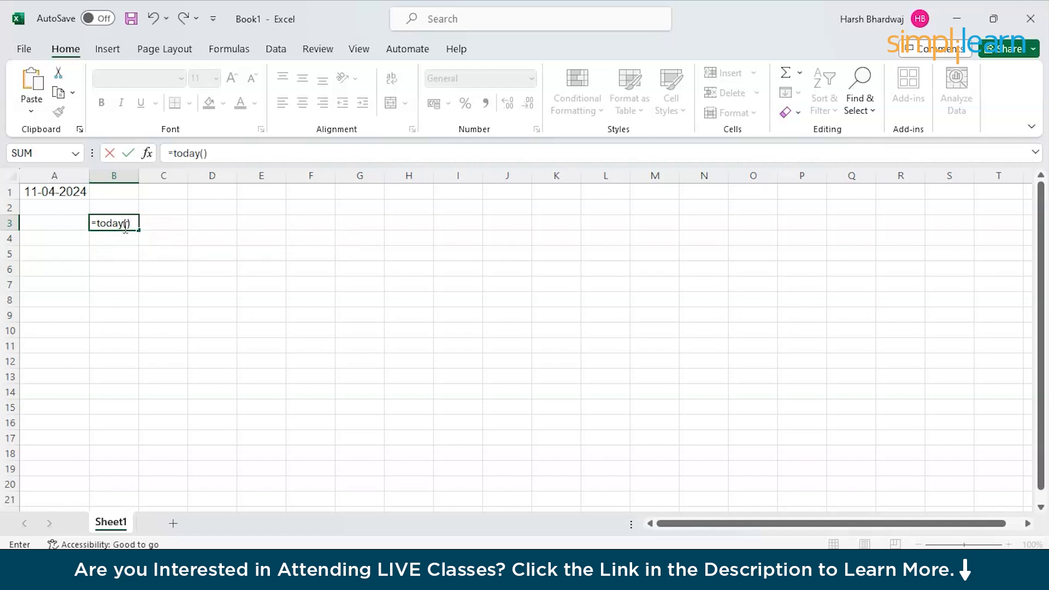
key(Enter)
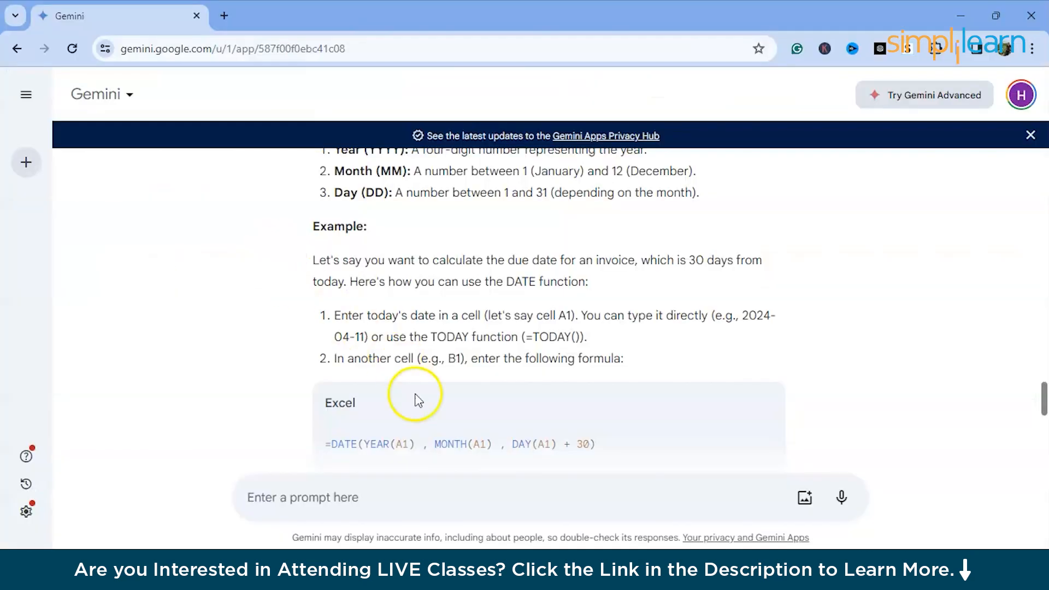
scroll(down, 3)
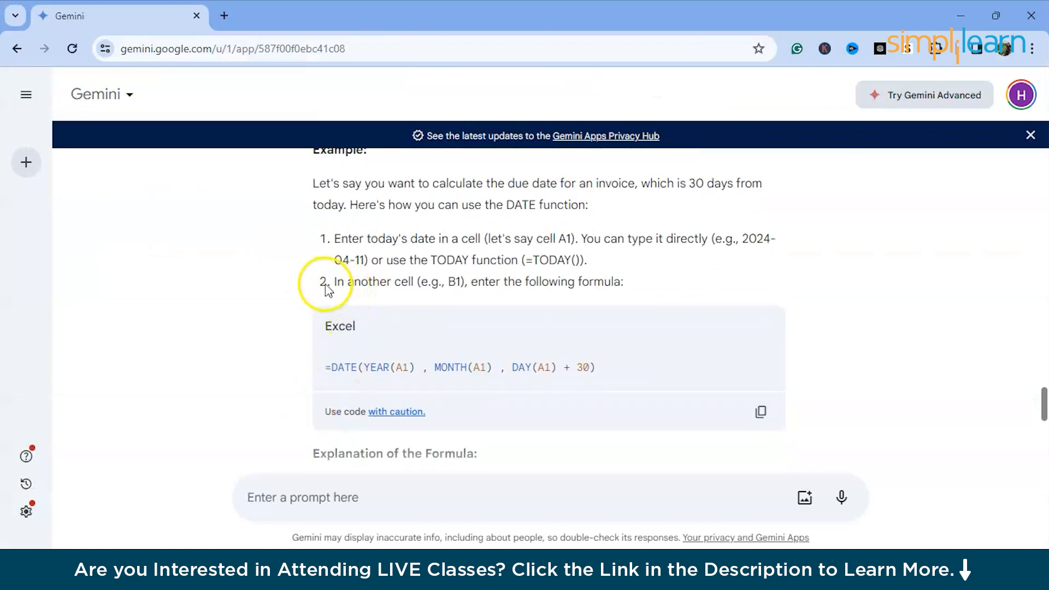
mouse_move(495, 298)
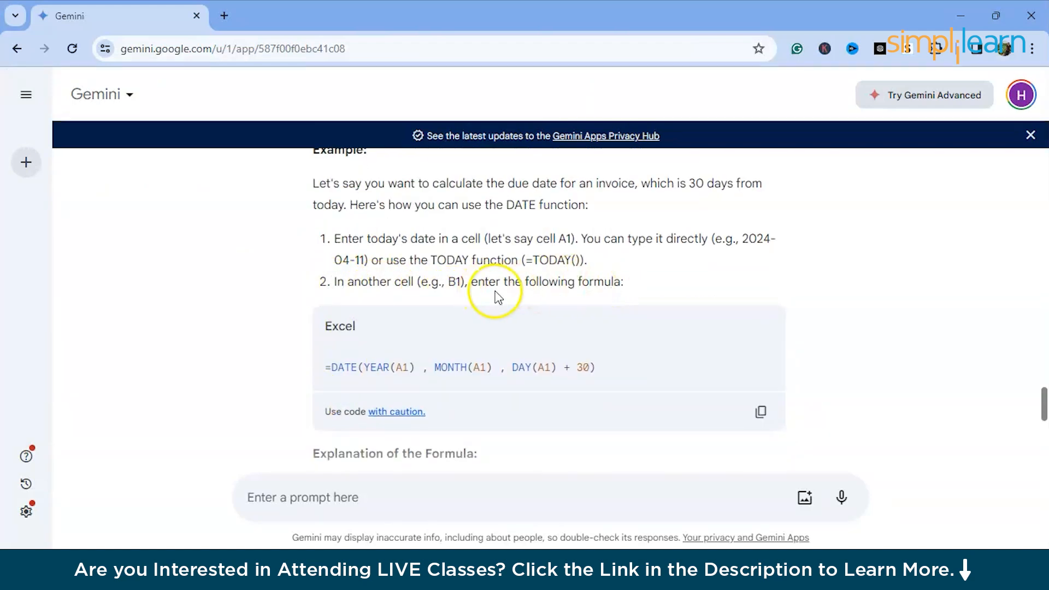
scroll(down, 3)
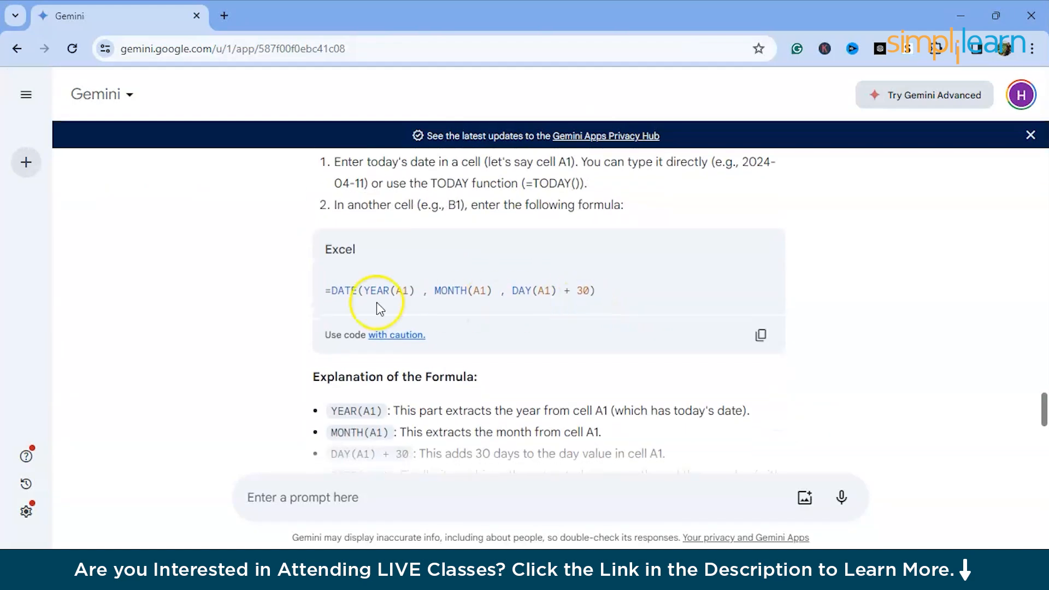
double_click(343, 291)
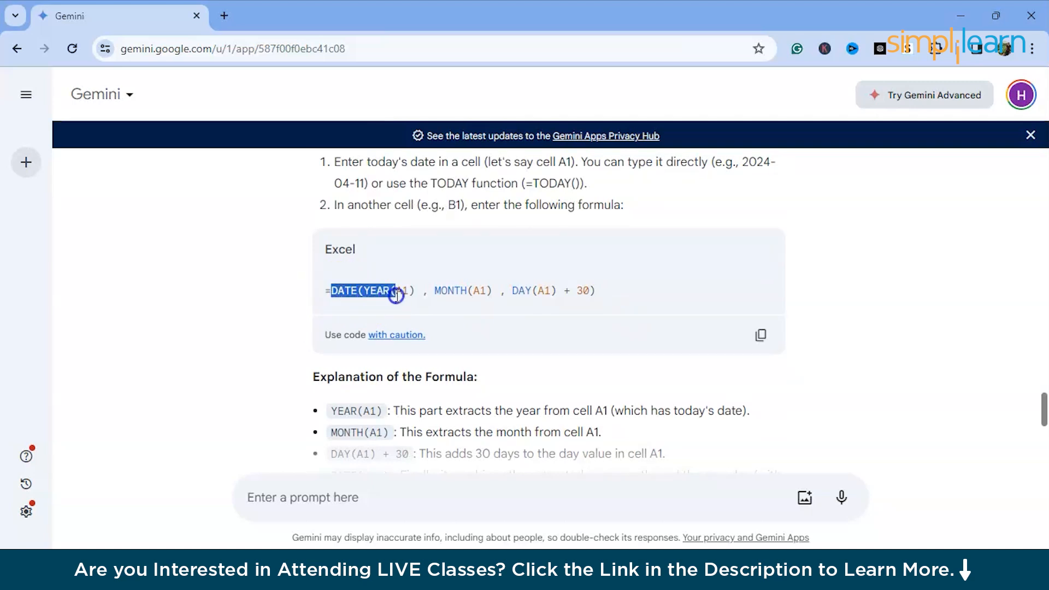
scroll(down, 3)
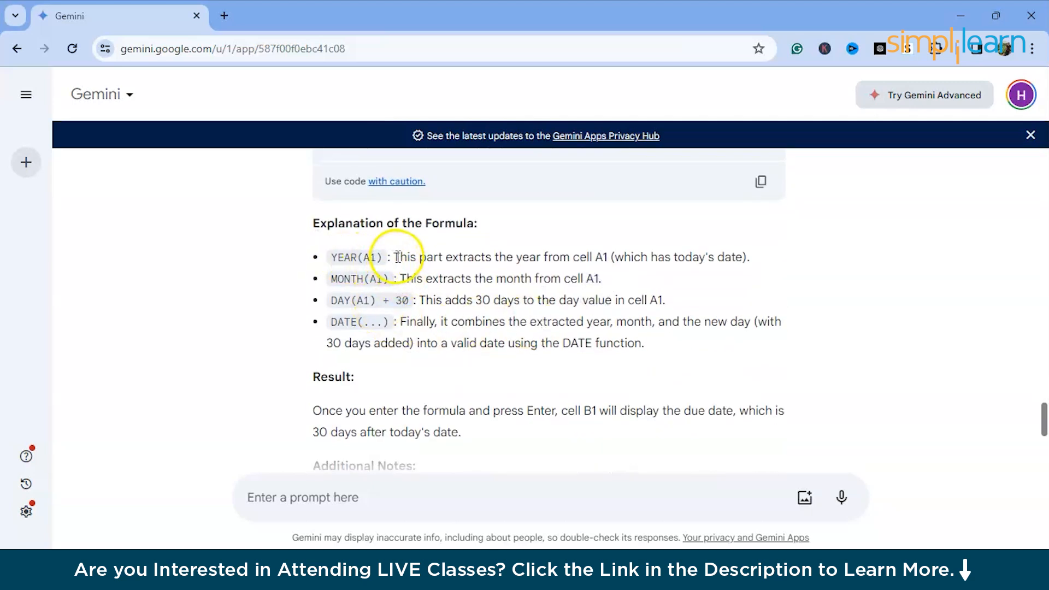
drag(395, 257, 603, 279)
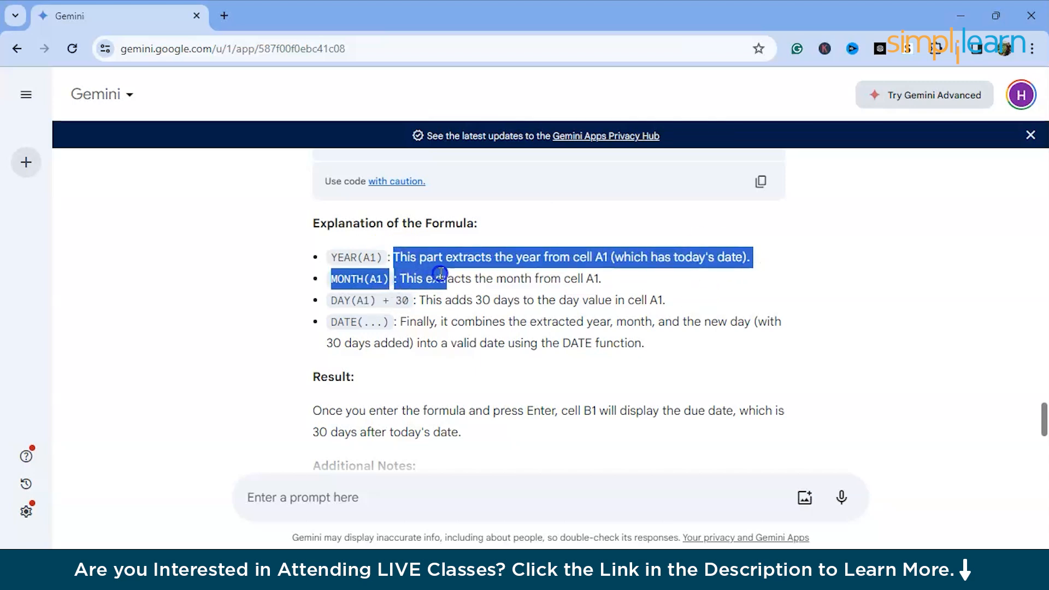
scroll(down, 3)
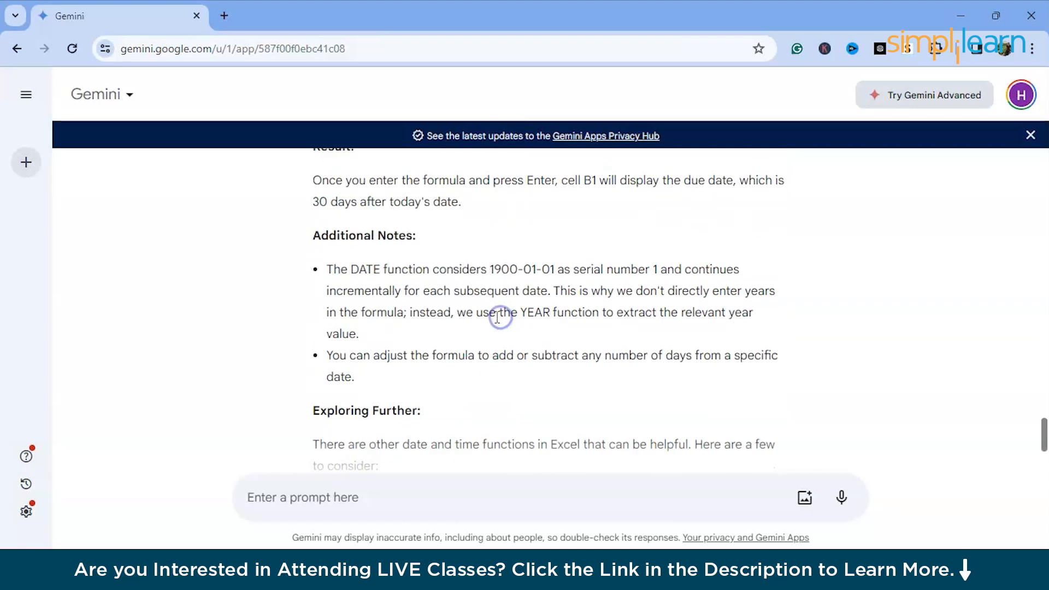
scroll(down, 3)
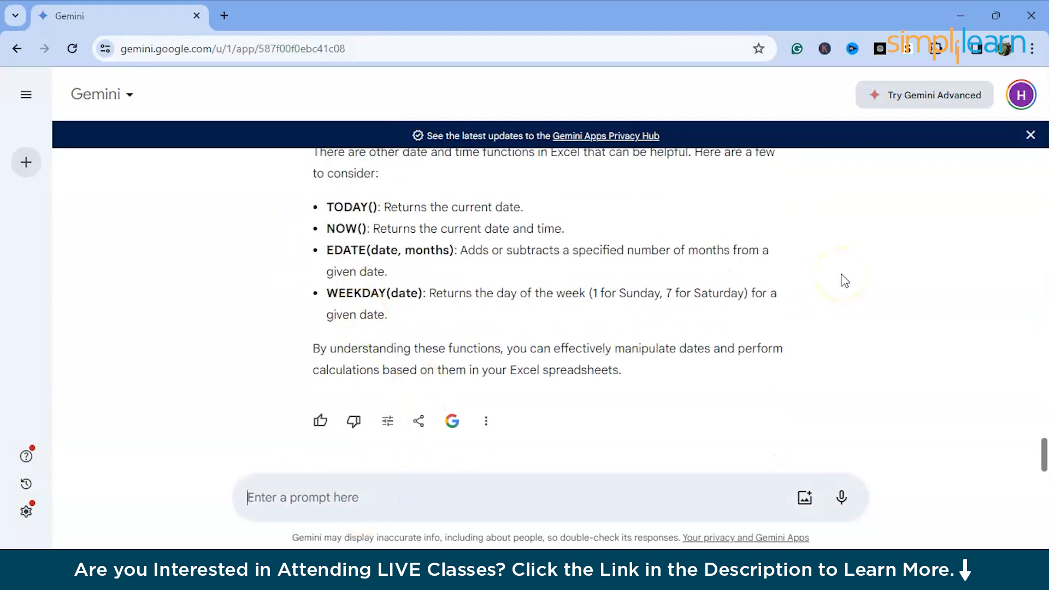
Write a prompt asking for example data to learn basic formulas
text(give m)
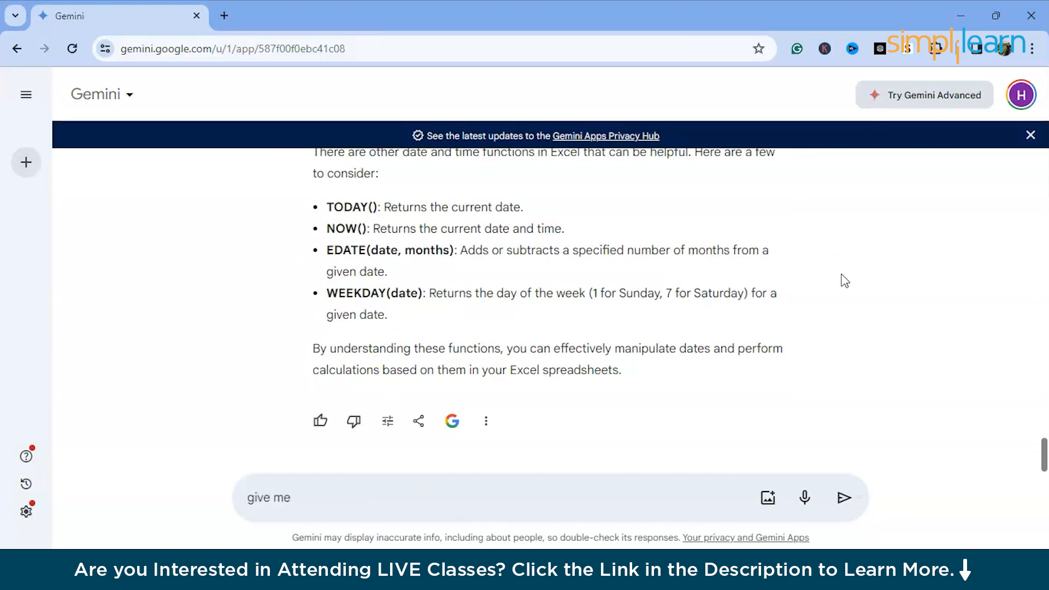
text(exampp)
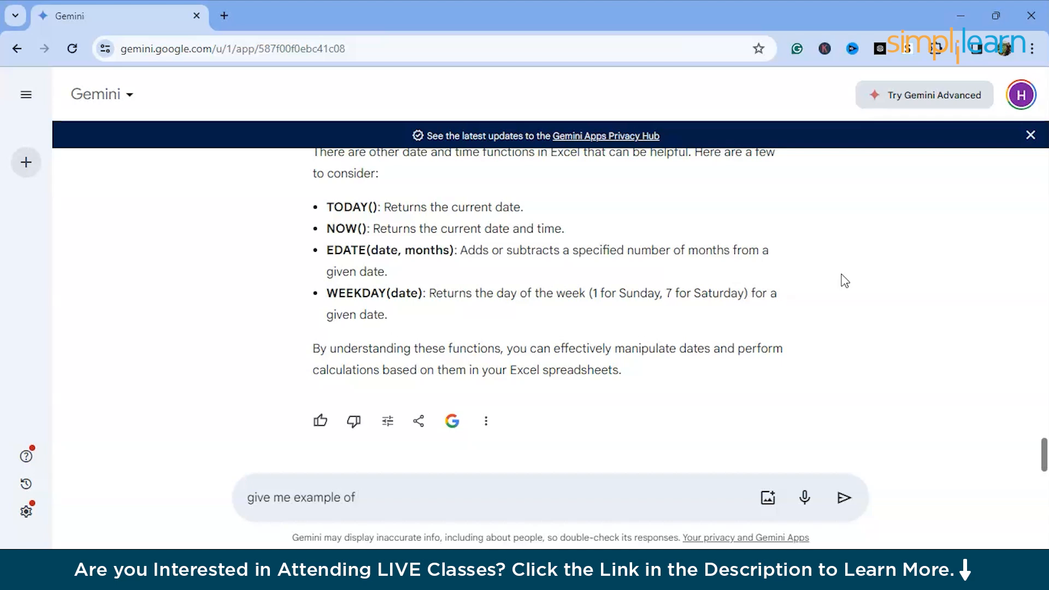
text(d)
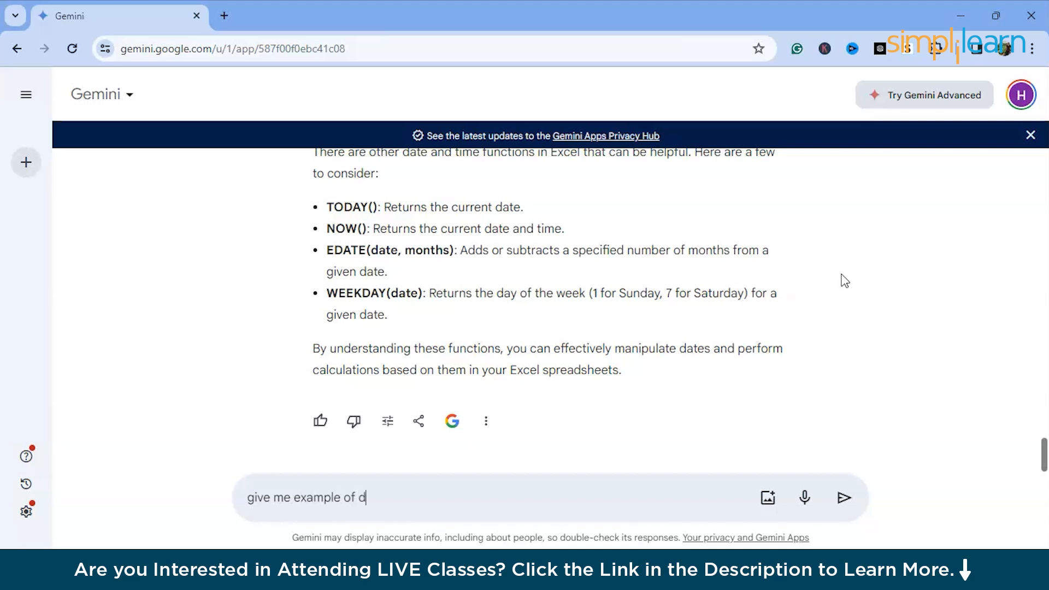
text(ata in which)
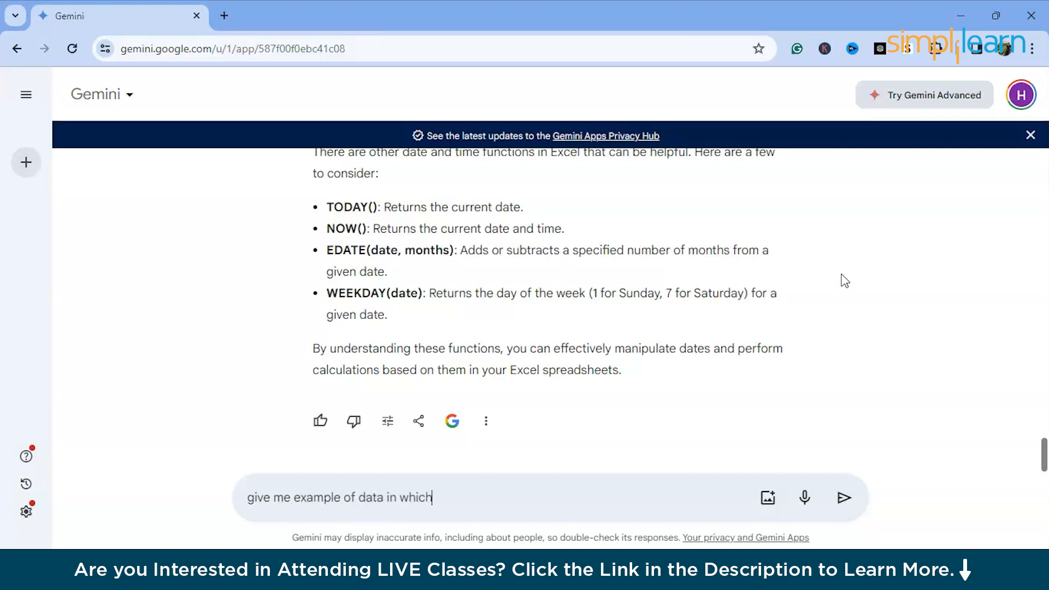
text(i can le)
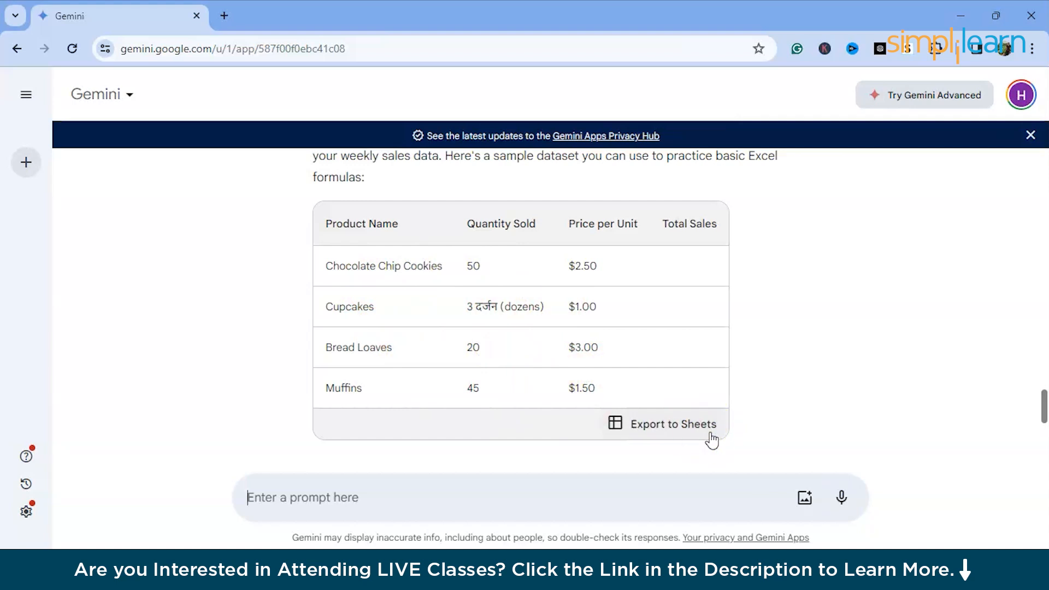
Scroll through the sample sales table and its SUM and AVERAGE formula examples
scroll(down, 3)
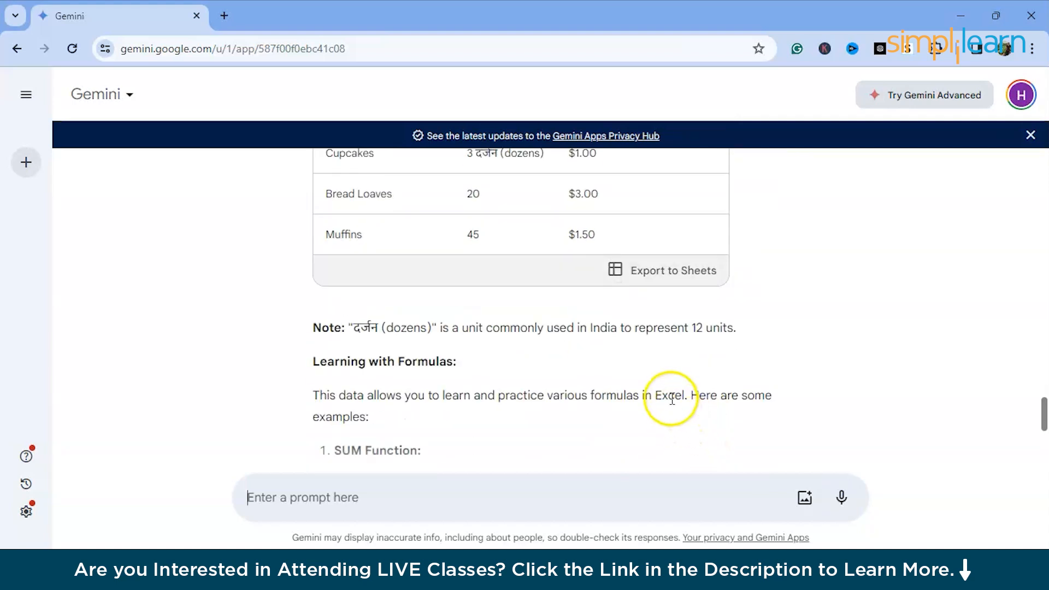
scroll(down, 3)
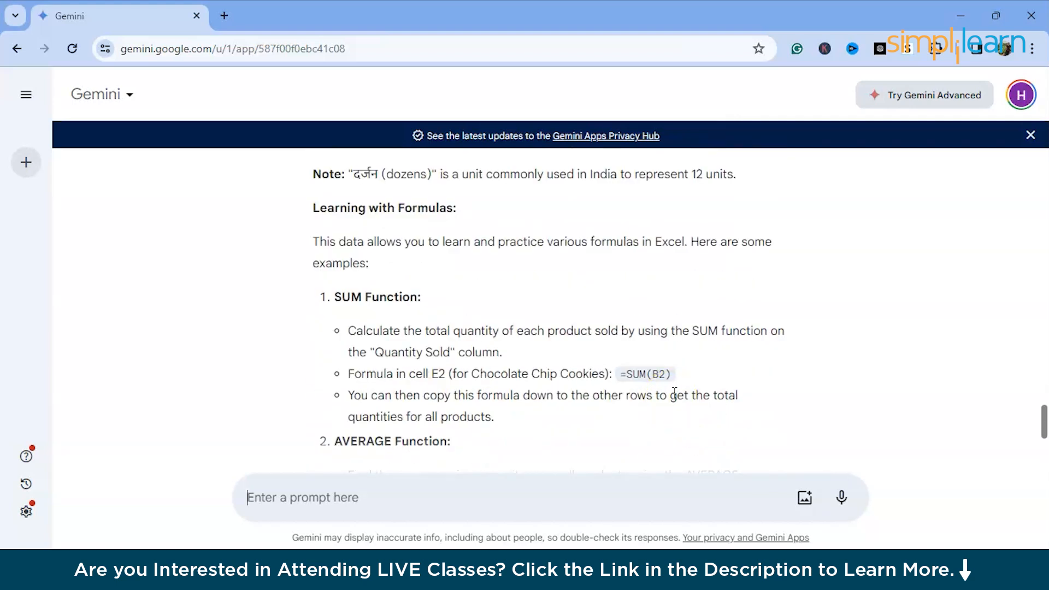
scroll(down, 3)
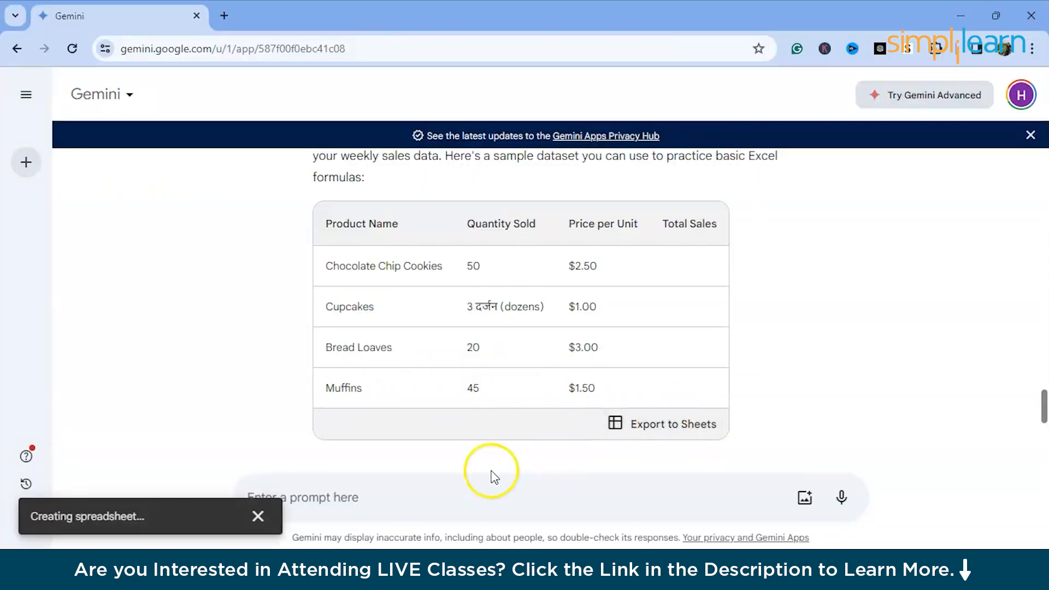
mouse_move(130, 493)
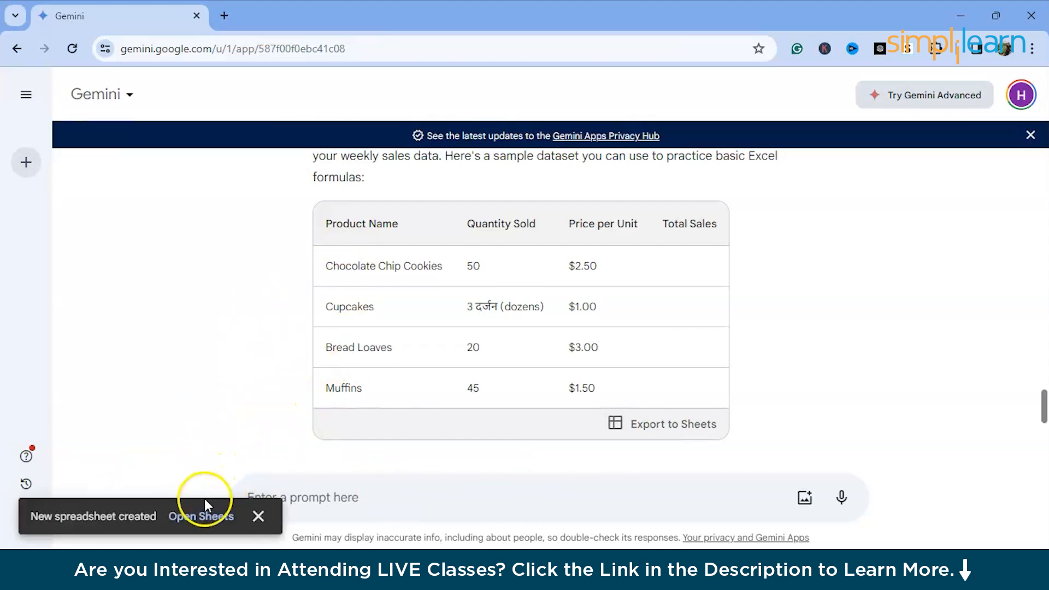
View the new spreadsheet with the bakery data, then return to Gemini and highlight the SUM Function heading
click(201, 516)
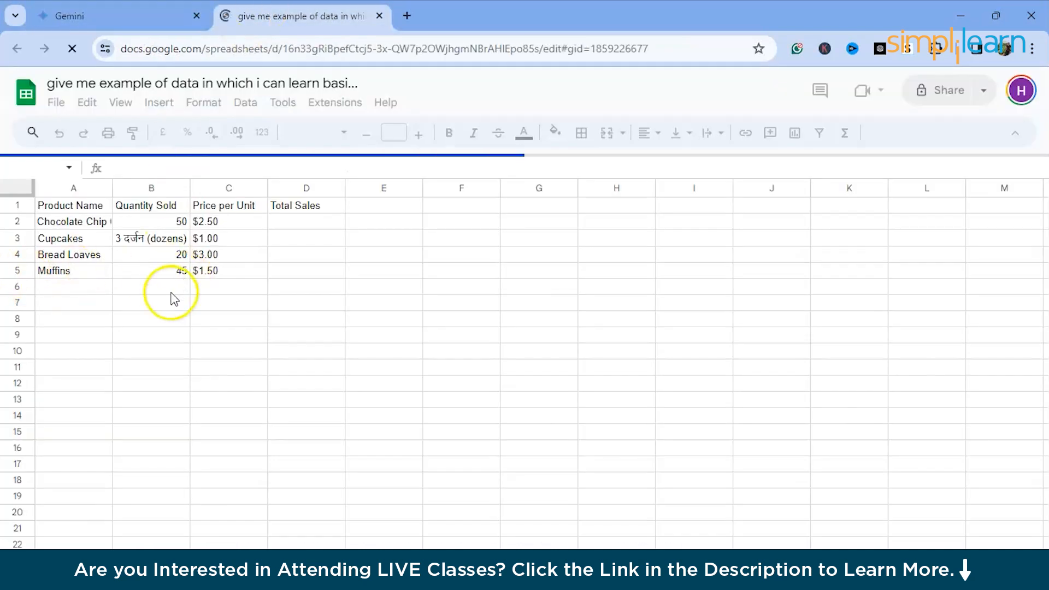
click(114, 15)
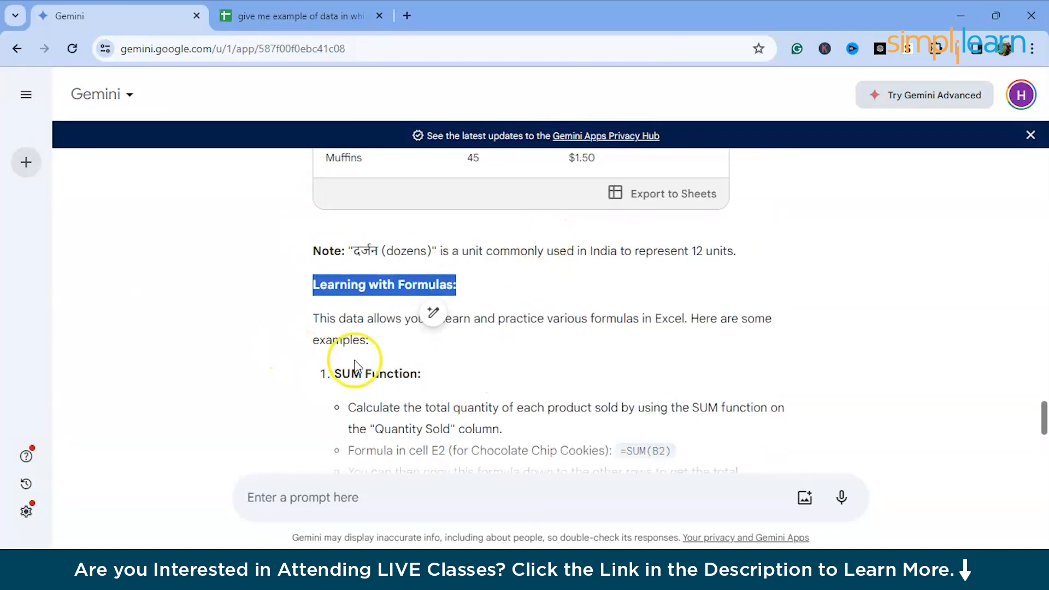
click(302, 16)
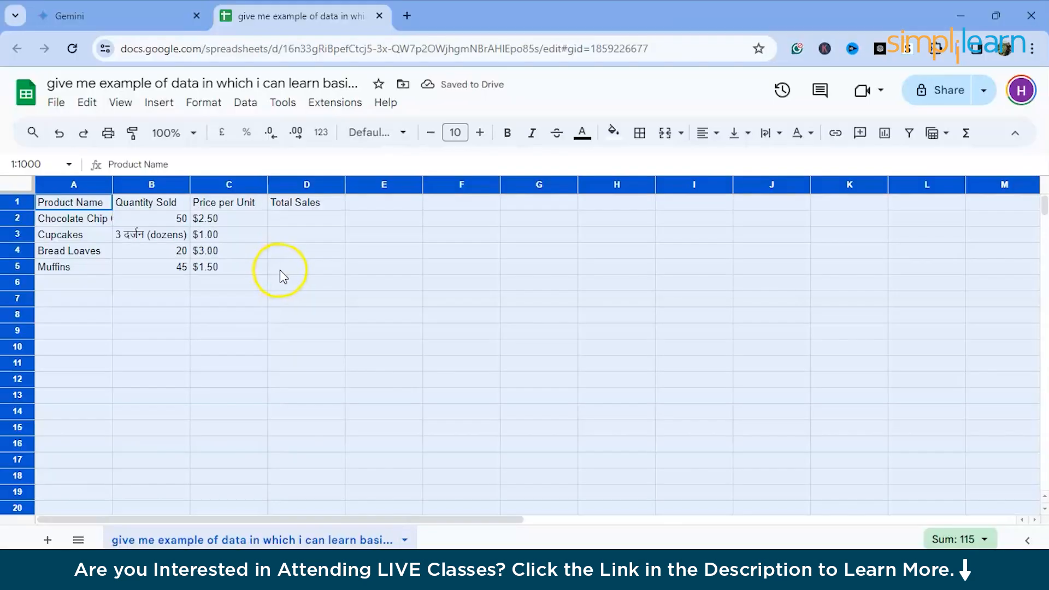
click(119, 15)
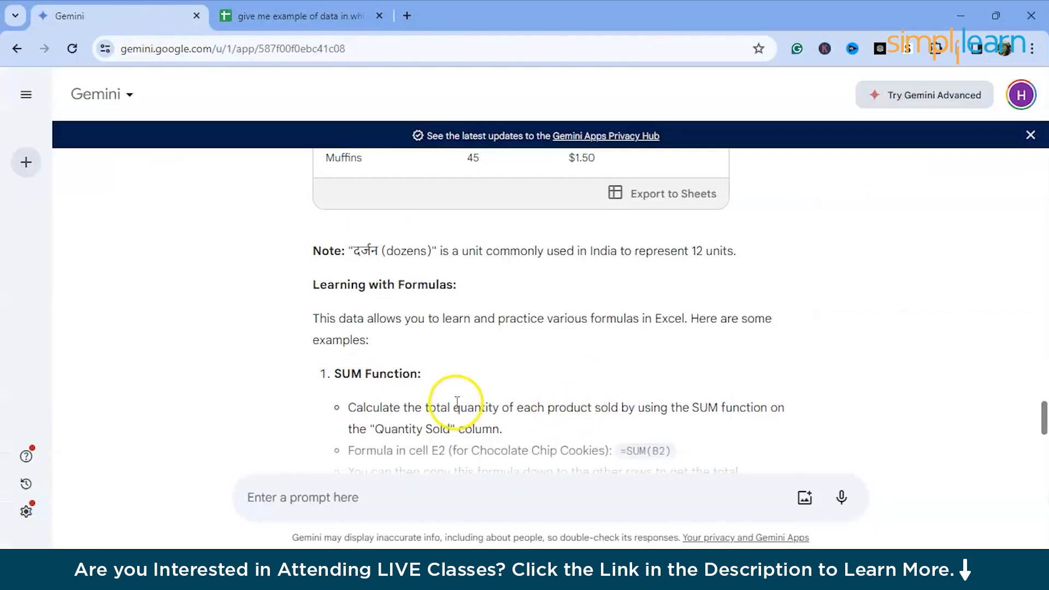
double_click(374, 297)
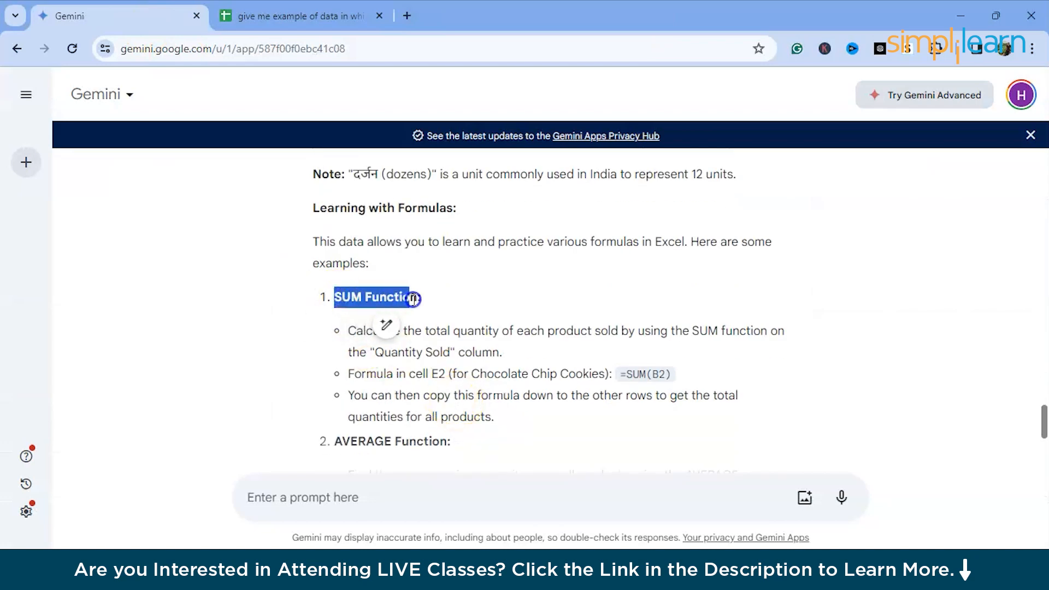
Enter a SUM of B2 in E2 giving 50 and an AVERAGE(C2:C5) in D3 showing #DIV/0!
click(564, 338)
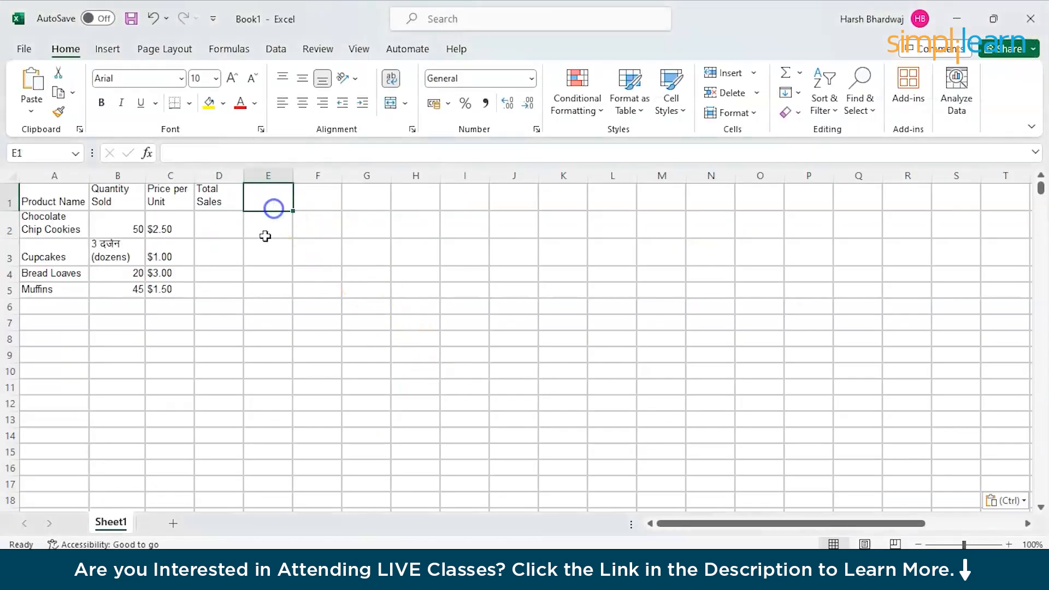
text(=sum()
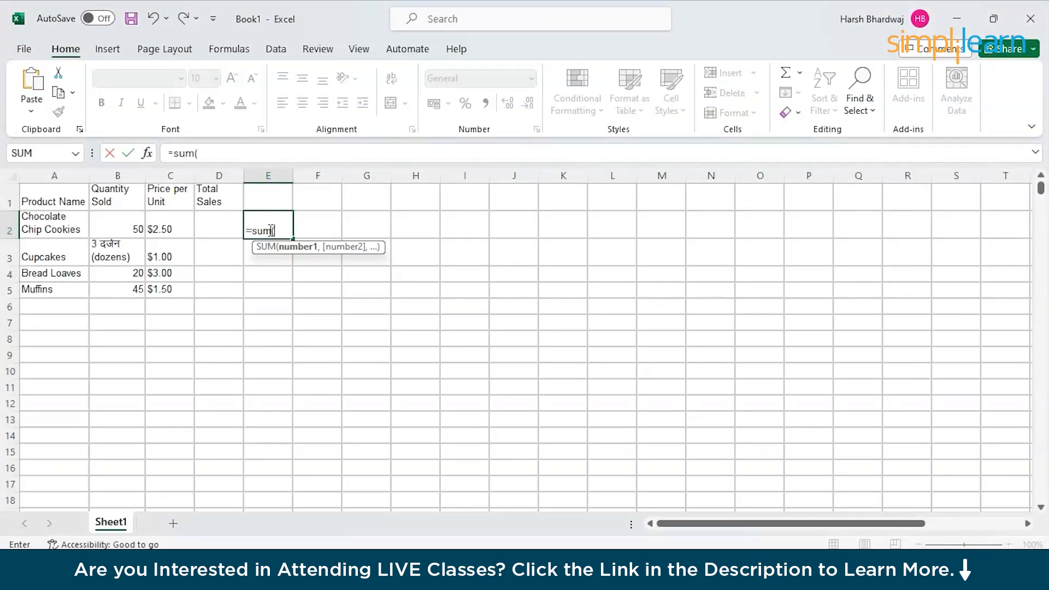
click(117, 223)
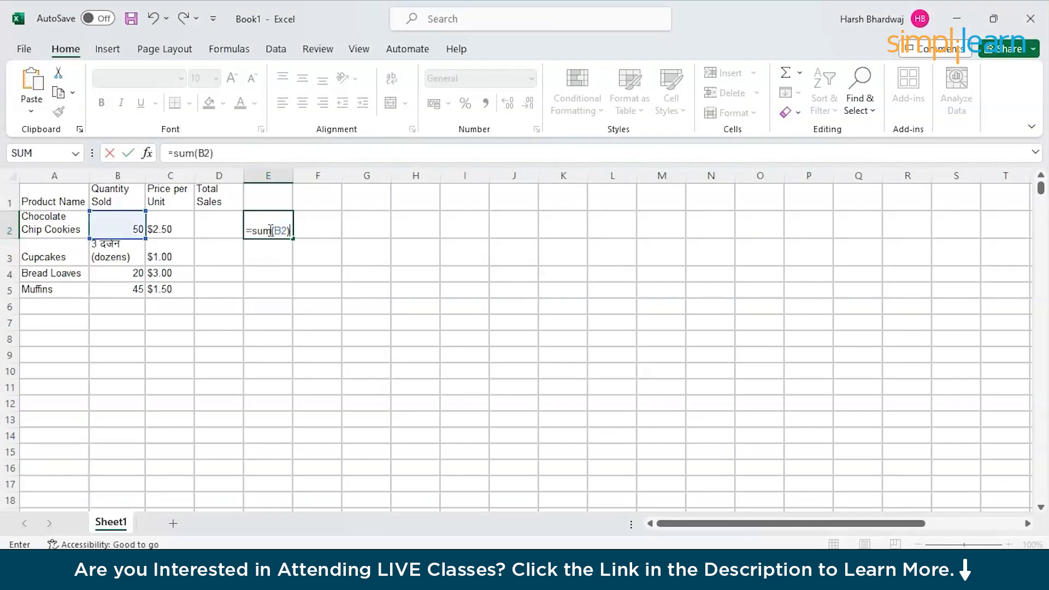
key(enter)
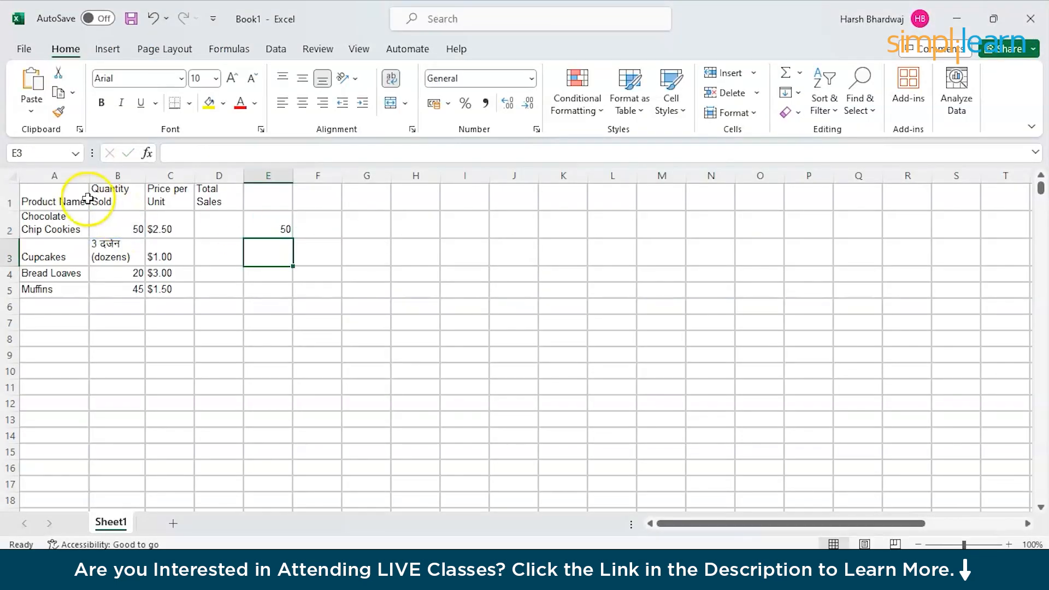
click(117, 228)
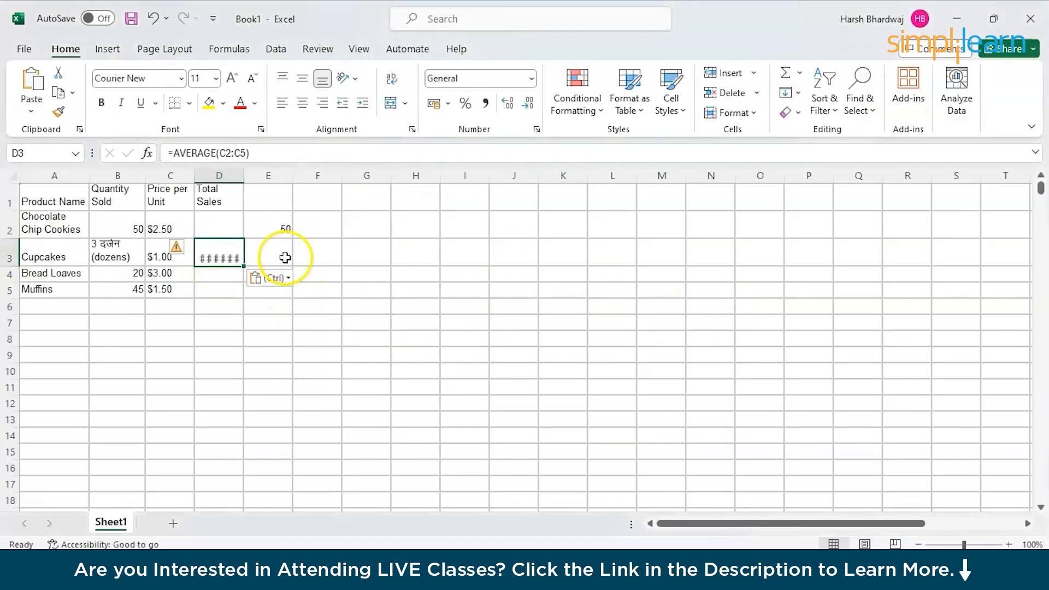
click(269, 277)
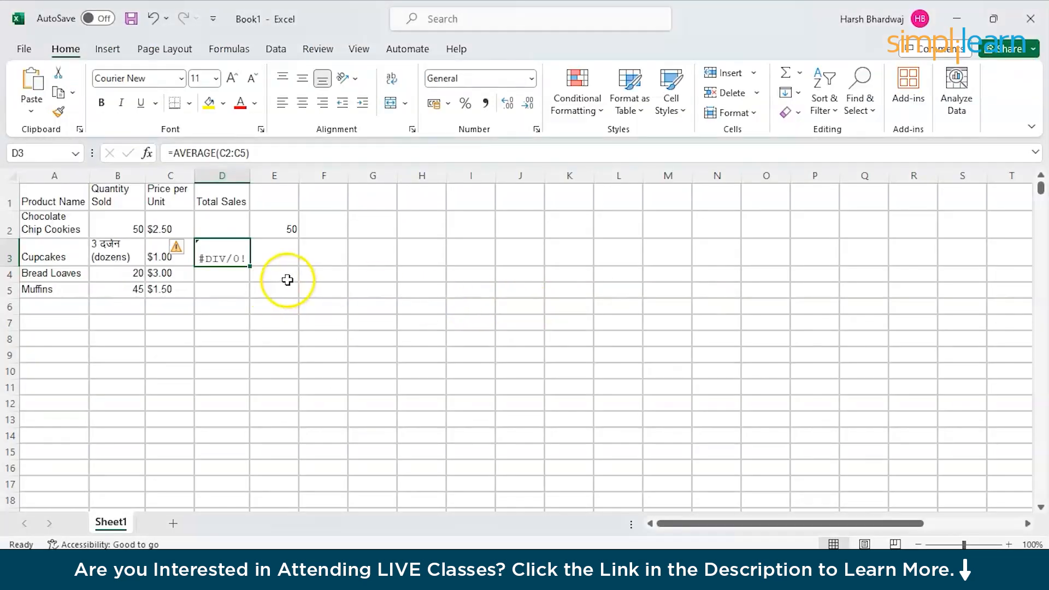
Add an AVERAGE formula in C6 under Price per Unit, which returns #DIV/0!
click(273, 290)
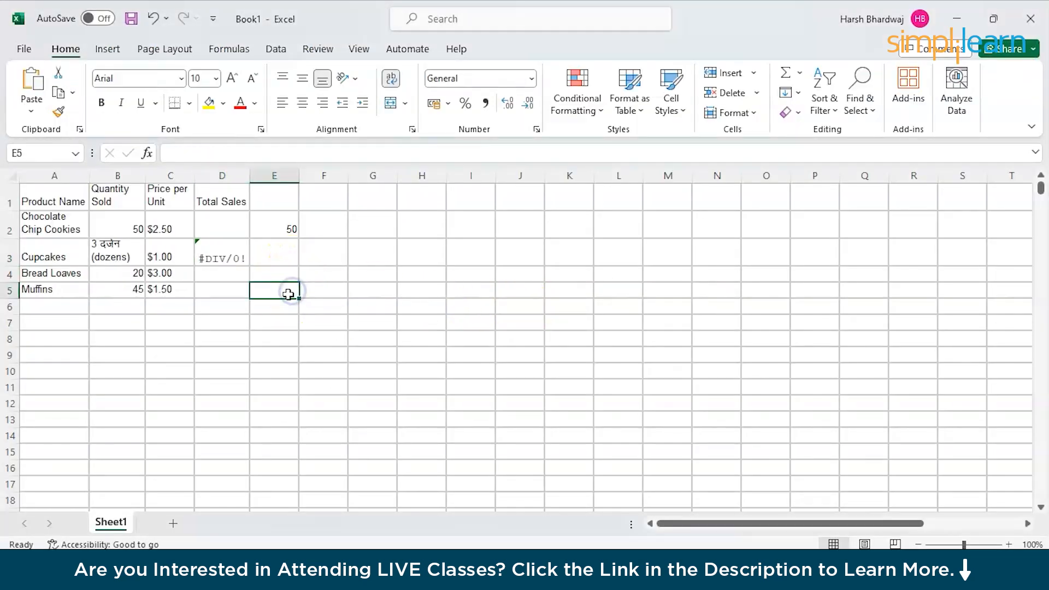
key(ctrl+v)
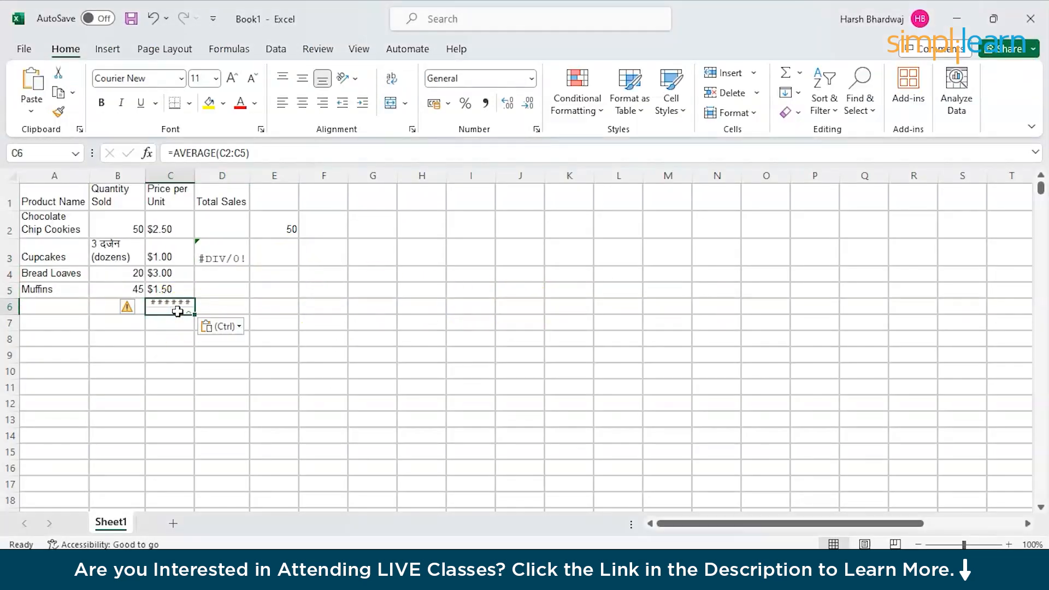
click(128, 306)
text(=)
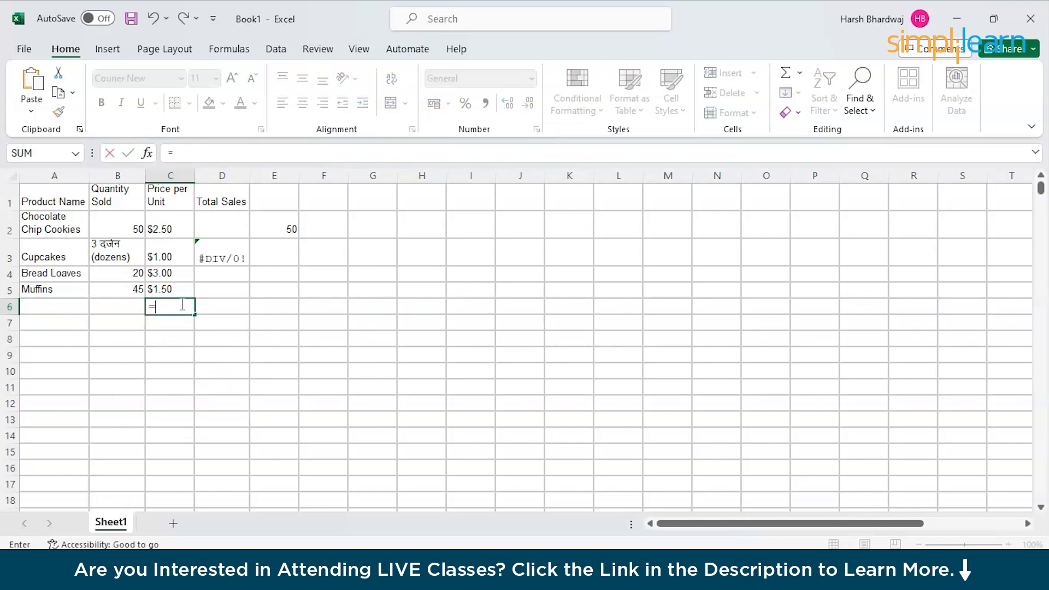
text(avg)
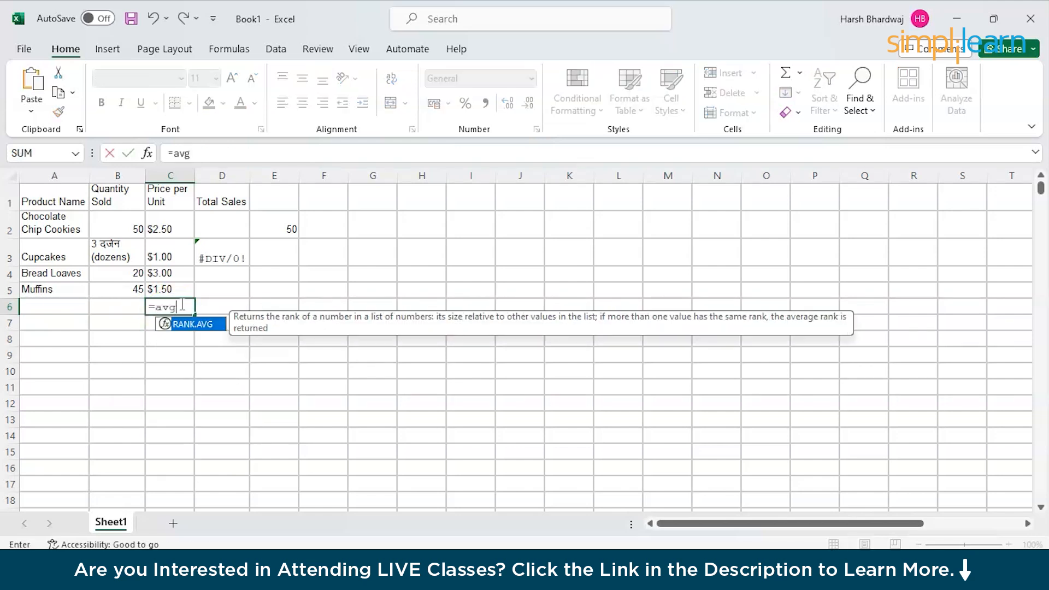
key(backspace)
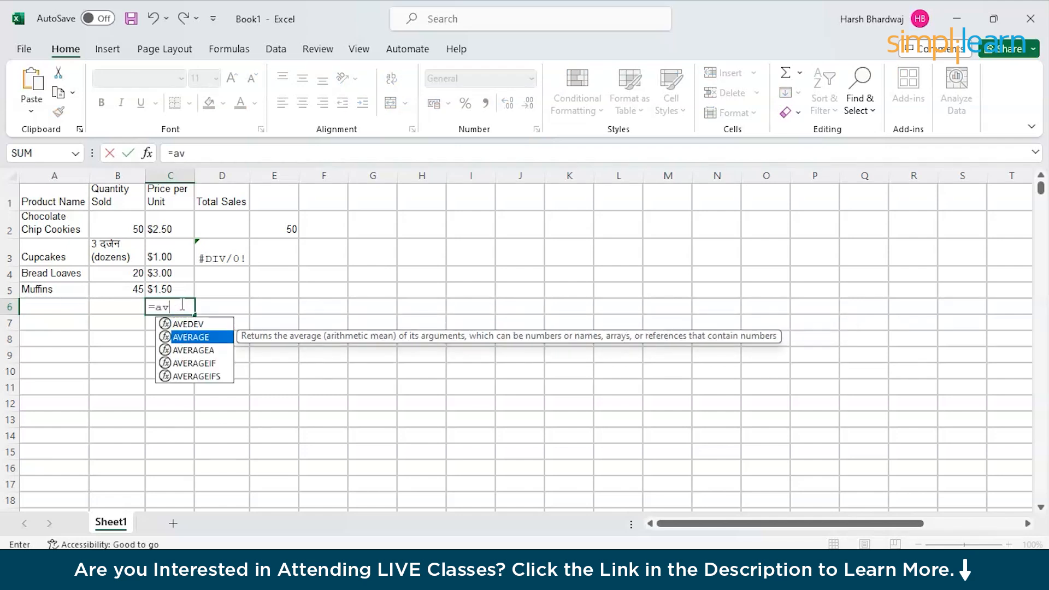
key(Enter)
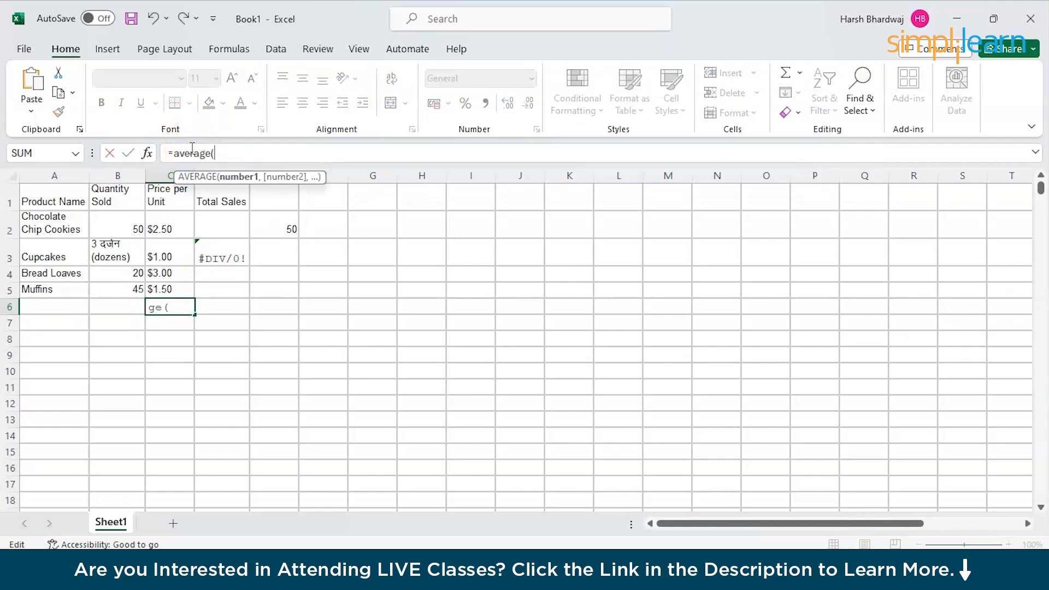
click(169, 229)
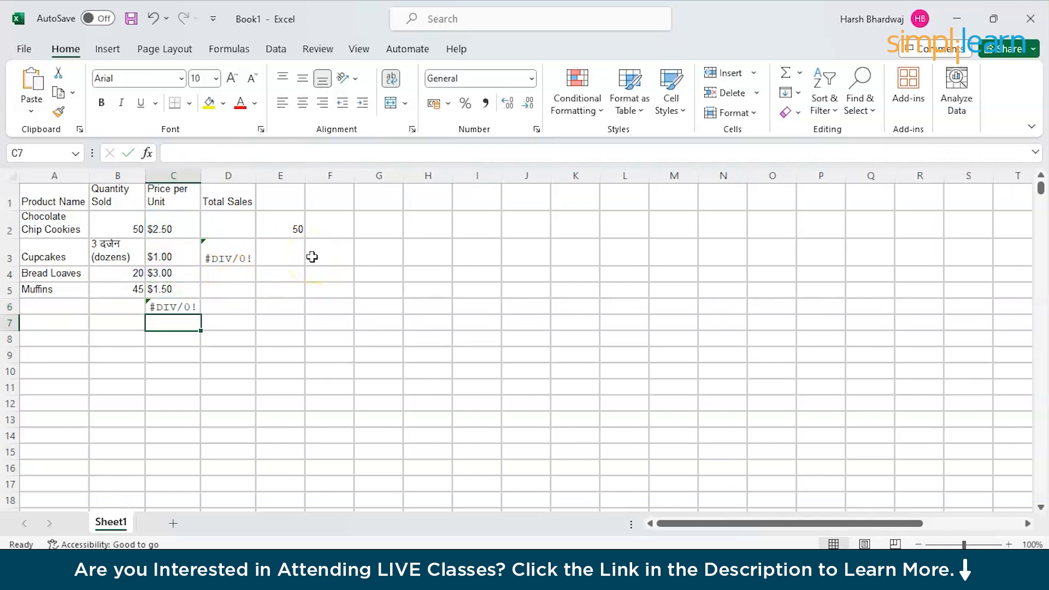
click(172, 306)
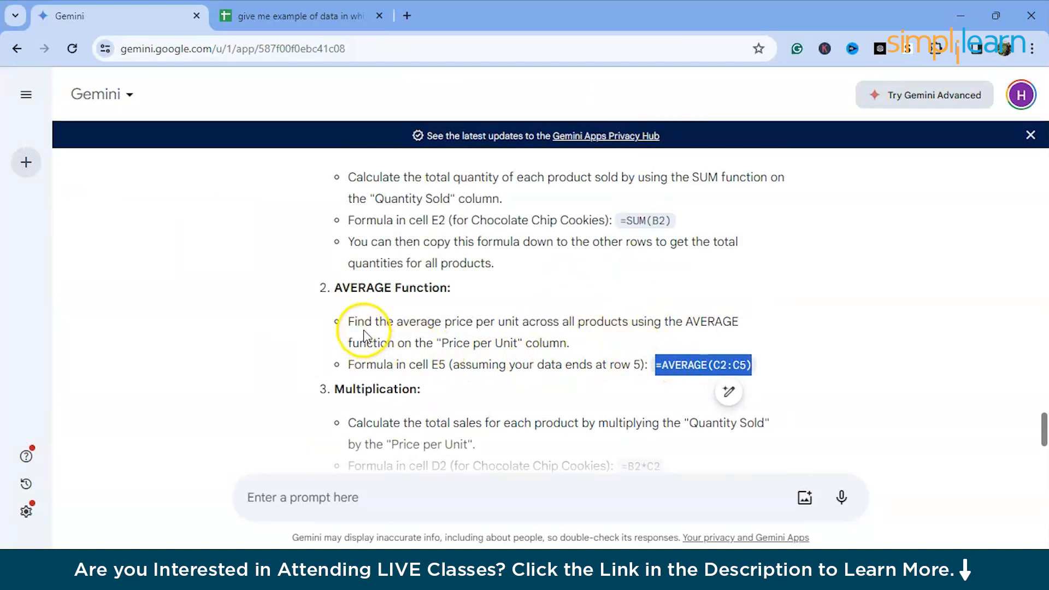
Copy =AVERAGE(C2:C5) from Gemini and convert prices to numbers so the averages show 2
drag(350, 321, 739, 321)
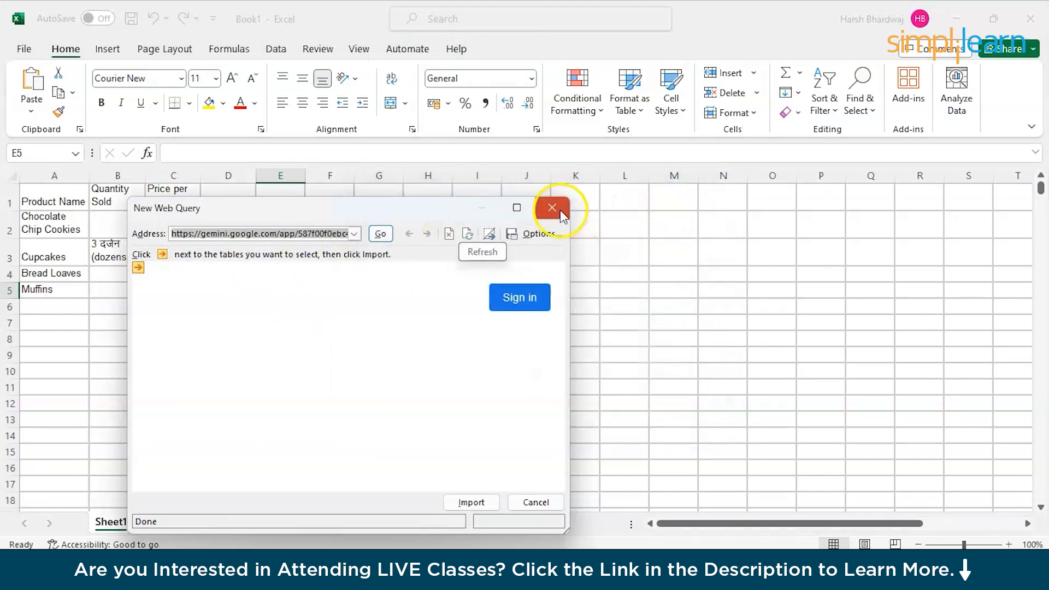
click(551, 208)
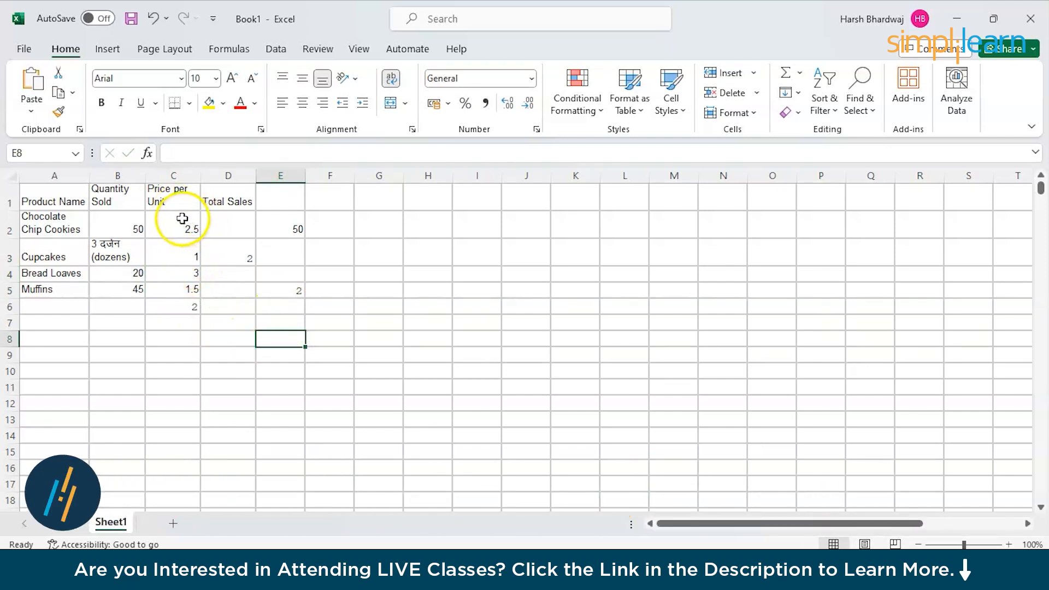
click(281, 289)
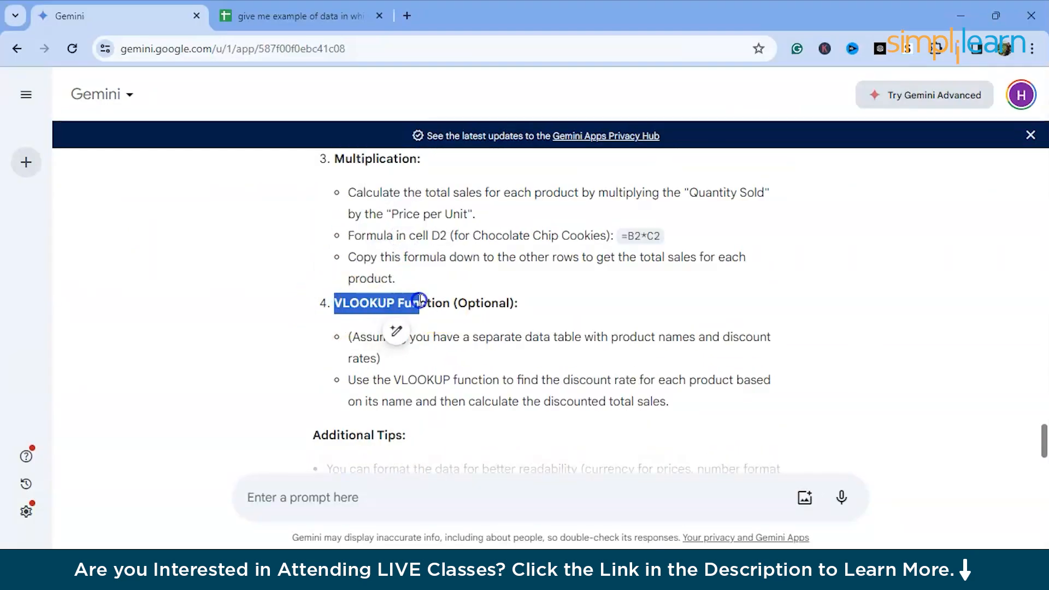
Ask Gemini 'i want to create a chart give in me with ex' and send it
scroll(down, 3)
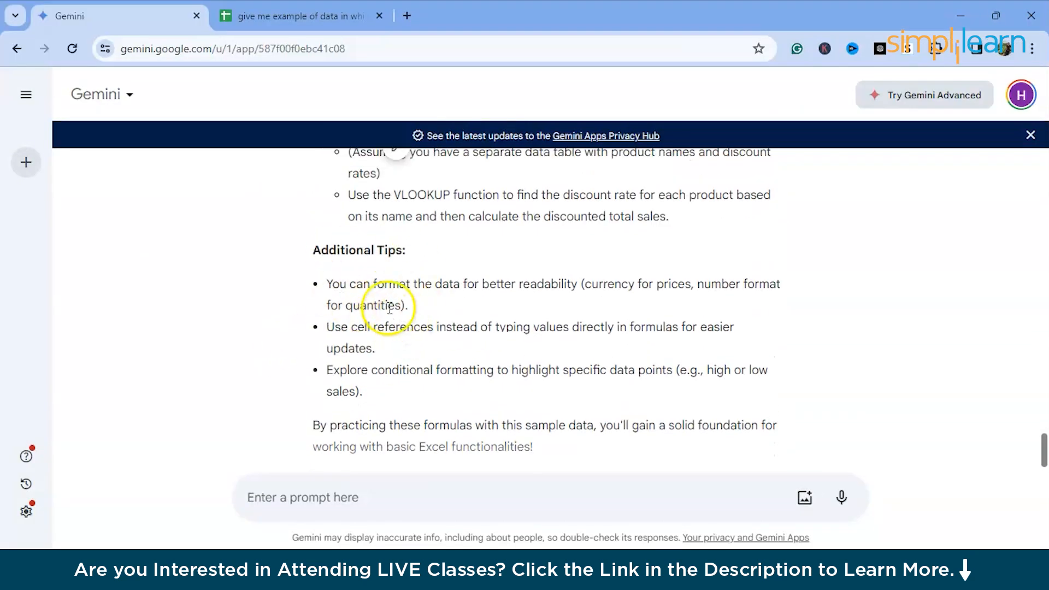
scroll(down, 3)
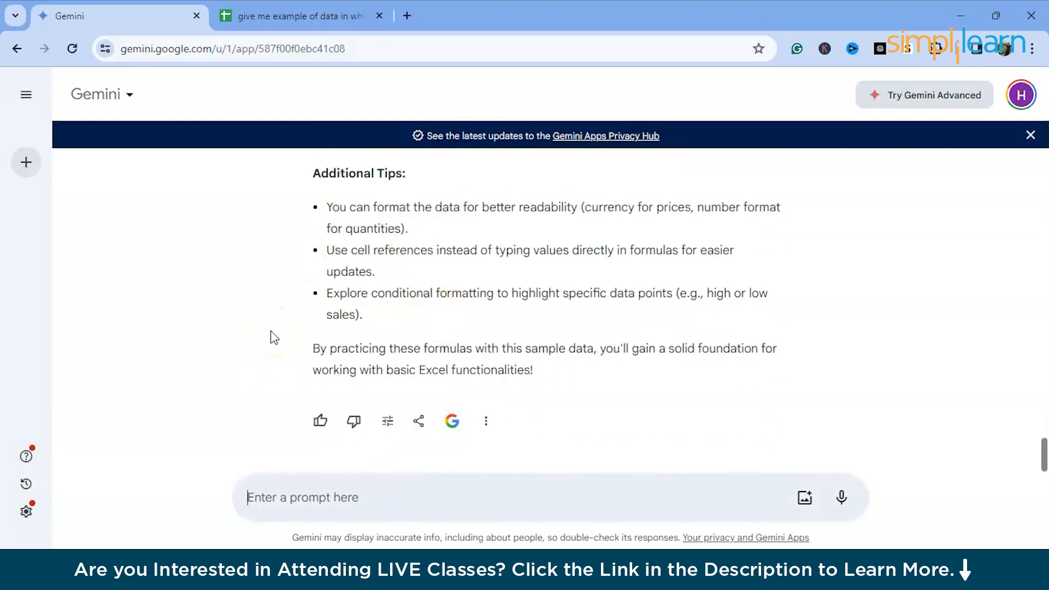
text(i want to)
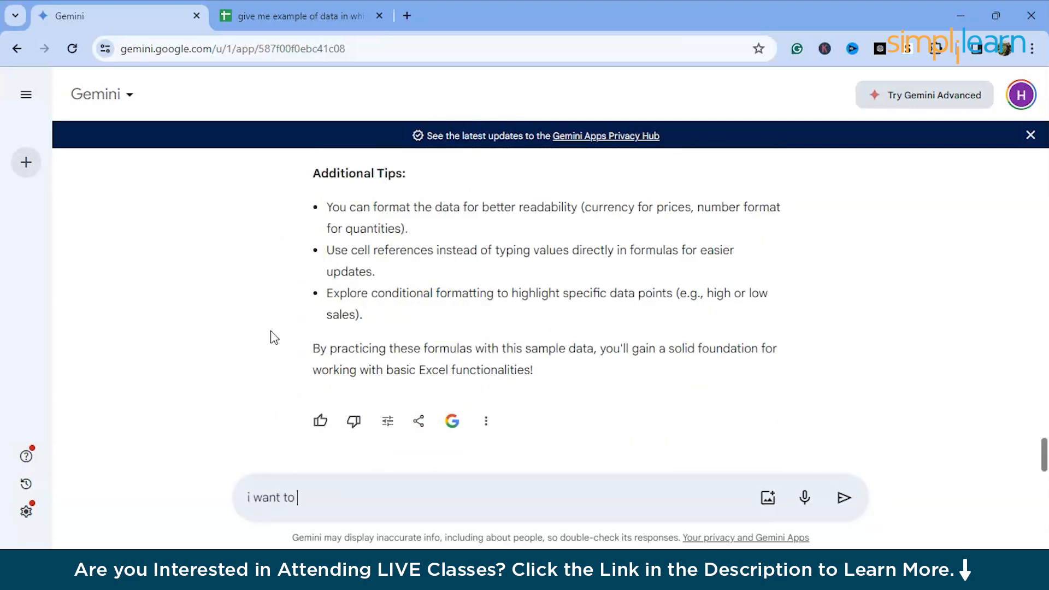
text(create a cha)
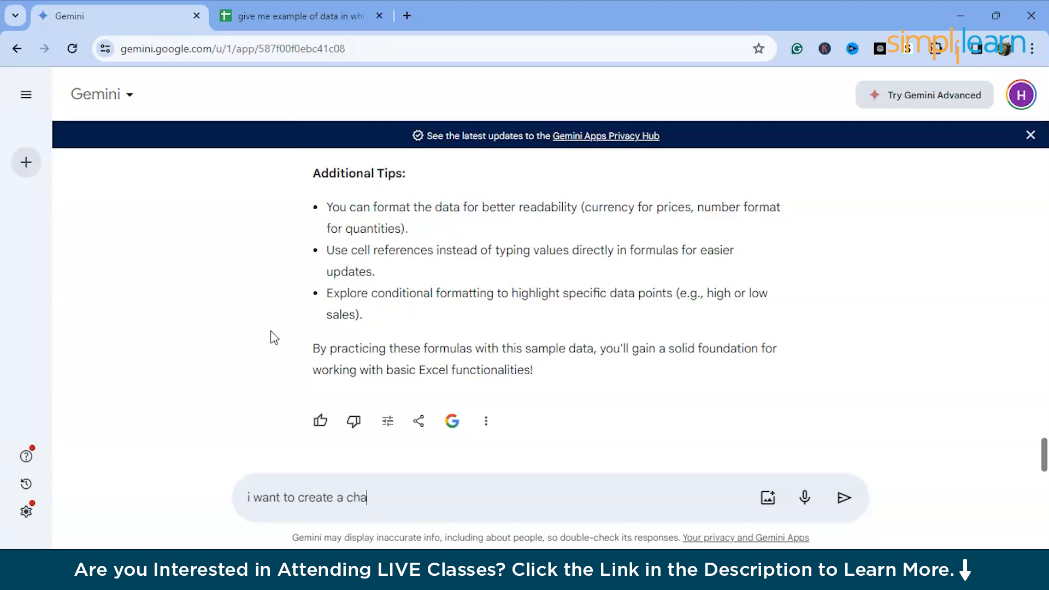
text(rt give)
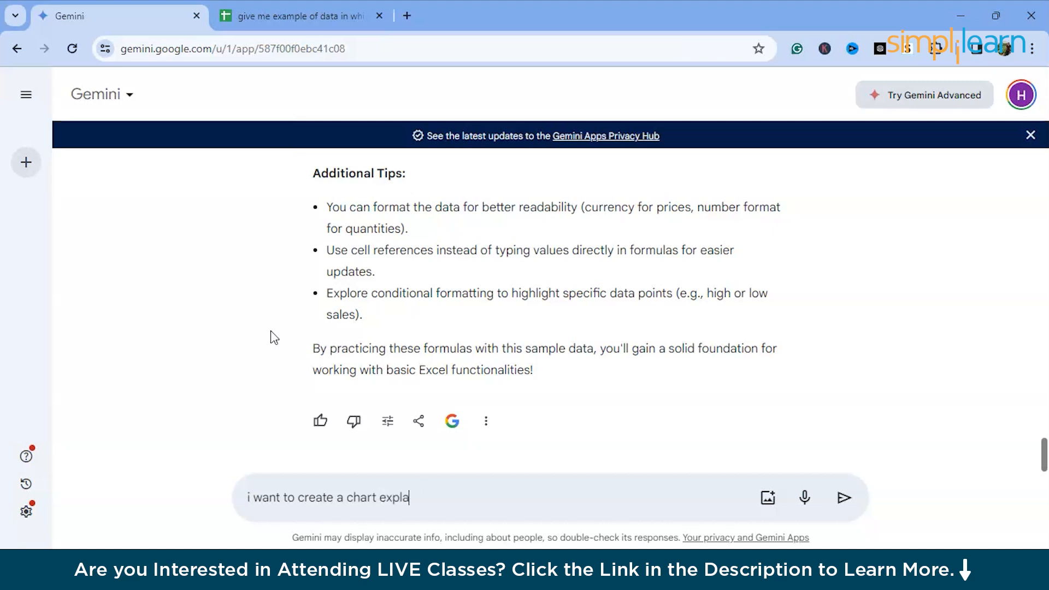
text(in me with exampl)
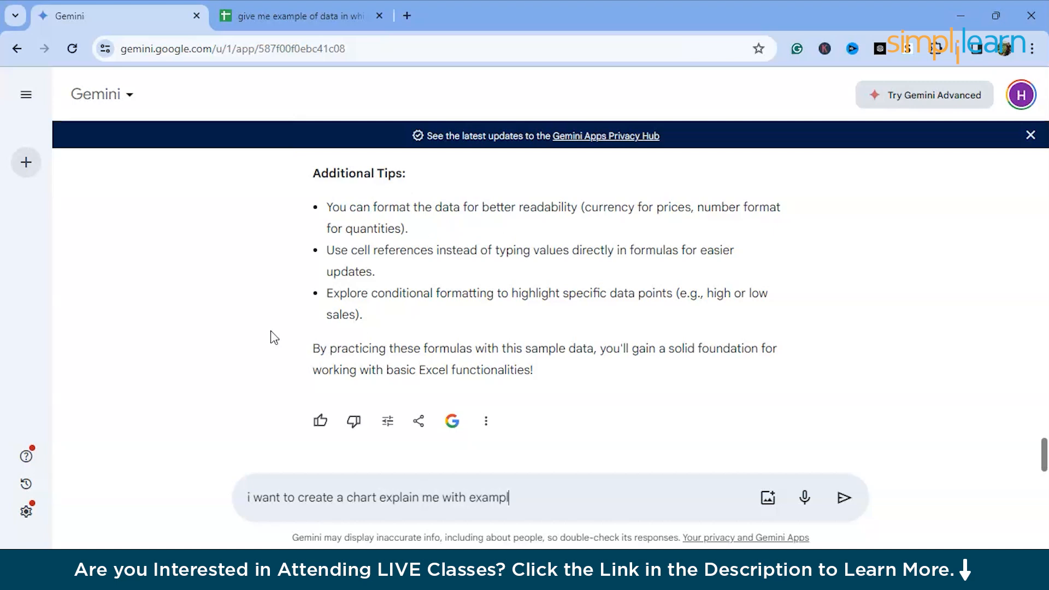
click(843, 498)
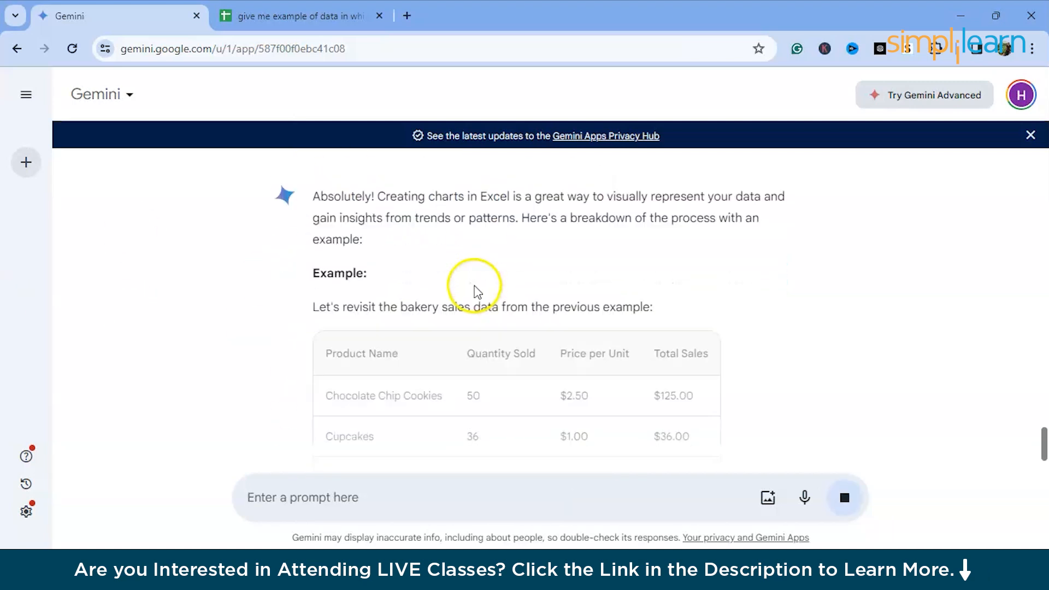
Export Gemini's bakery sales table to Sheets and open the new spreadsheet
scroll(down, 3)
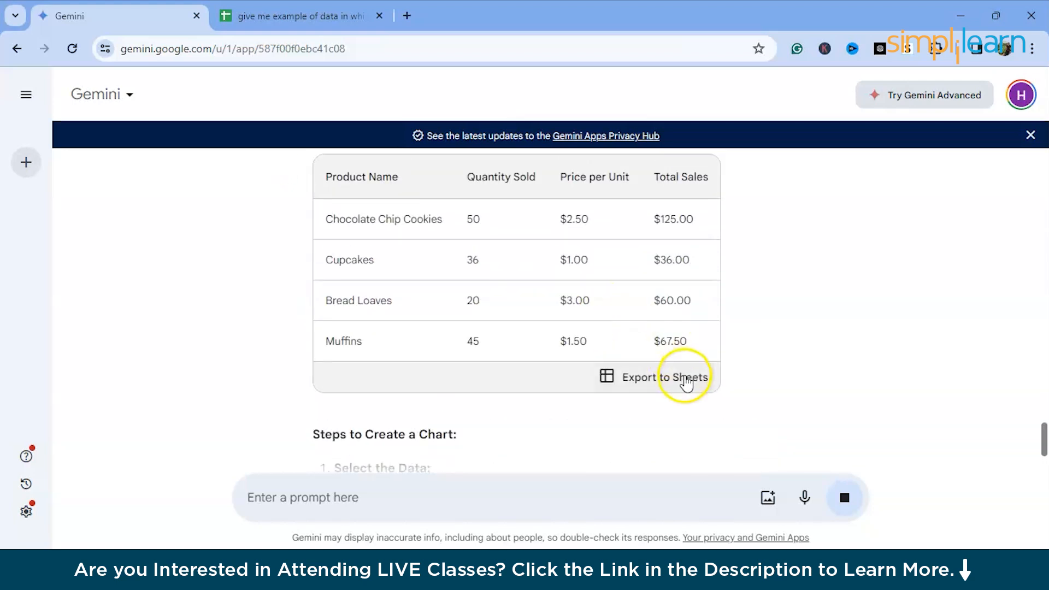
click(663, 377)
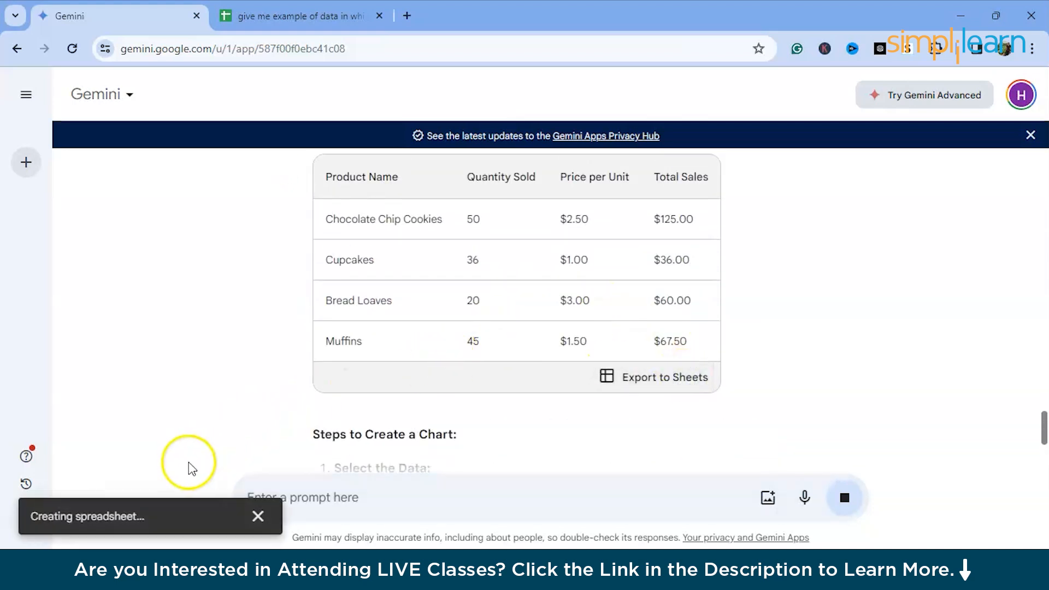
scroll(down, 3)
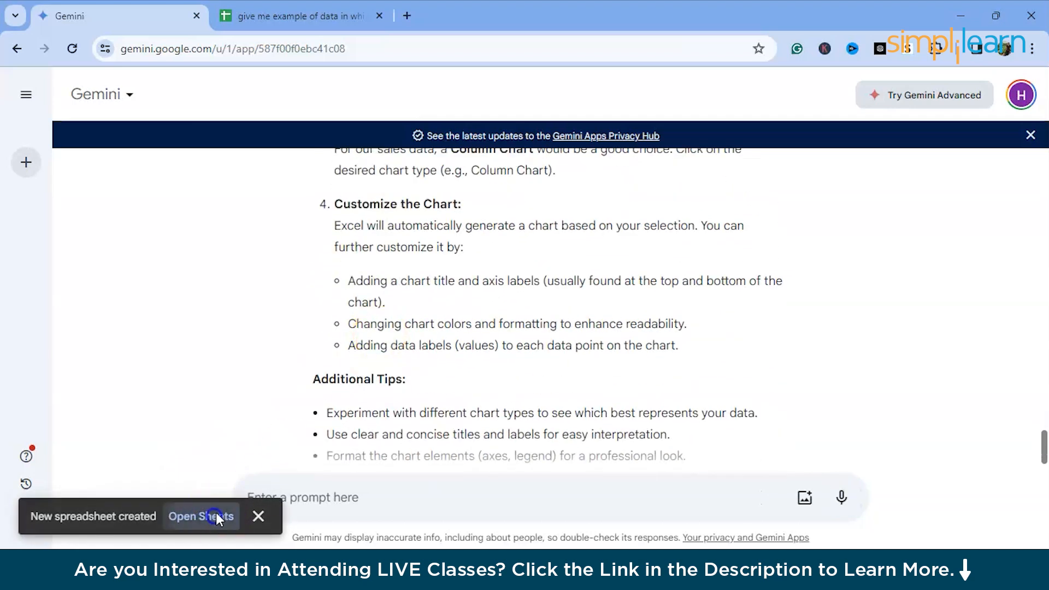
click(200, 516)
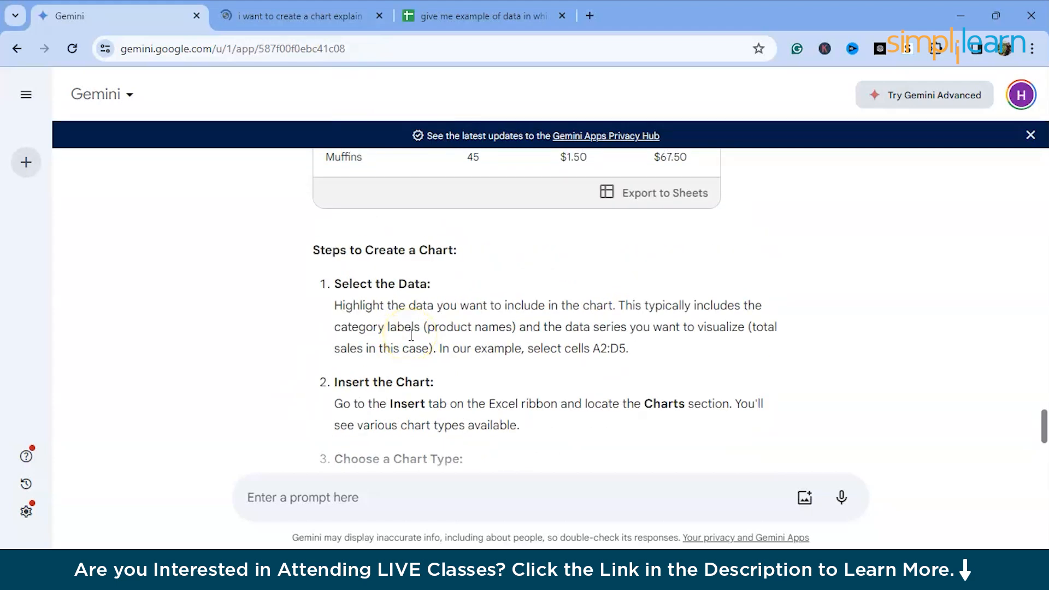
Select all cells of the Sheets bakery table and copy them
click(297, 16)
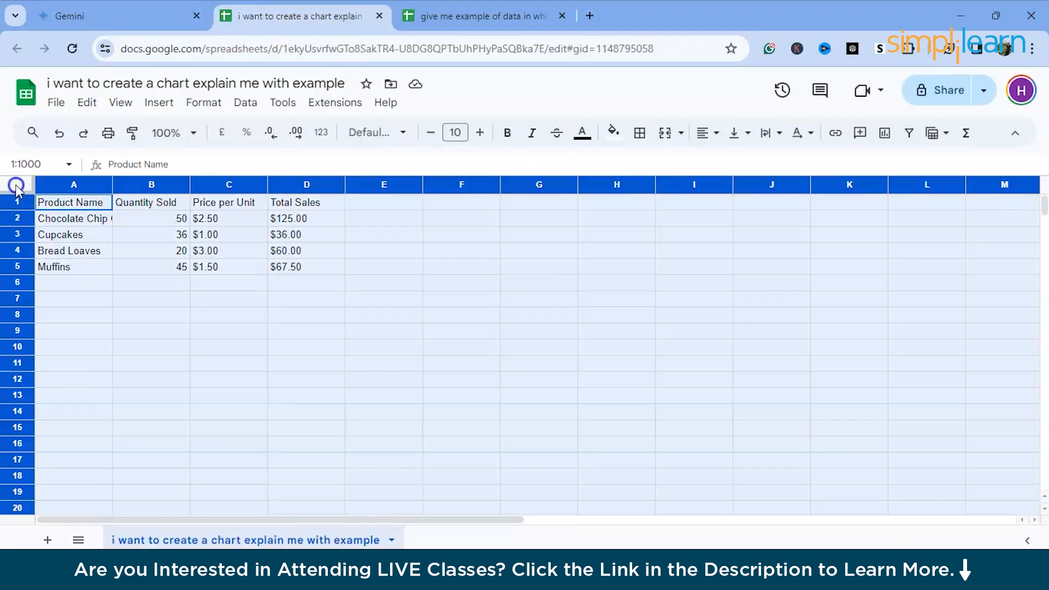
right_click(63, 185)
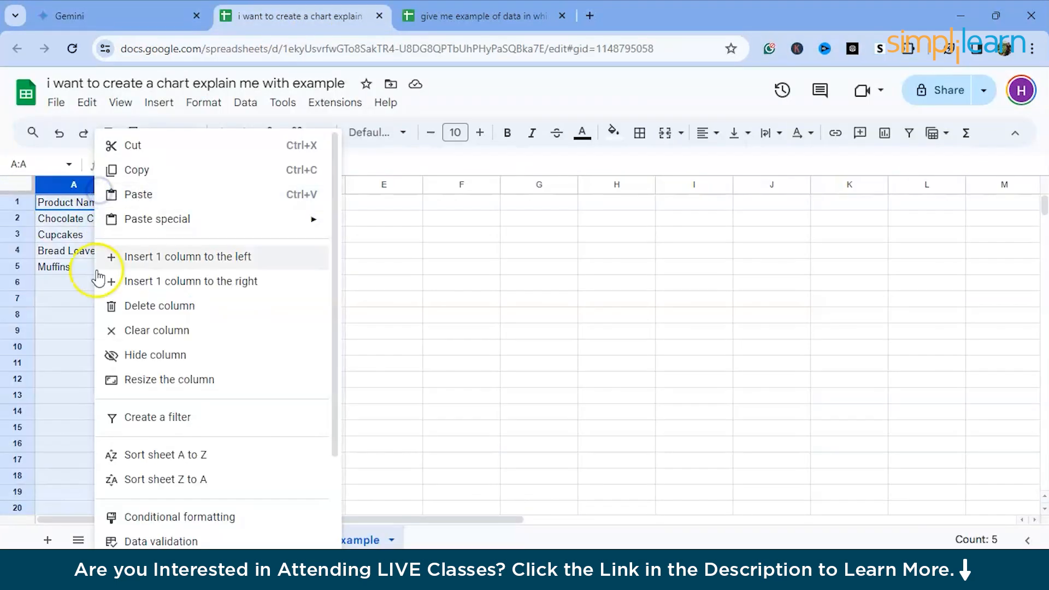
click(306, 299)
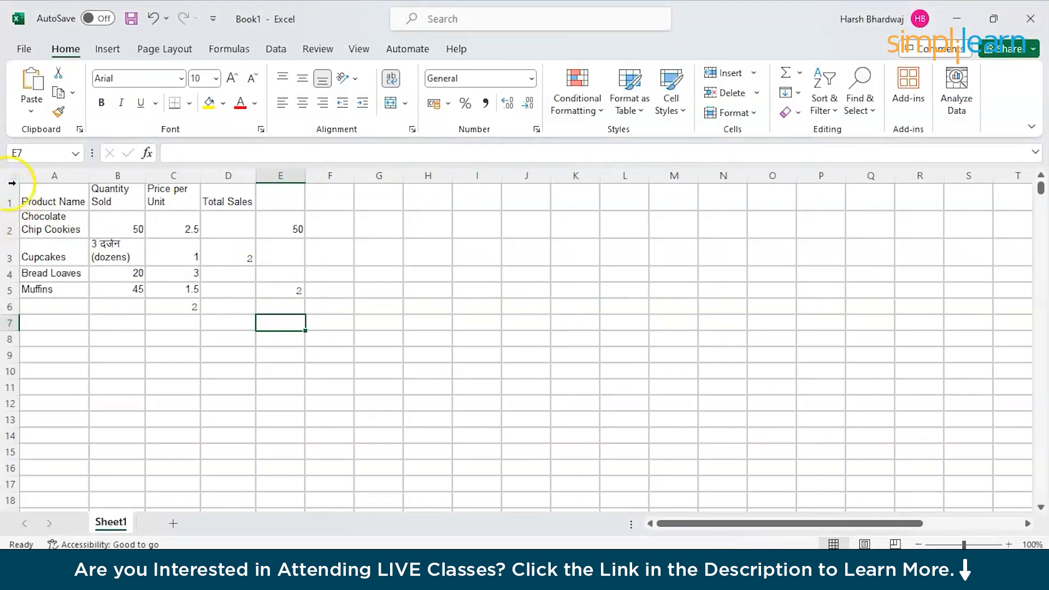
Select the entire Excel worksheet to replace the earlier figures
click(9, 175)
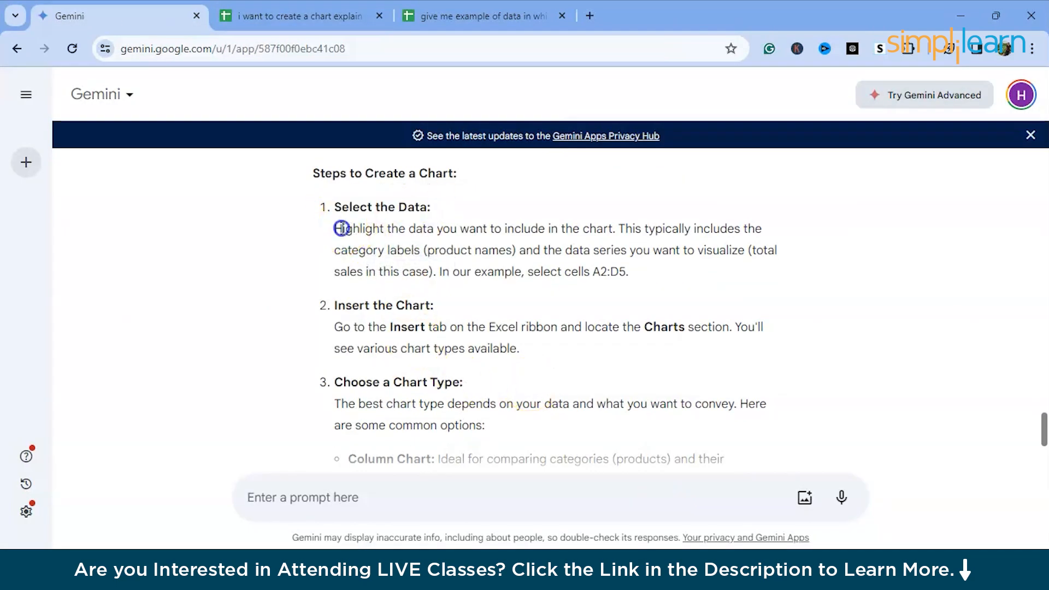
Highlight Gemini's step 1, Select the Data (cells A2:D5)
drag(340, 228, 636, 229)
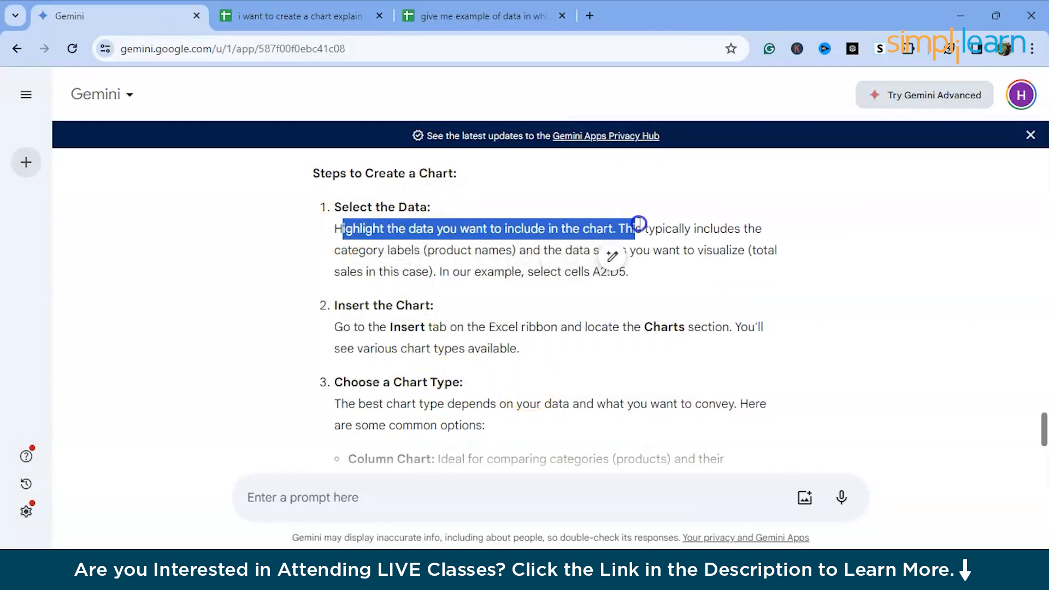
drag(637, 222, 555, 260)
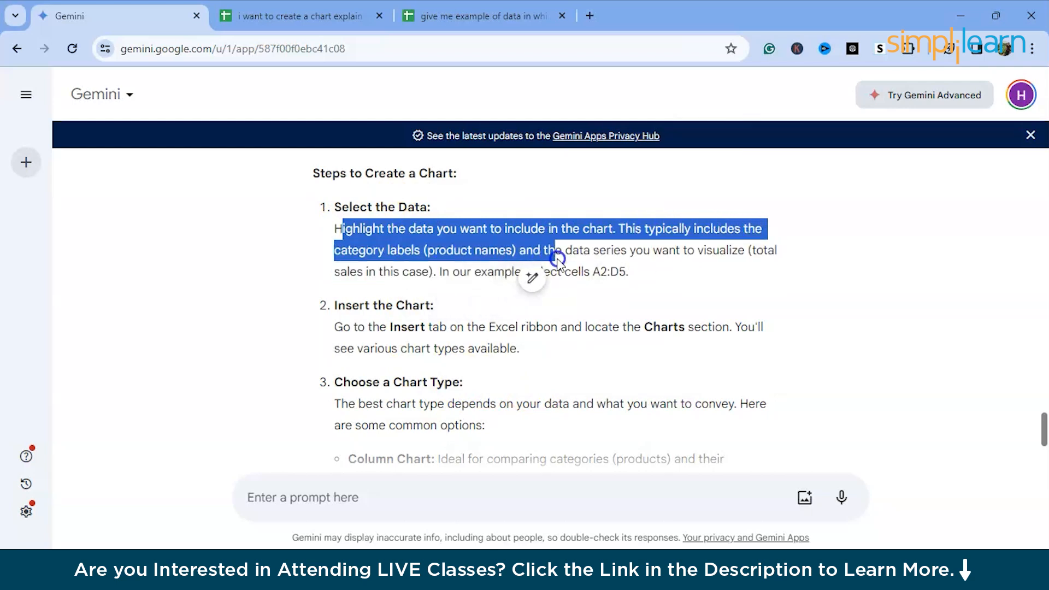
drag(558, 260, 636, 271)
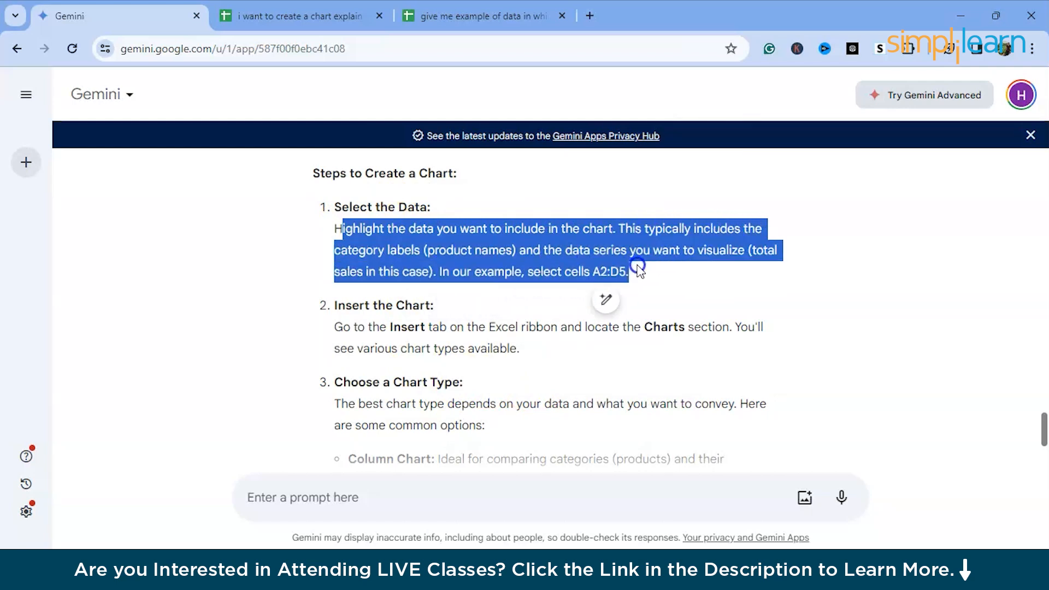
click(633, 280)
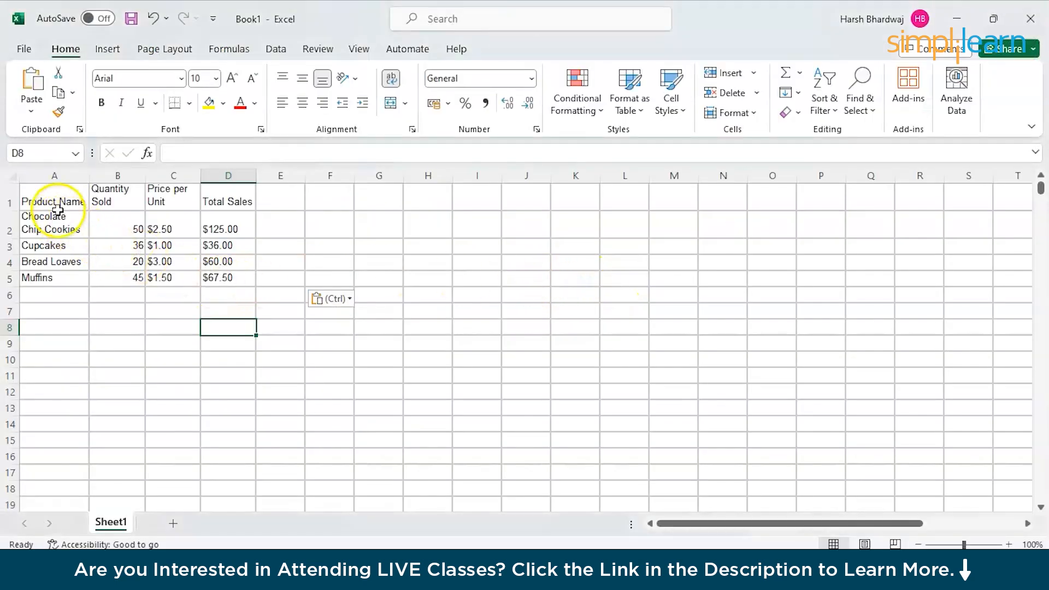
Paste the bakery sales table into the sheet and select A1:E5
click(54, 201)
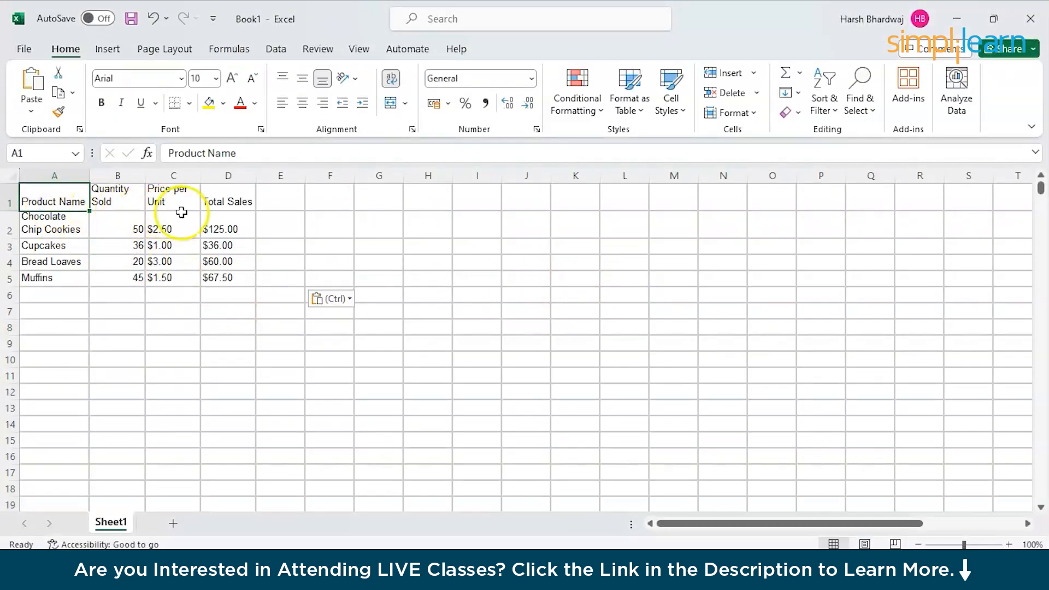
click(280, 294)
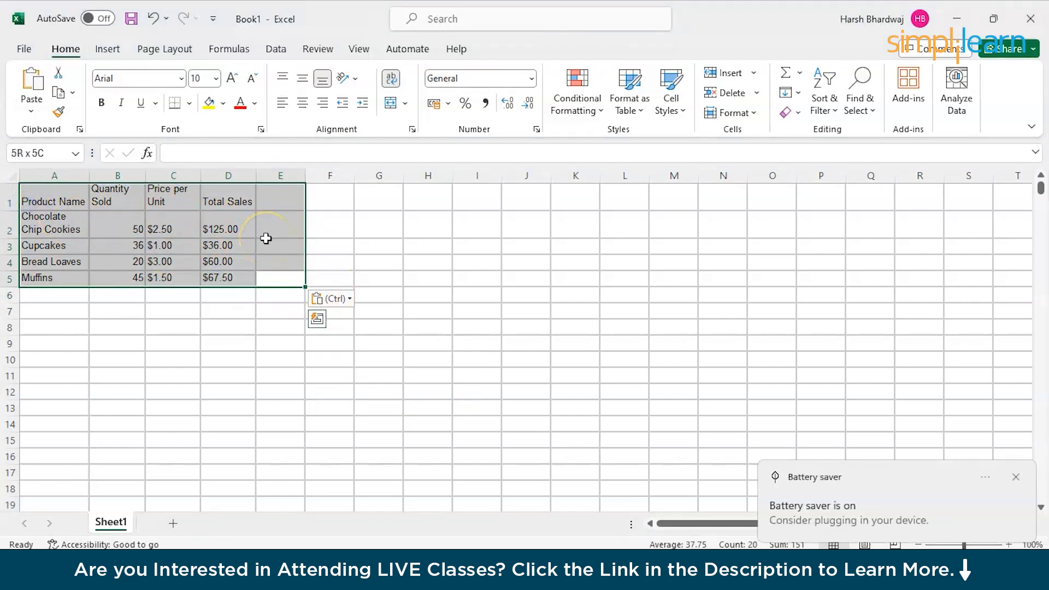
click(228, 274)
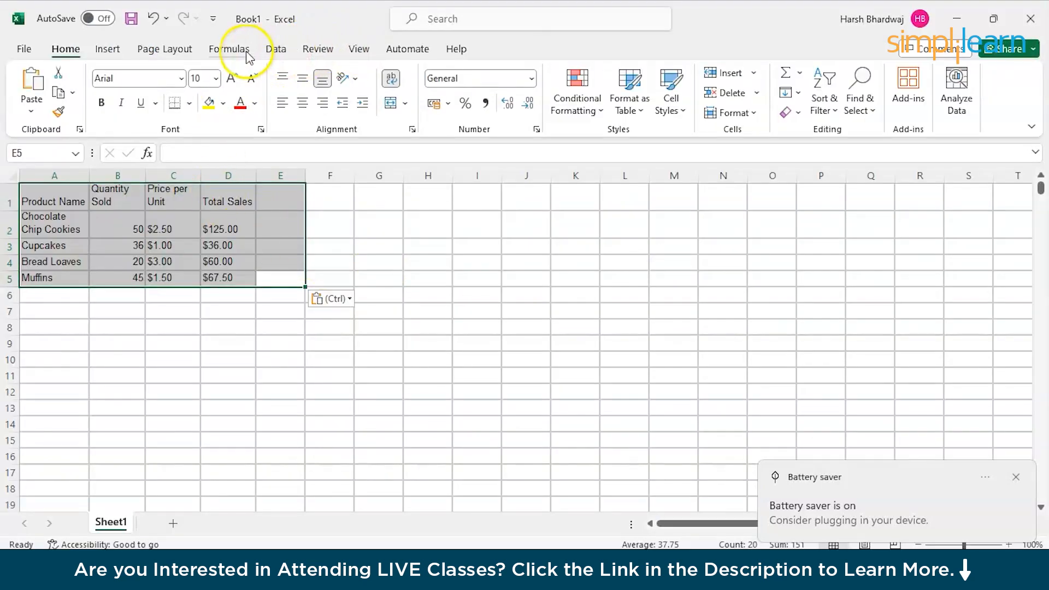
Insert a clustered column chart from the Column or Bar Chart list
click(107, 48)
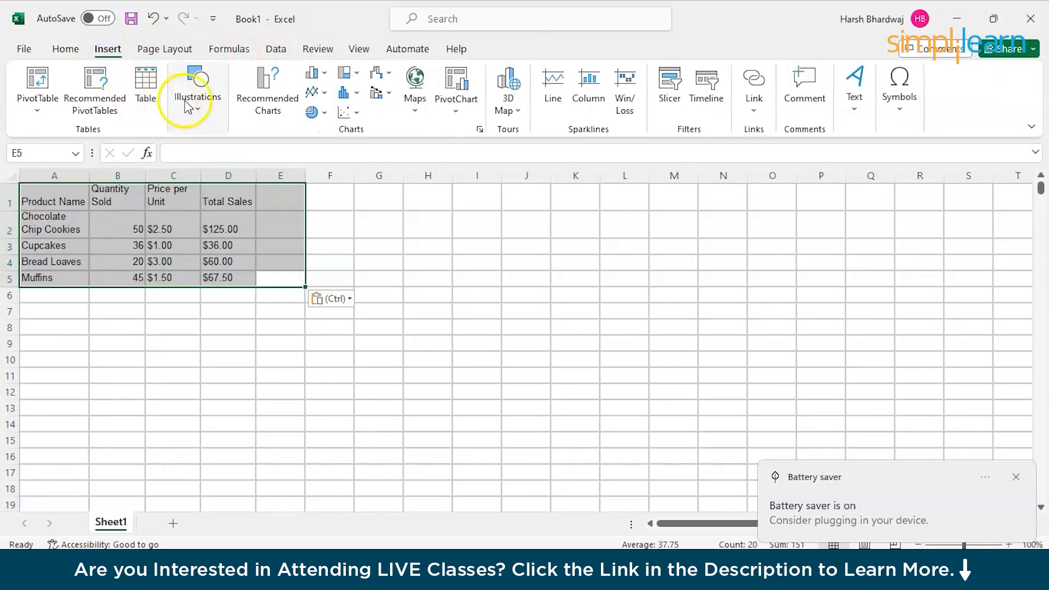
mouse_move(739, 147)
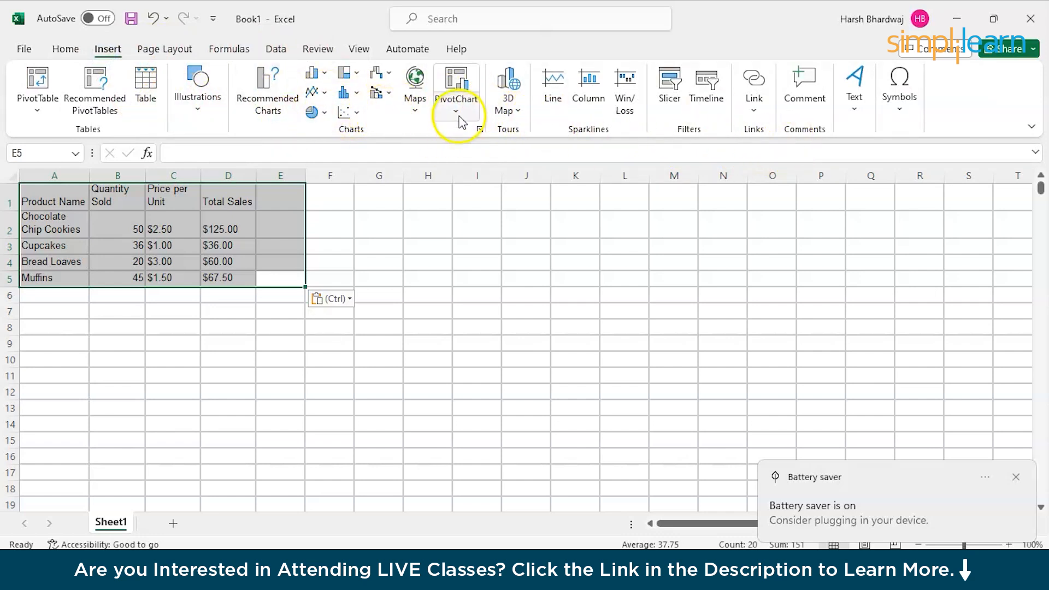
mouse_move(312, 78)
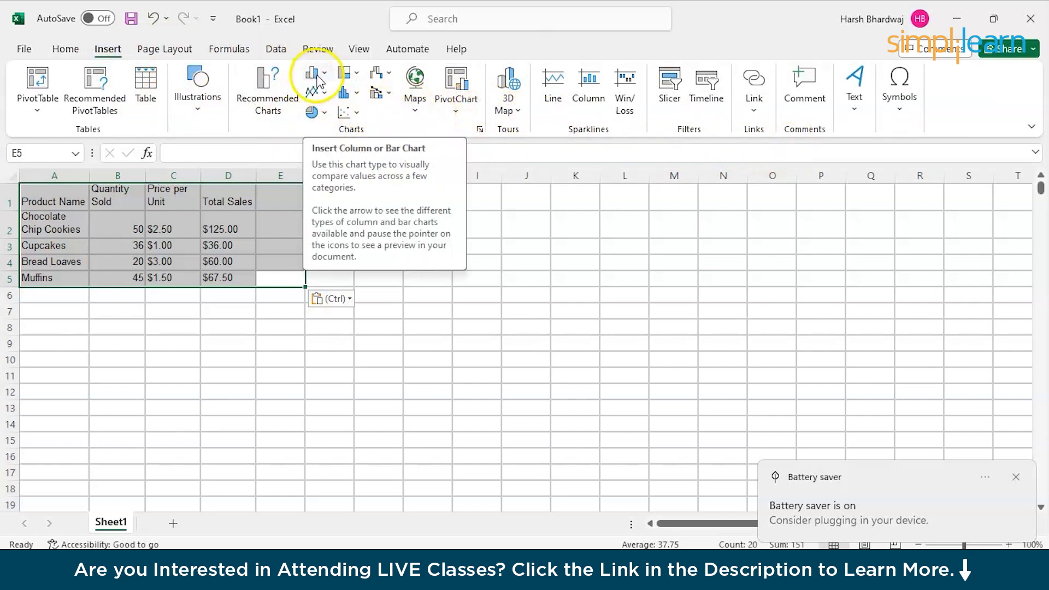
click(312, 72)
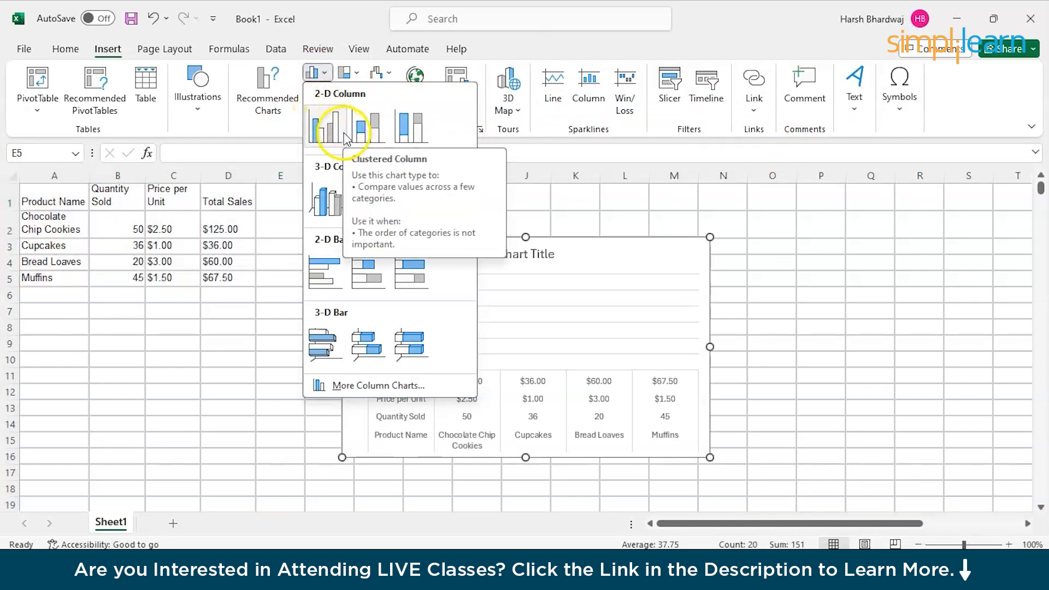
click(326, 126)
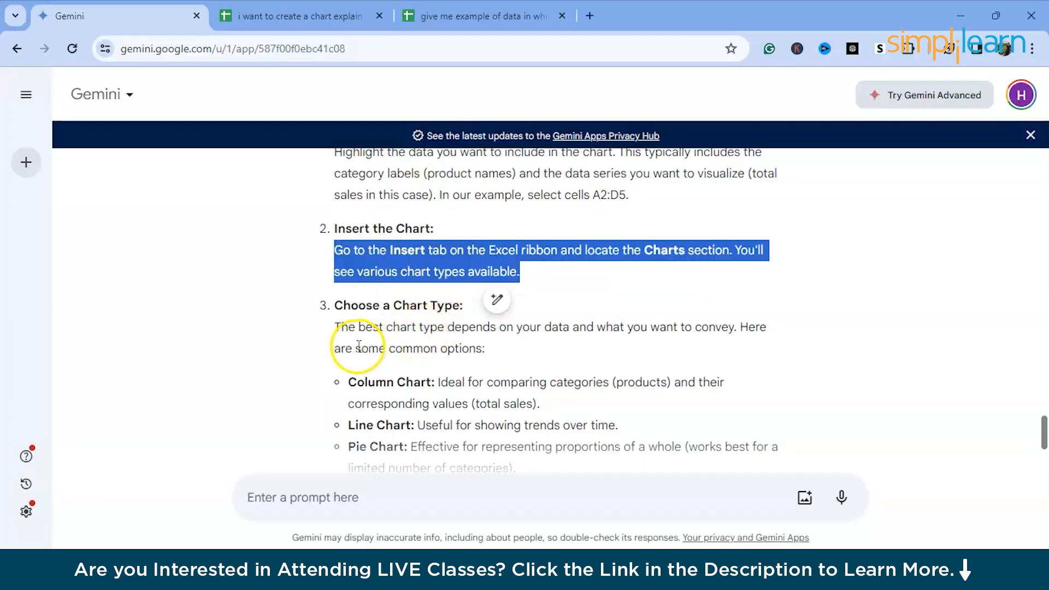
Scroll down Gemini's reply toward the chart type options
scroll(down, 3)
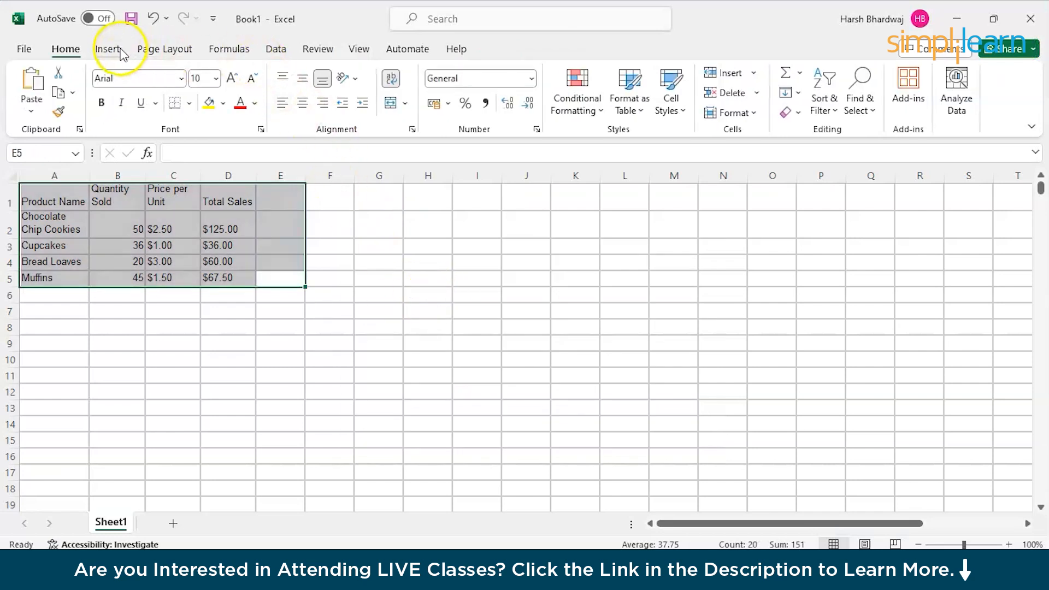
Preview the recommended clustered bar, clustered column and stacked column charts, then insert the stacked column chart of quantity sold
click(108, 48)
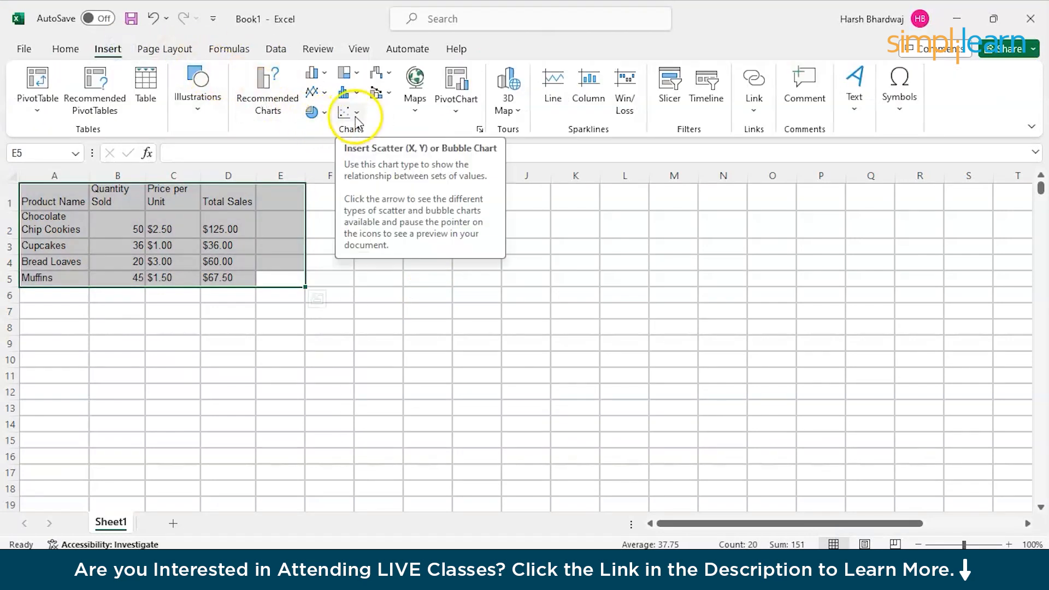
mouse_move(344, 72)
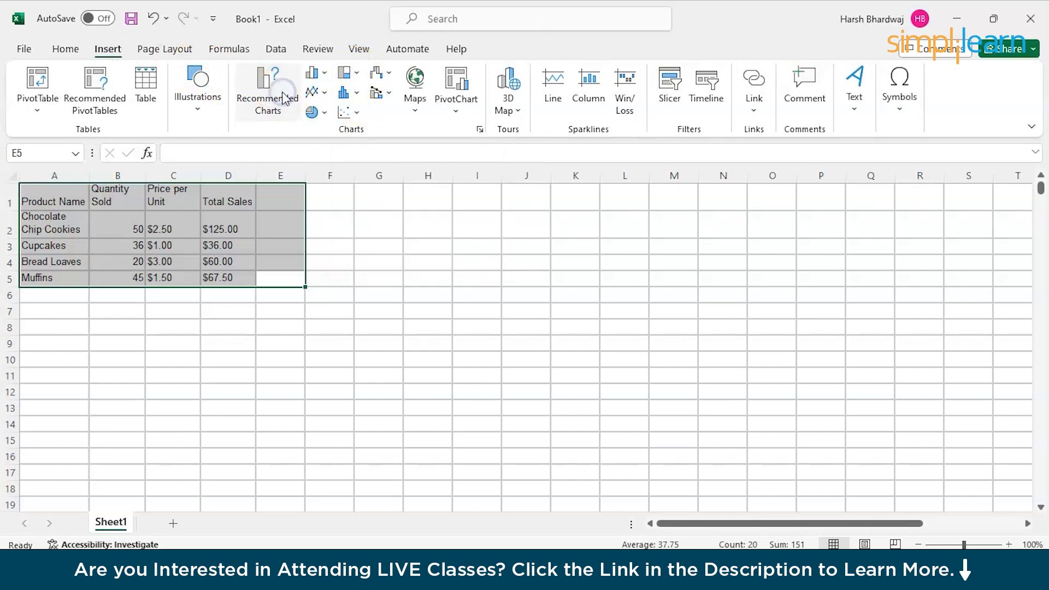
click(267, 91)
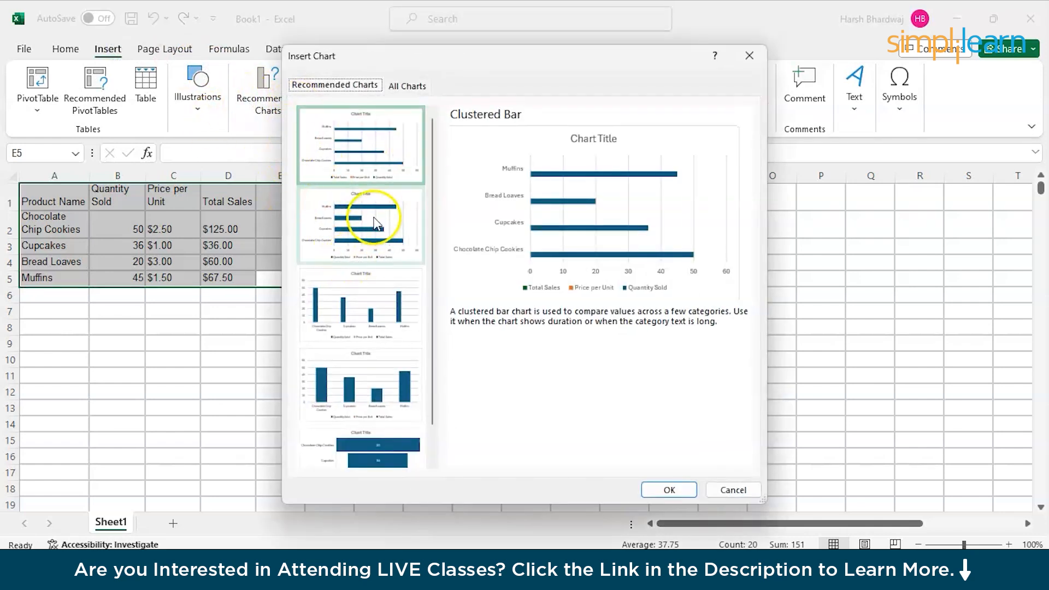
mouse_move(366, 205)
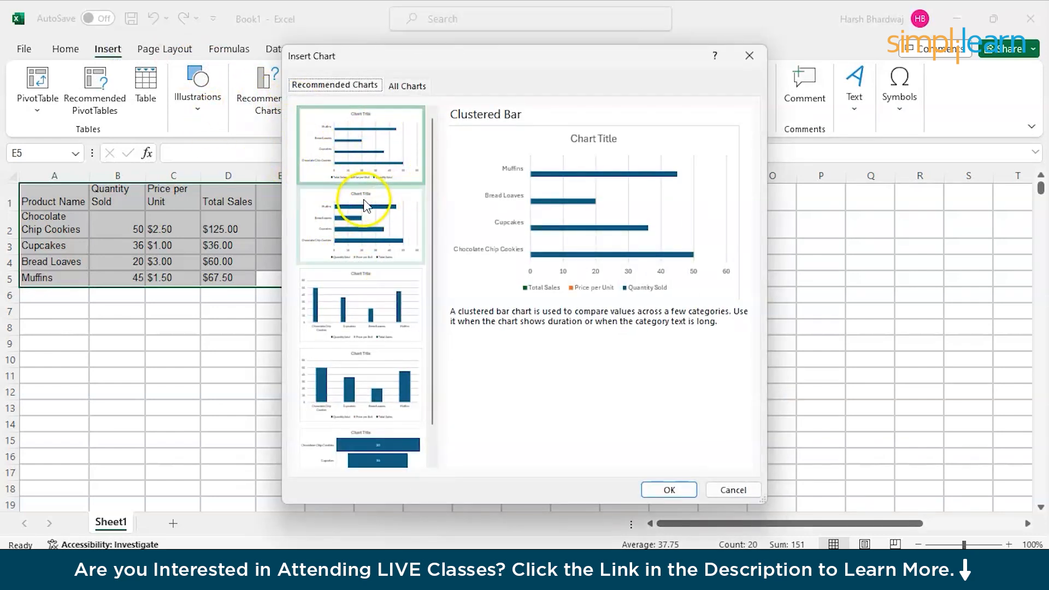
click(360, 348)
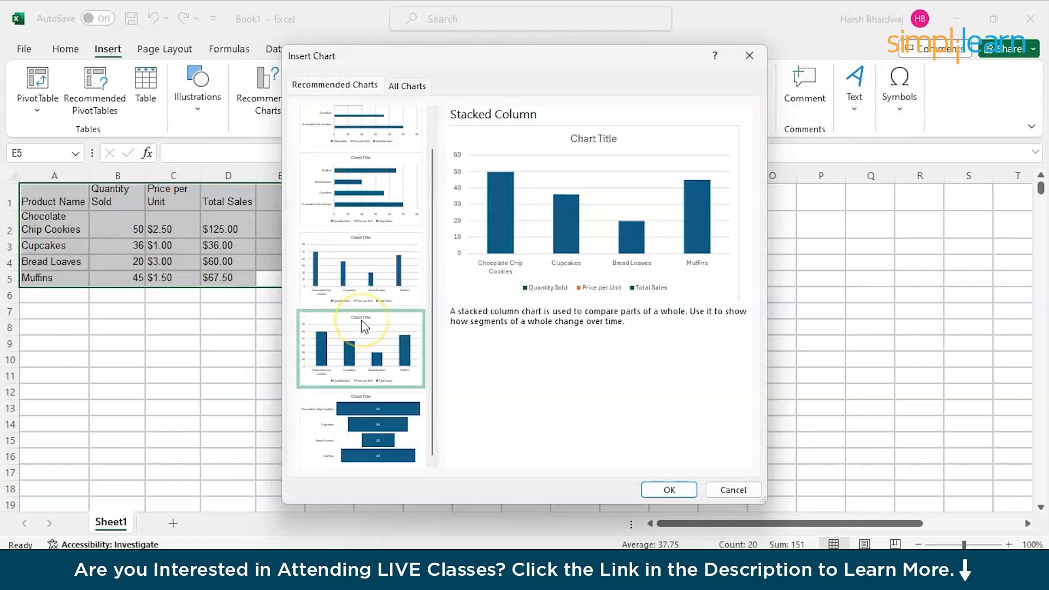
click(360, 305)
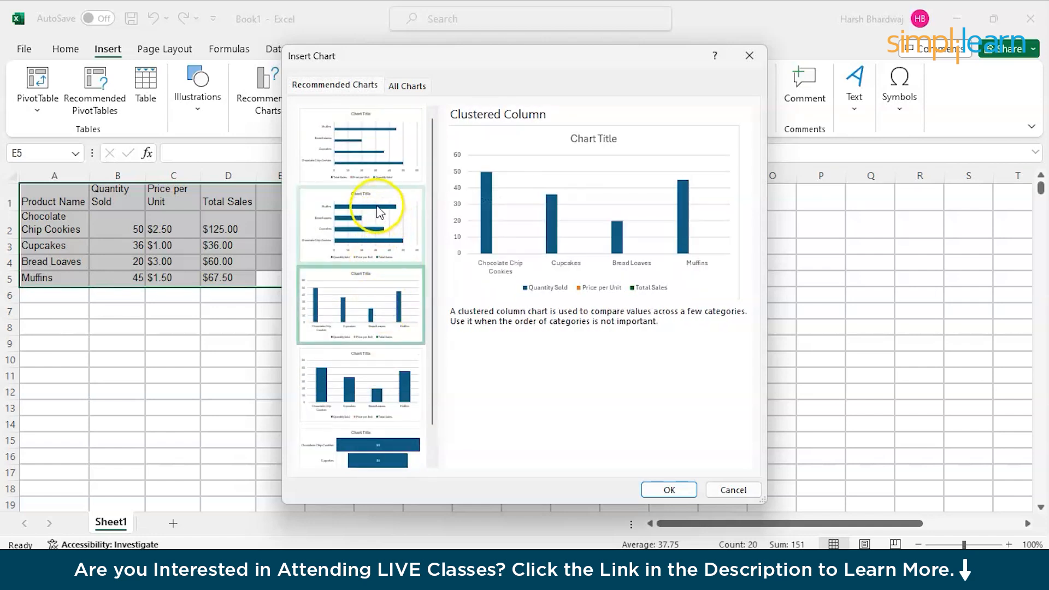
click(359, 145)
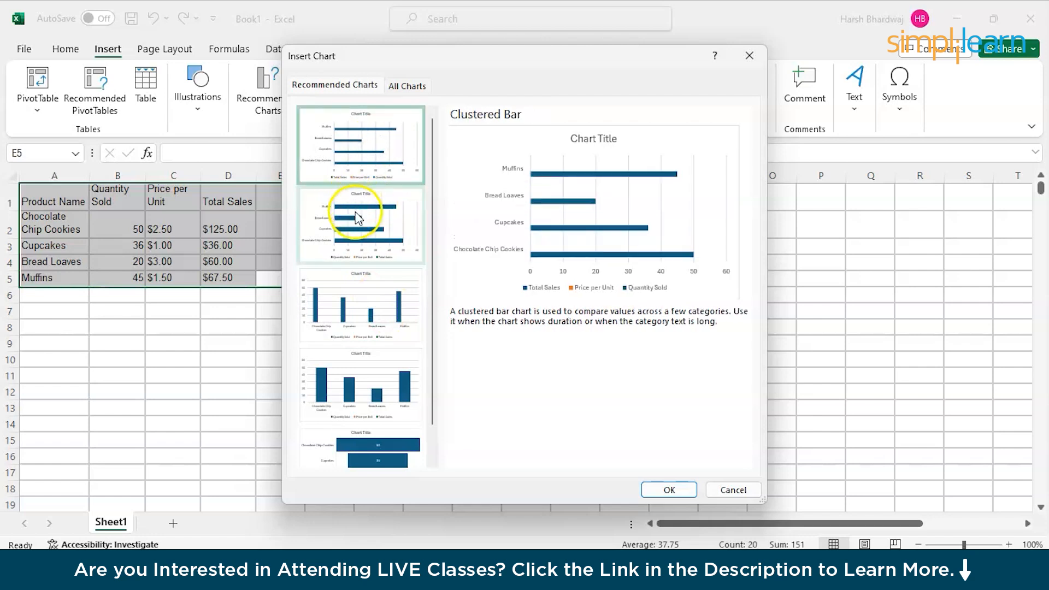
click(359, 385)
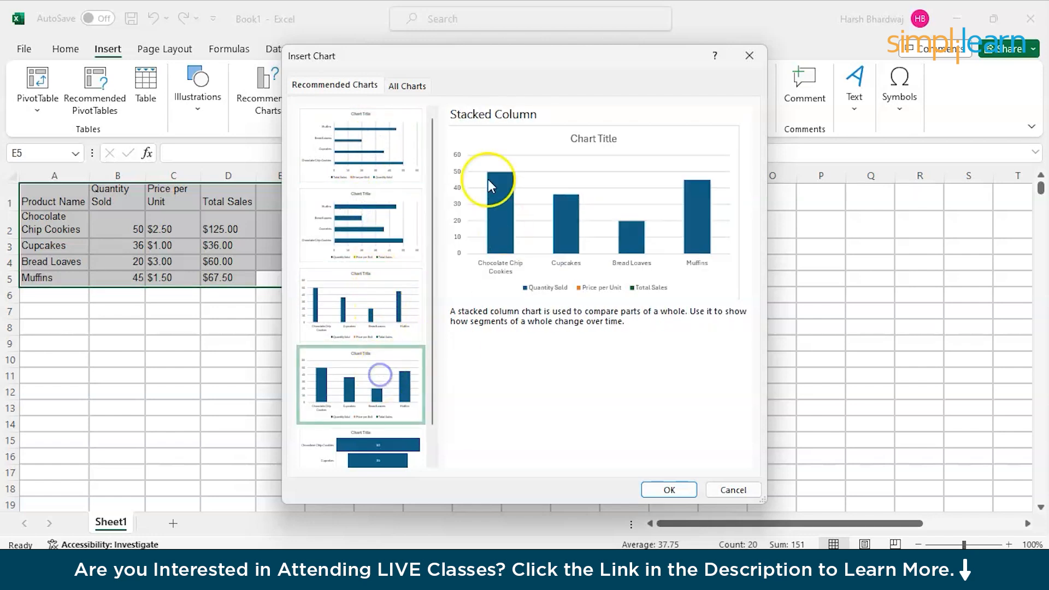
click(668, 490)
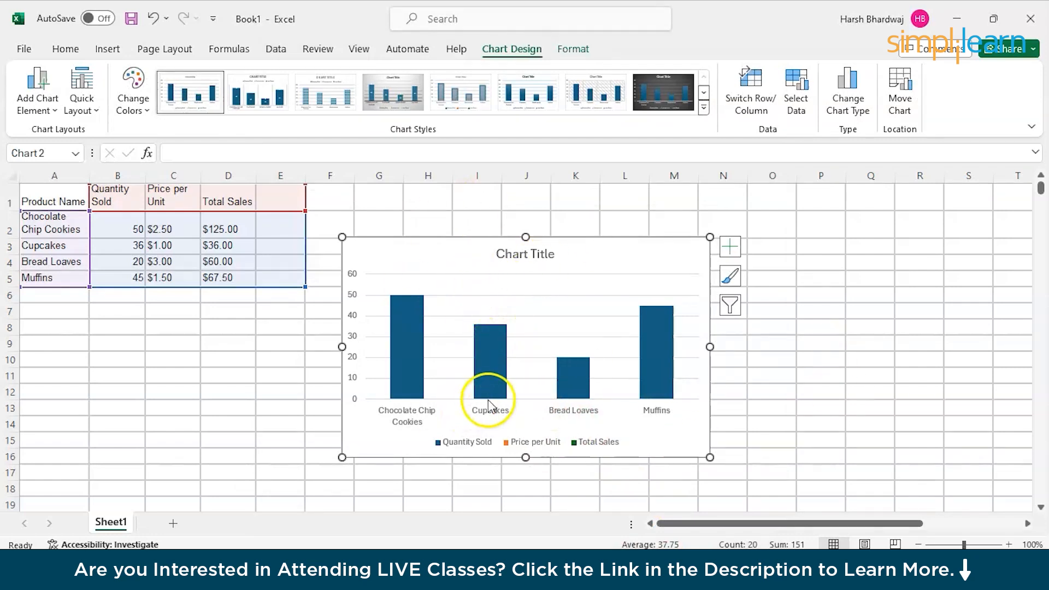
mouse_move(386, 435)
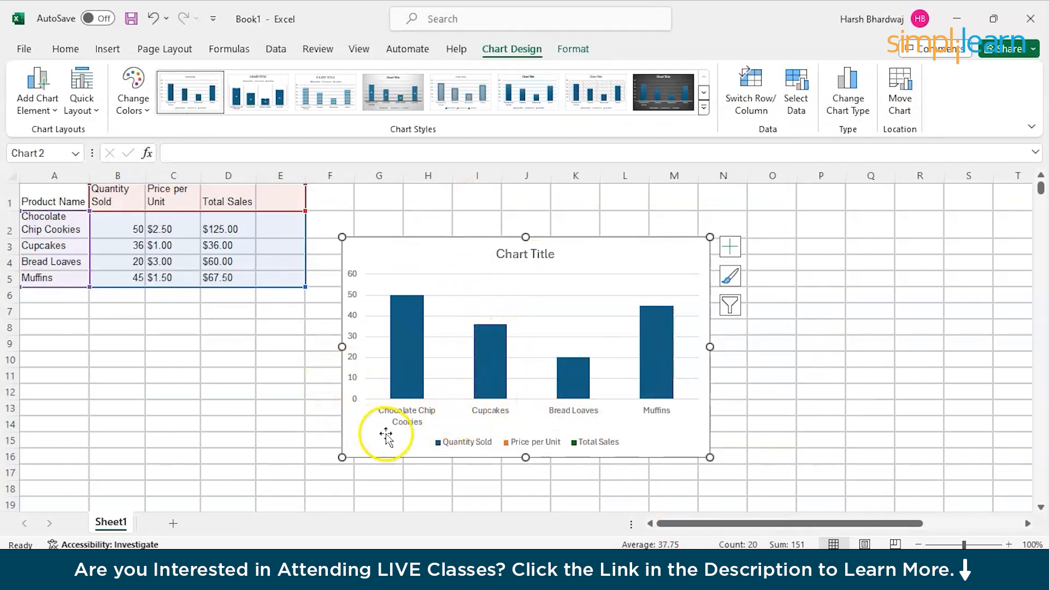
mouse_move(773, 434)
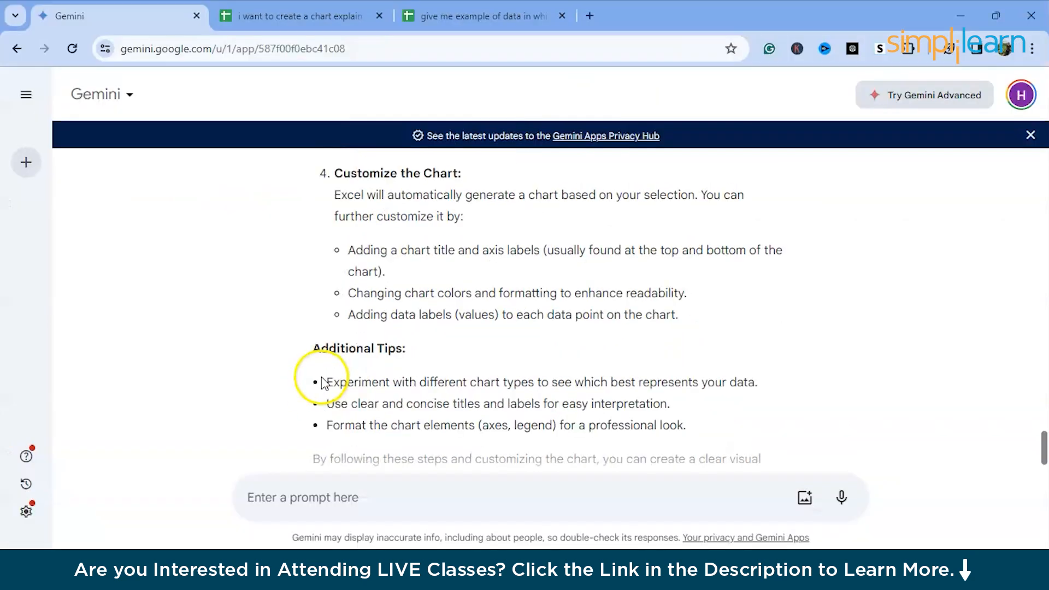
mouse_move(294, 348)
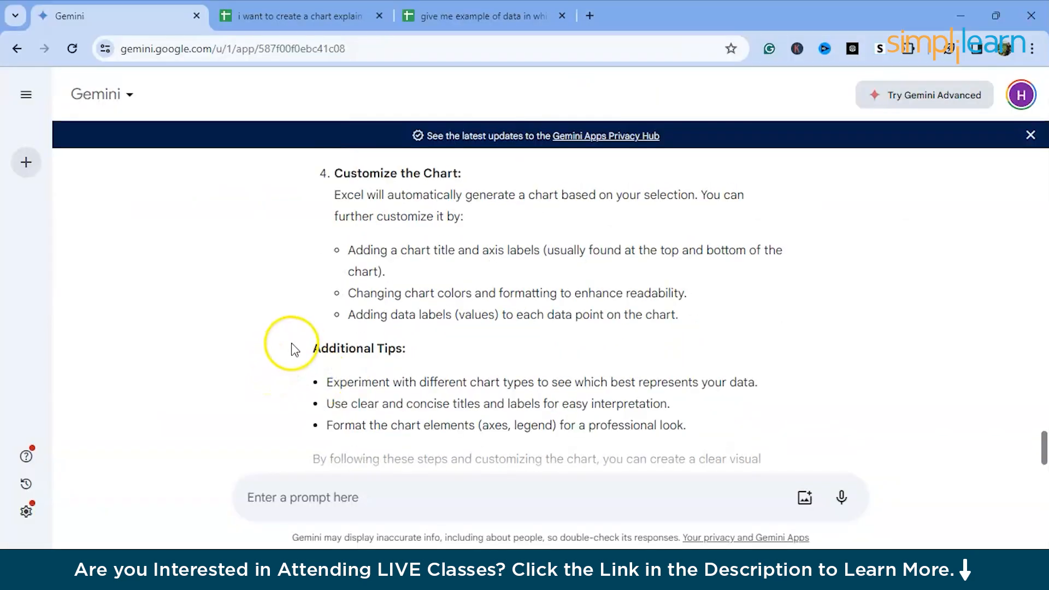